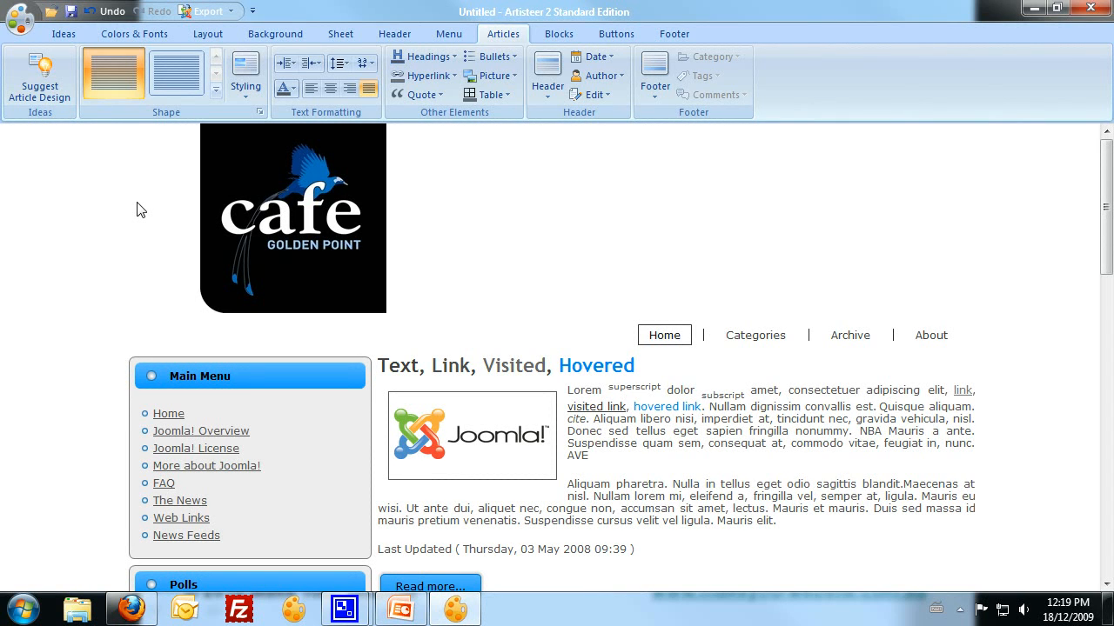
pyautogui.moveTo(538, 226)
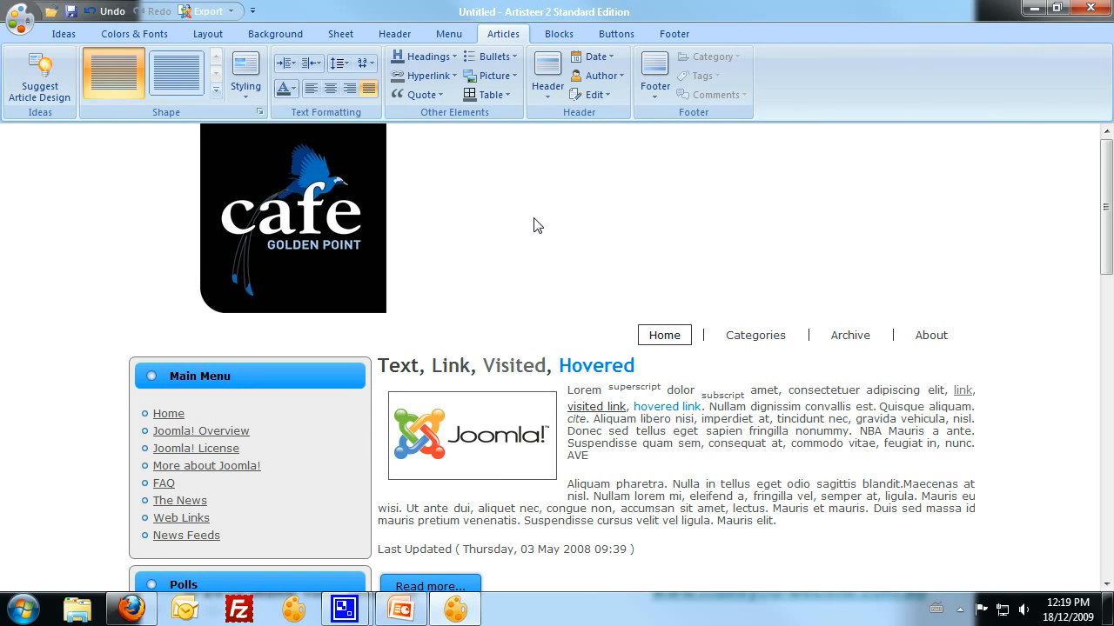
pyautogui.moveTo(562, 226)
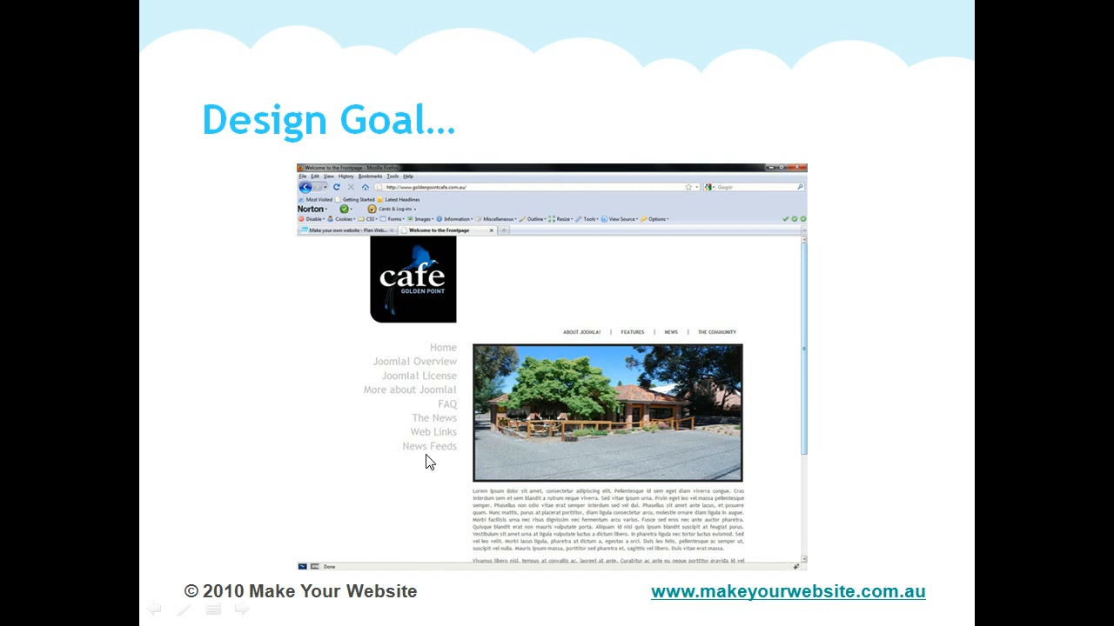
pyautogui.moveTo(466, 383)
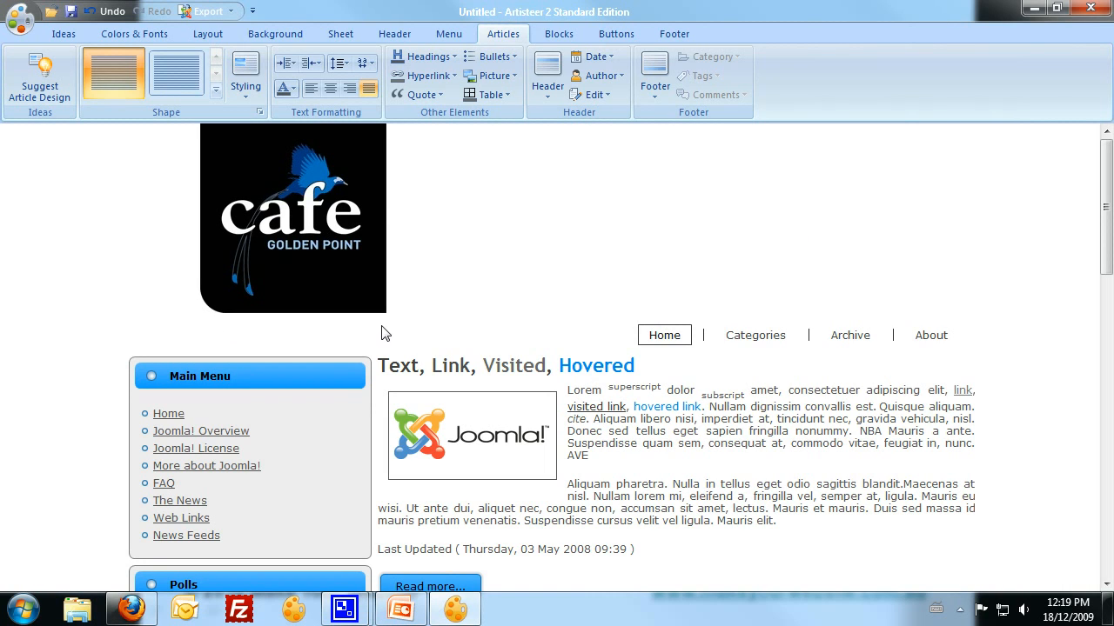
# Step: Give the article picture a 5 px border via Picture > Border Width
pyautogui.scroll(-3)
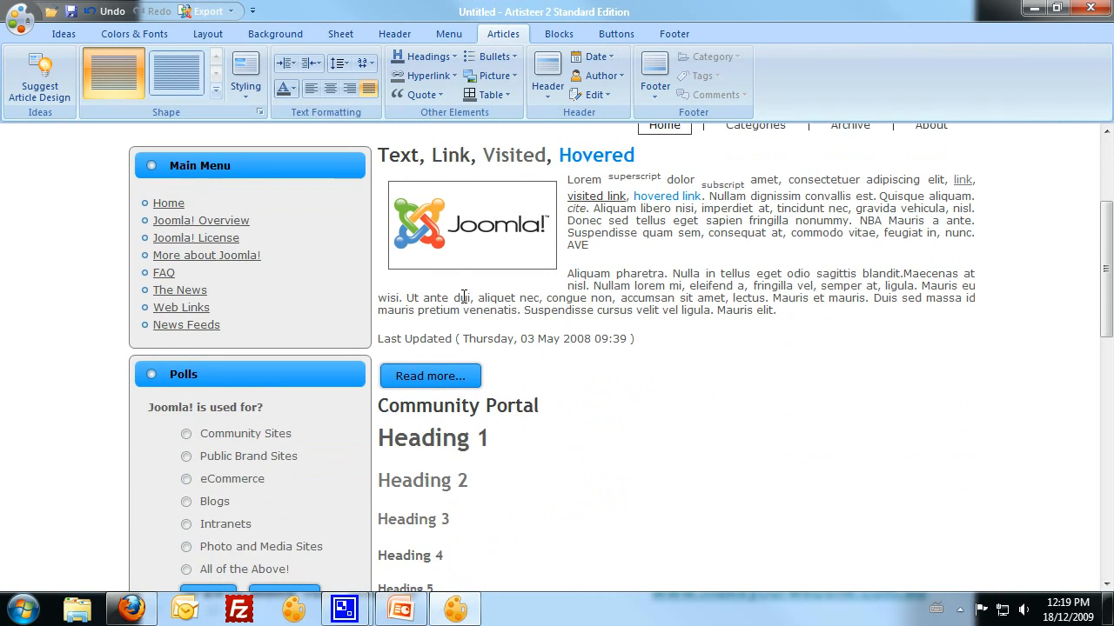
pyautogui.scroll(3)
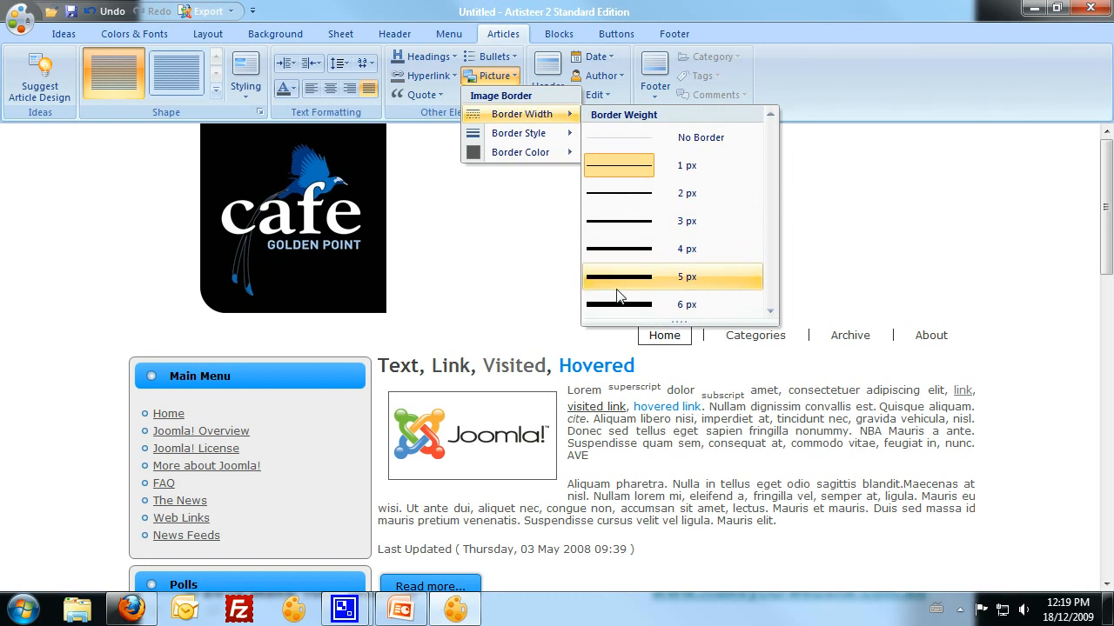
pyautogui.click(669, 276)
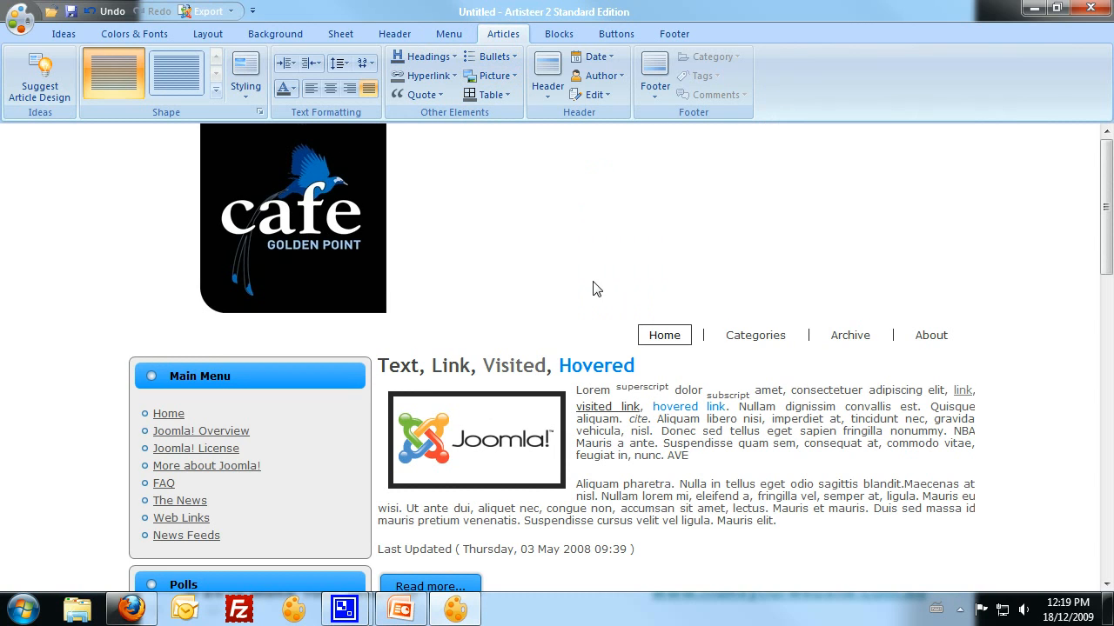
pyautogui.scroll(-3)
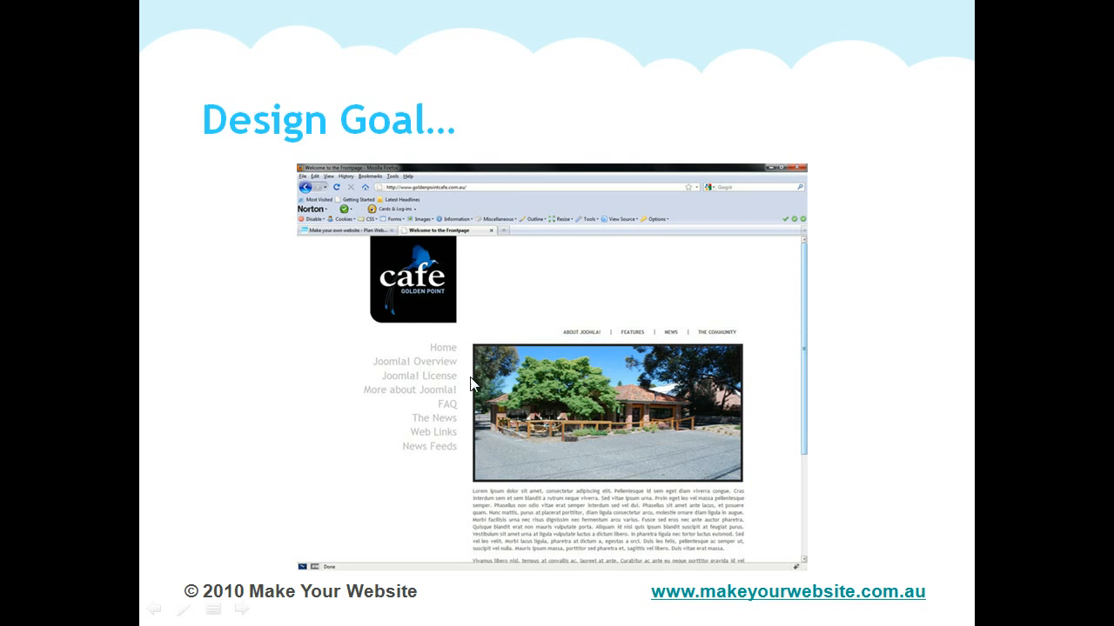
pyautogui.moveTo(729, 377)
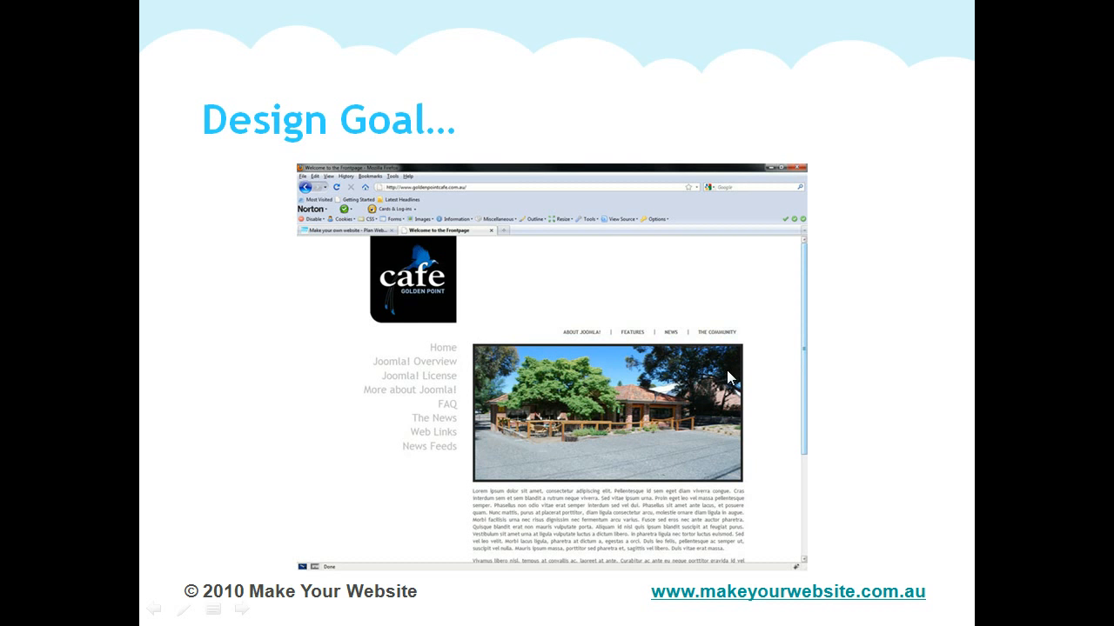
pyautogui.moveTo(477, 492)
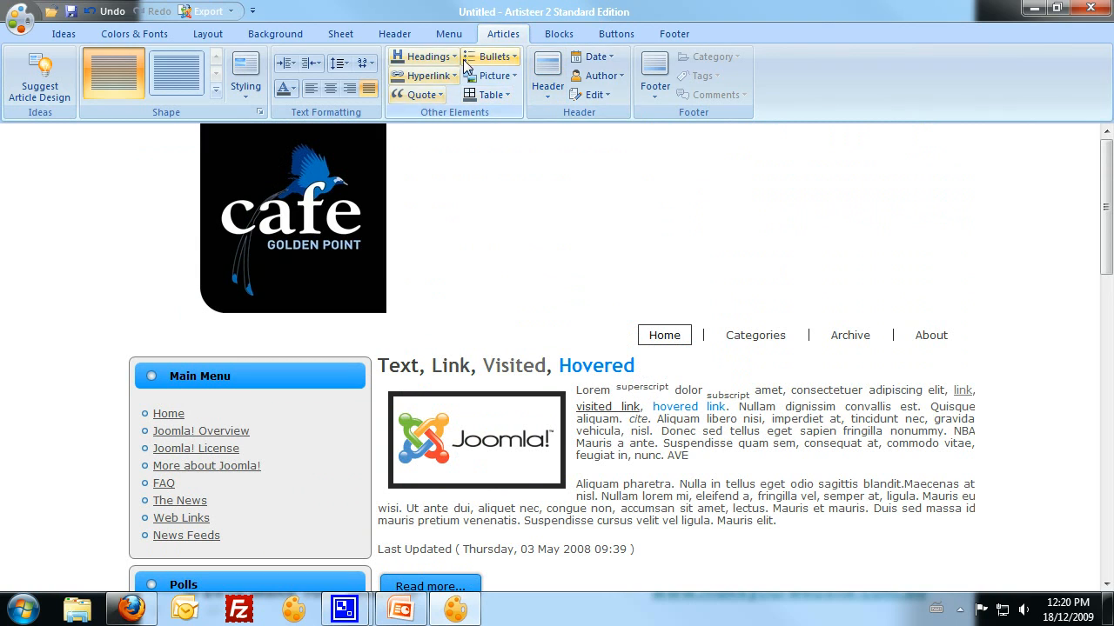
# Step: Make Heading 2 bold, then tick All Caps with Arial Black in Font Options
pyautogui.click(424, 57)
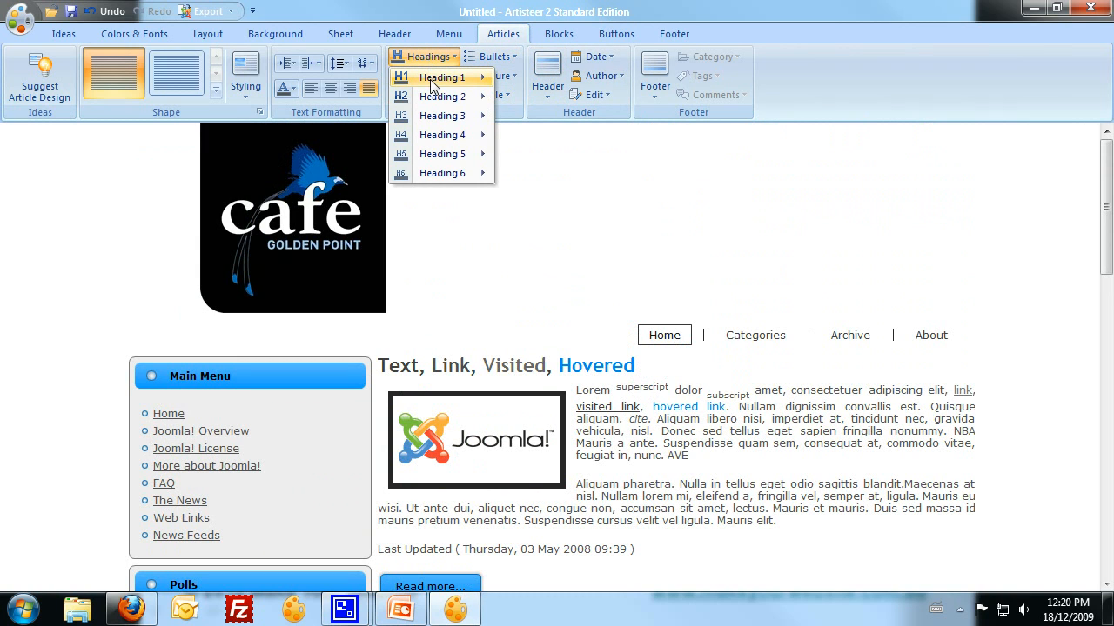
pyautogui.click(550, 116)
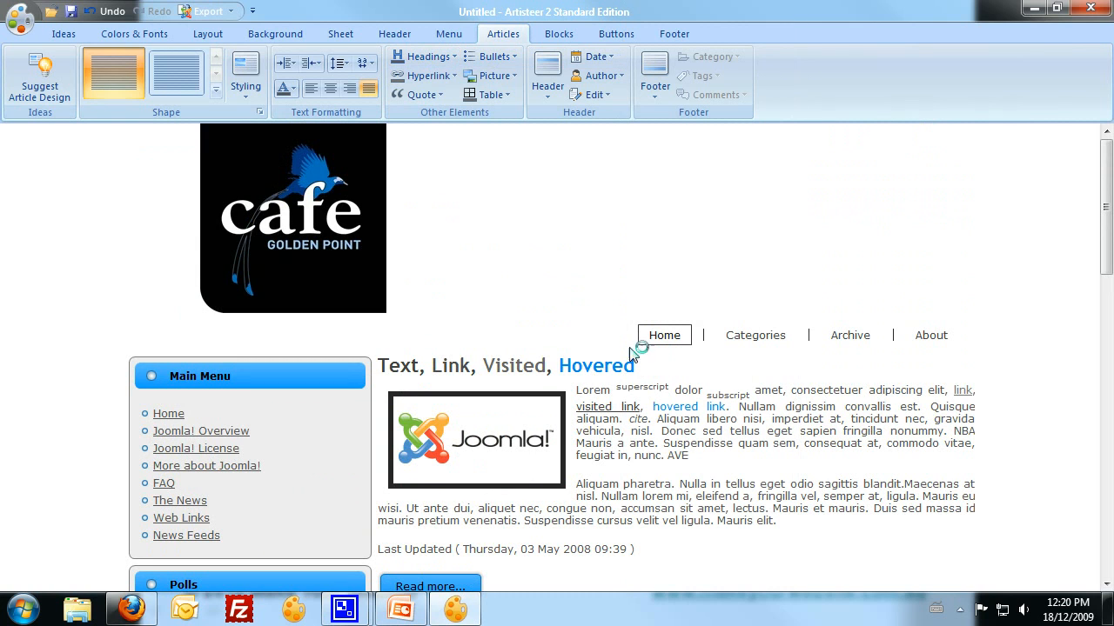
pyautogui.moveTo(548, 341)
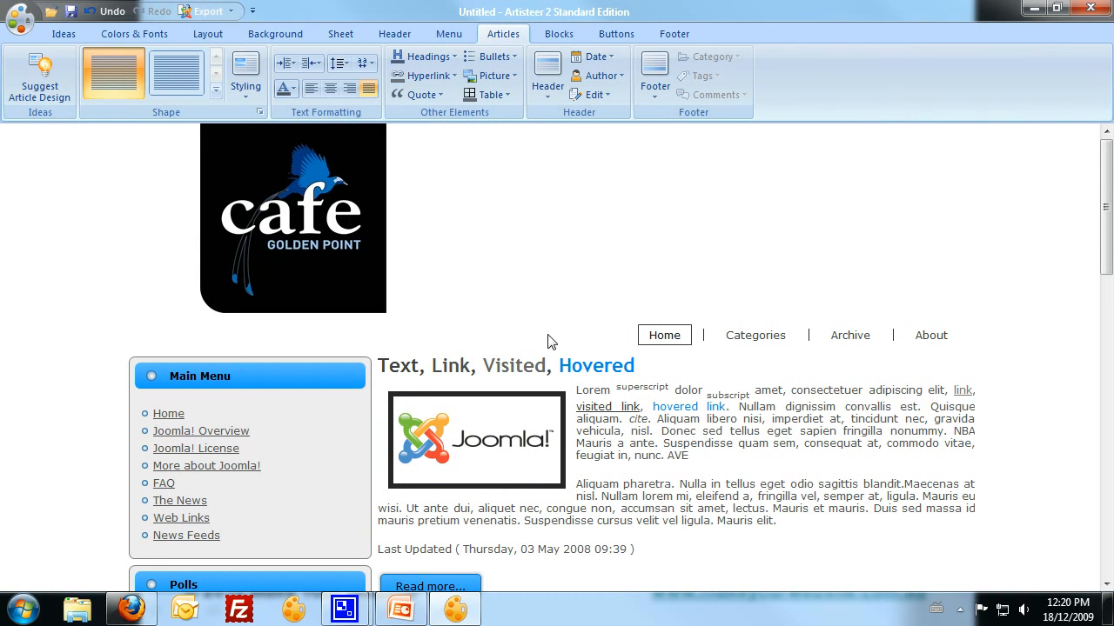
pyautogui.moveTo(603, 438)
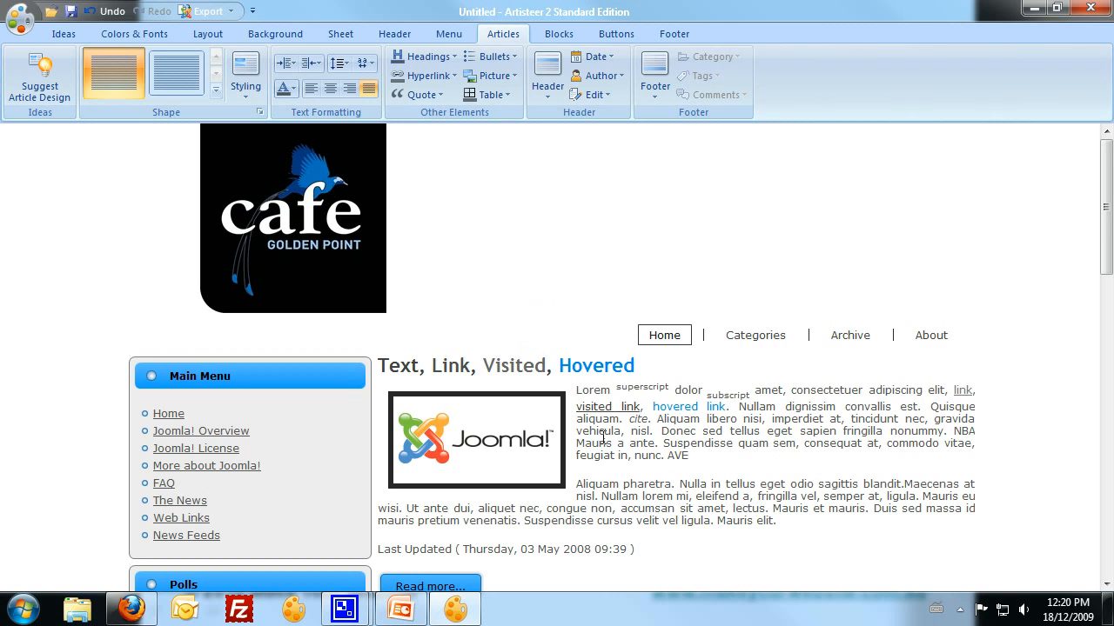
pyautogui.scroll(-3)
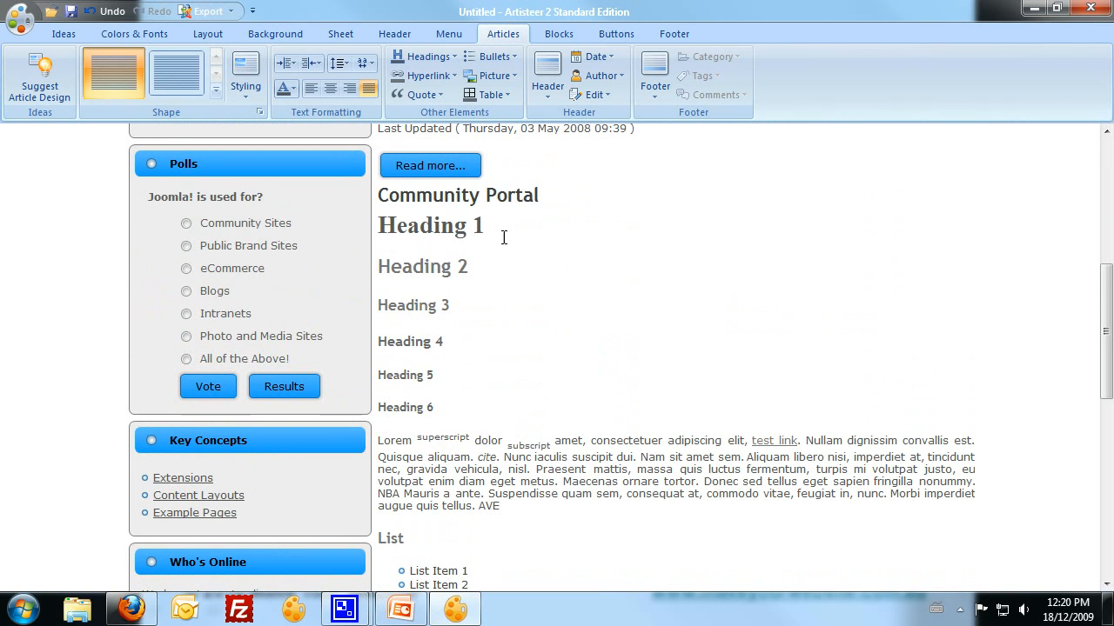
pyautogui.scroll(3)
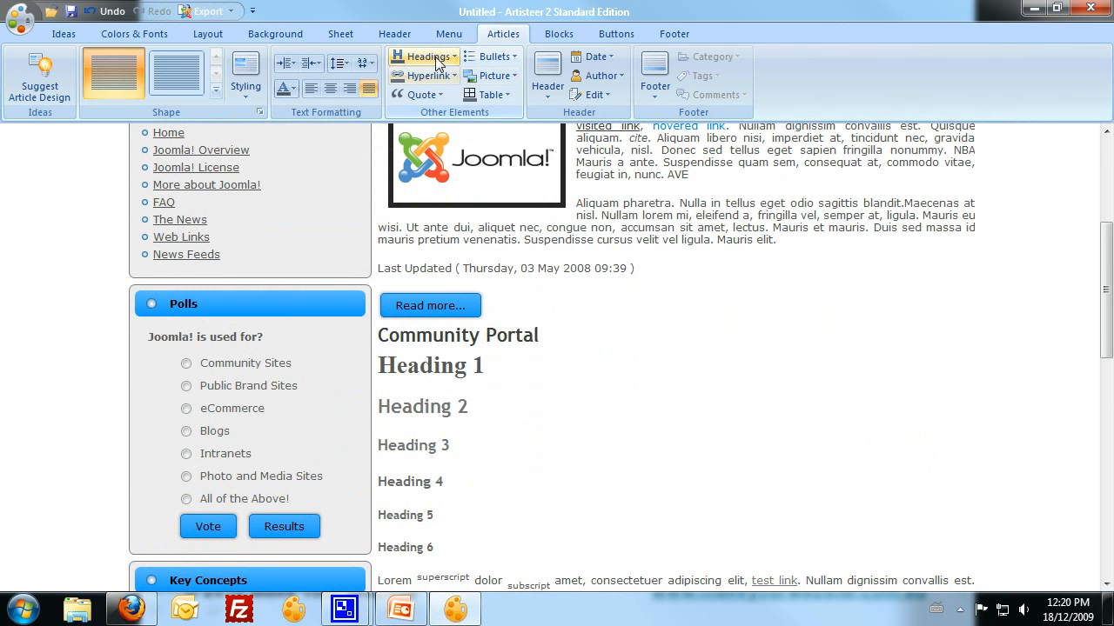
pyautogui.click(422, 57)
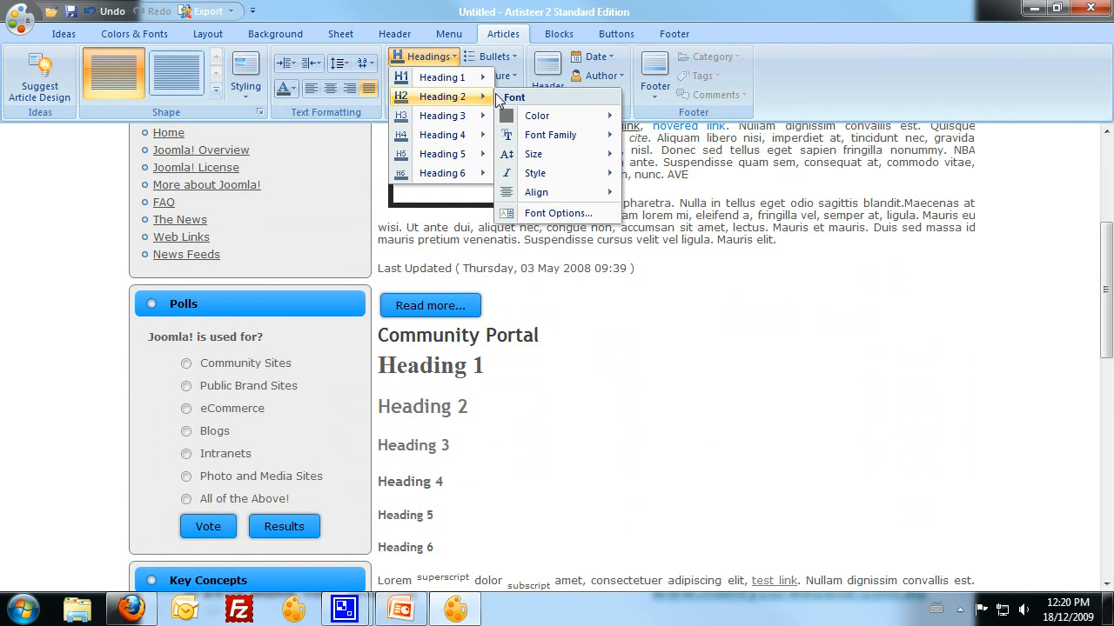
pyautogui.click(550, 135)
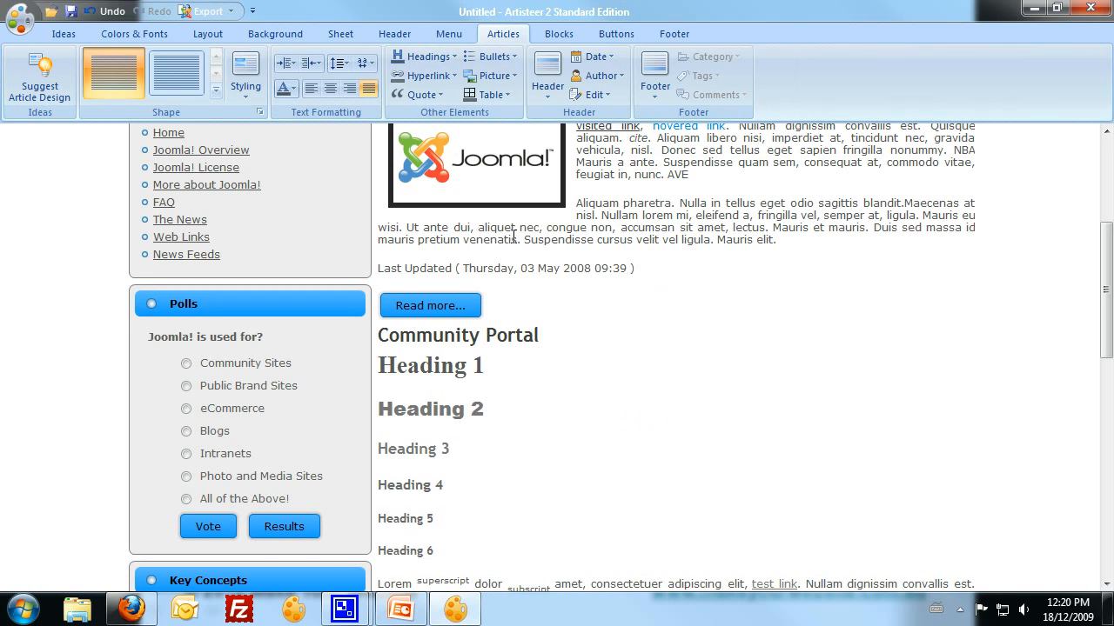
pyautogui.click(424, 55)
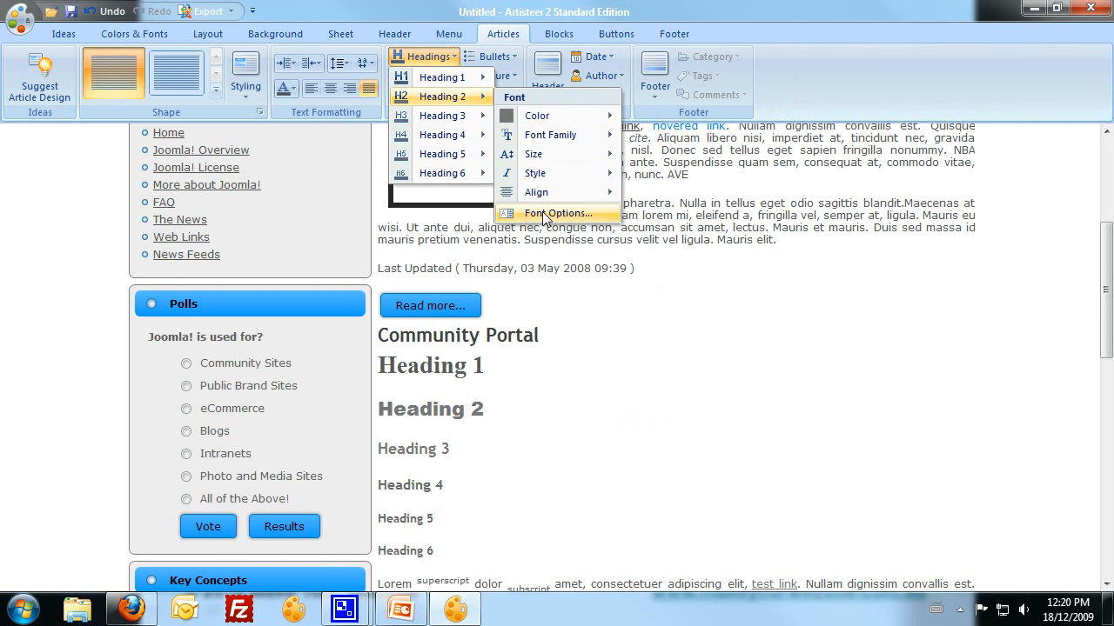
pyautogui.click(559, 213)
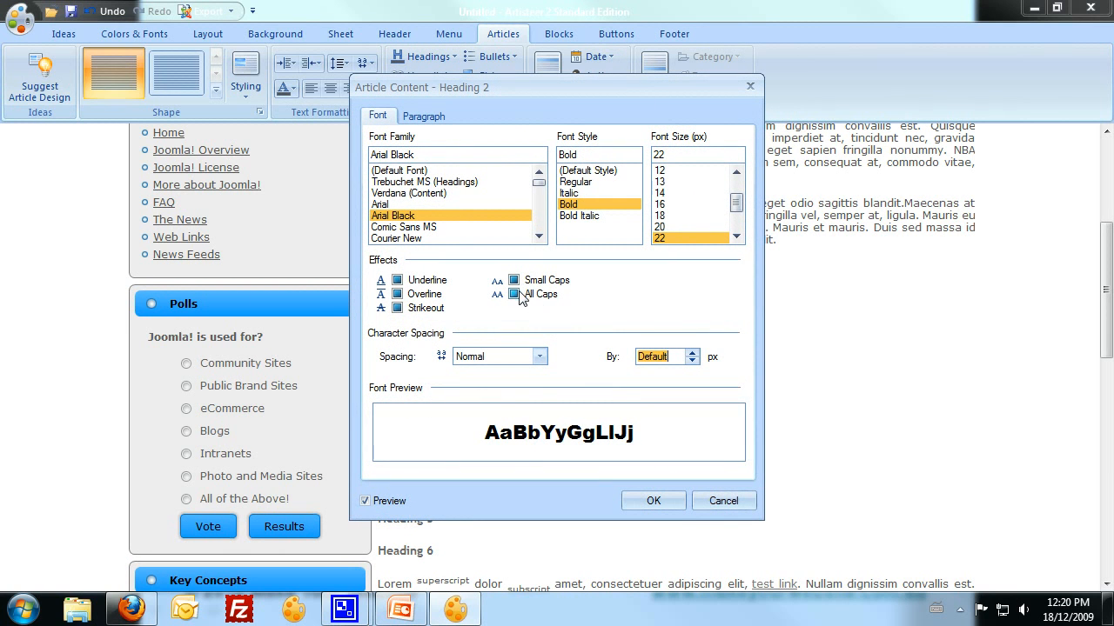
pyautogui.click(653, 500)
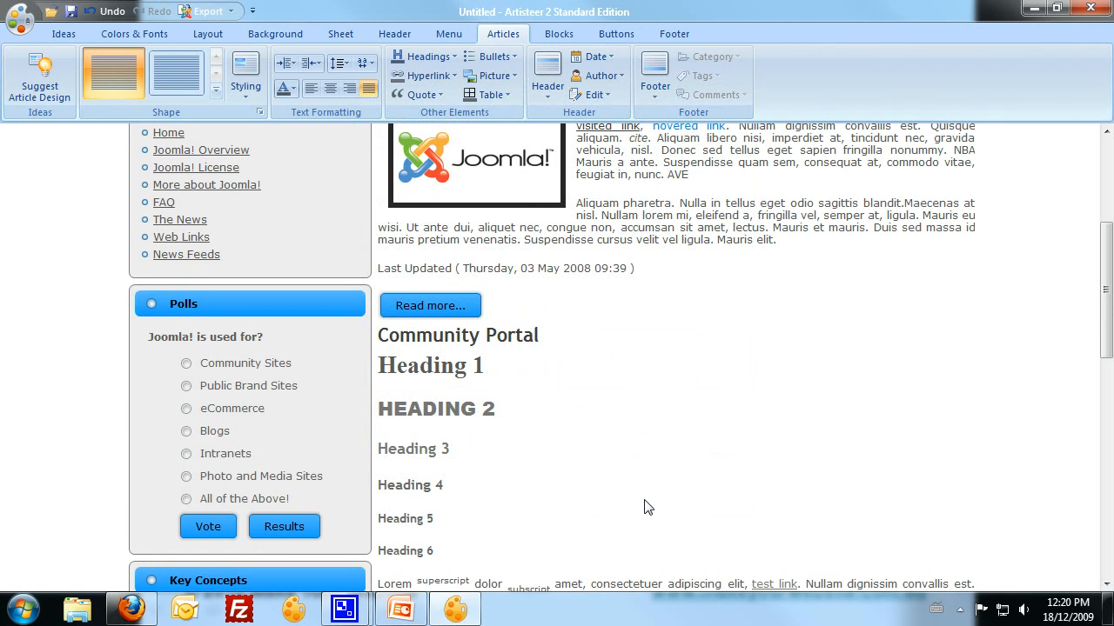
pyautogui.scroll(3)
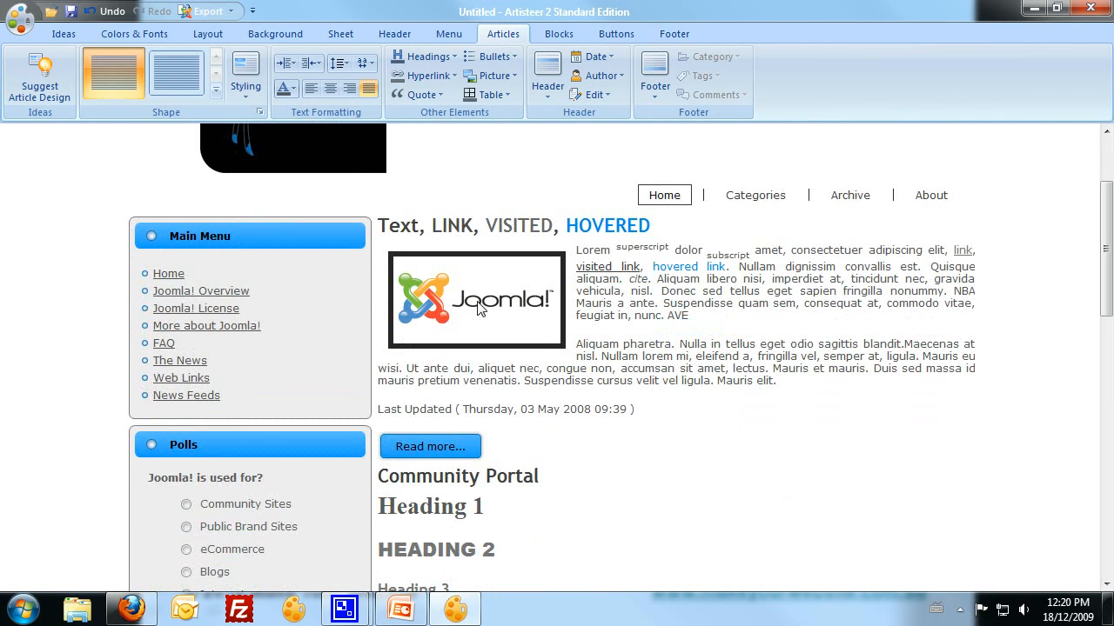
pyautogui.click(547, 74)
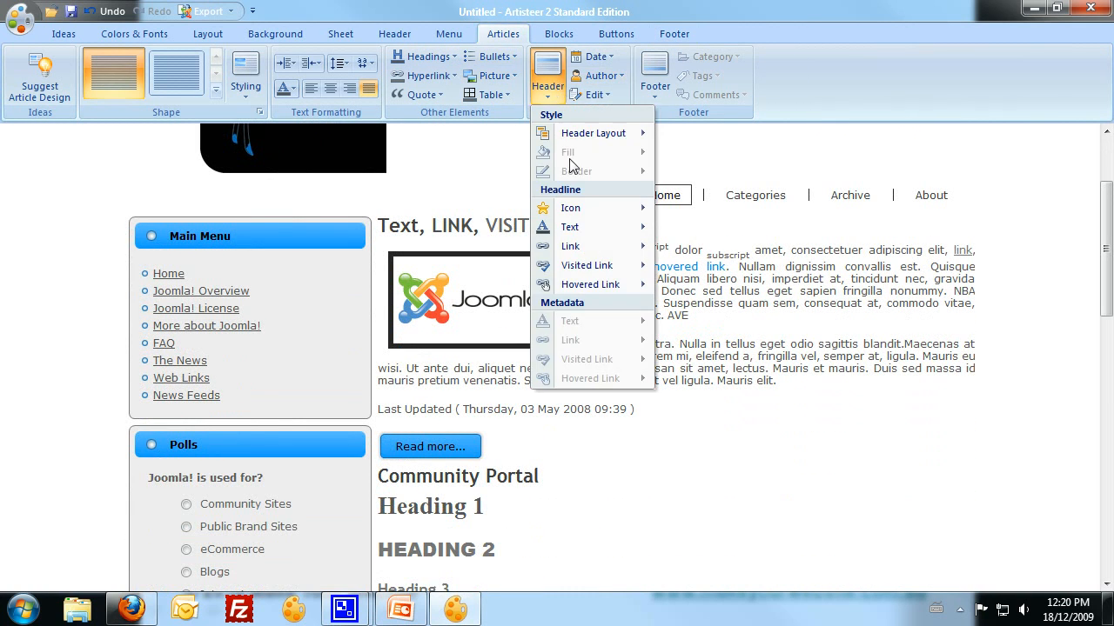
pyautogui.moveTo(570, 227)
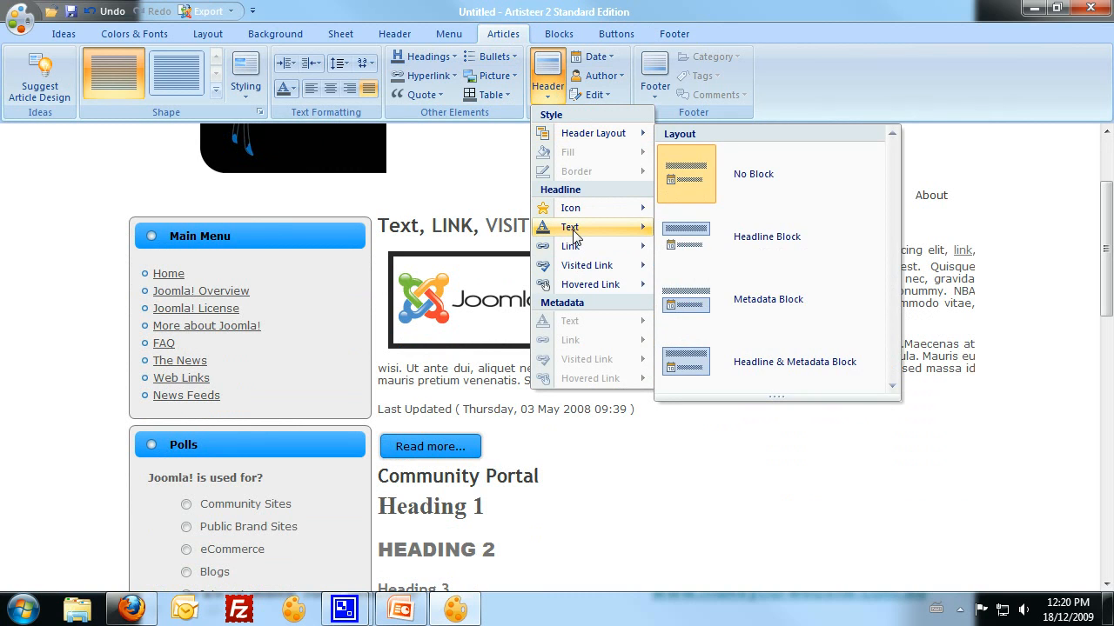
pyautogui.click(569, 227)
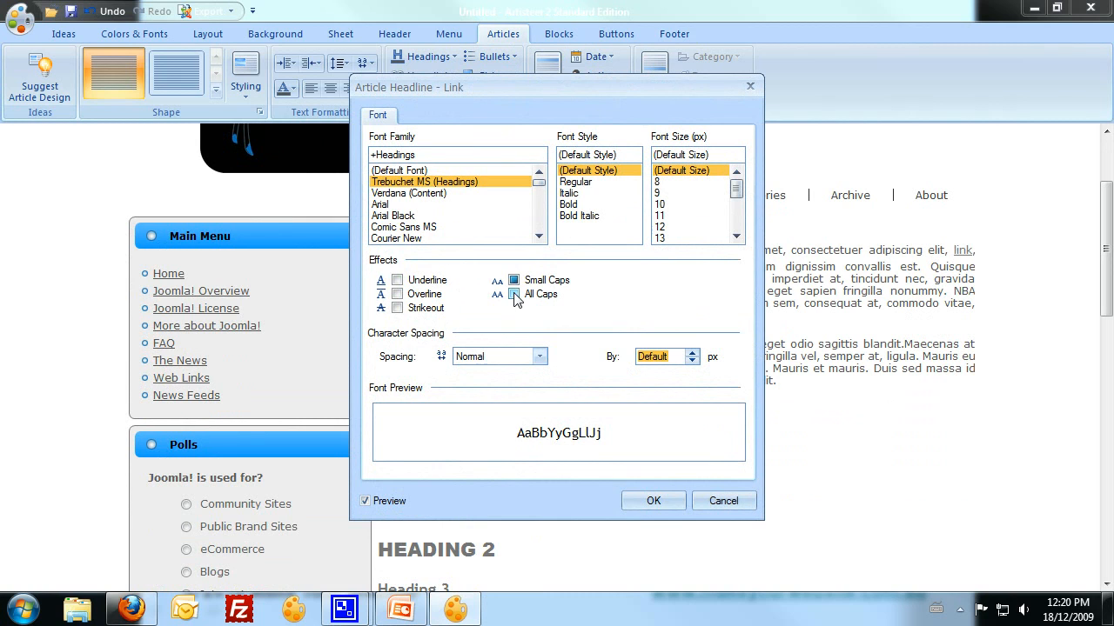
pyautogui.click(514, 294)
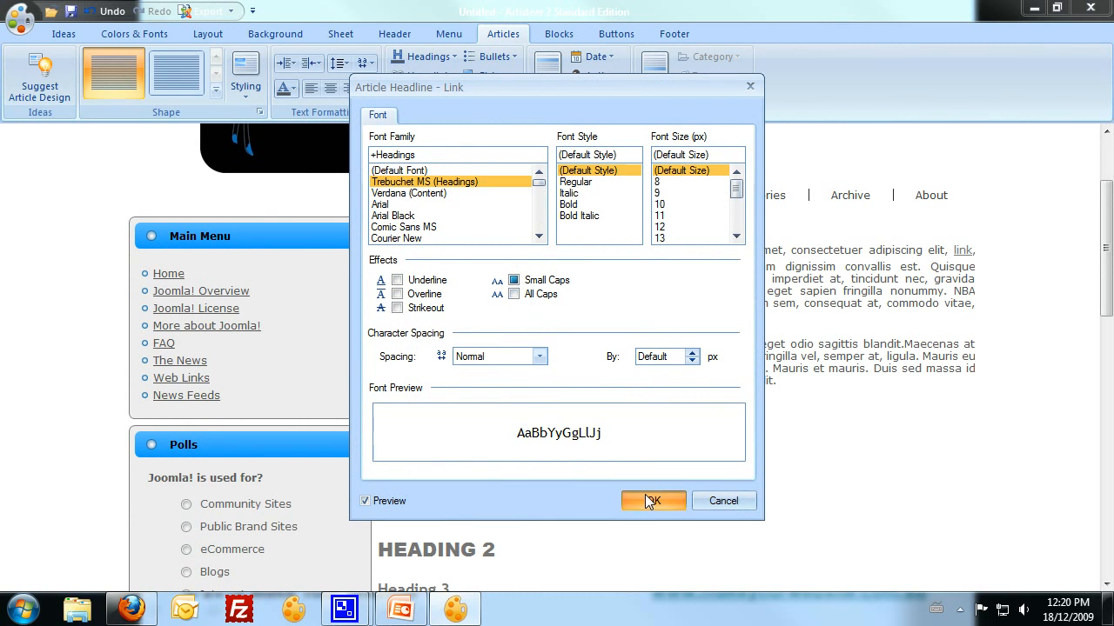
pyautogui.click(652, 500)
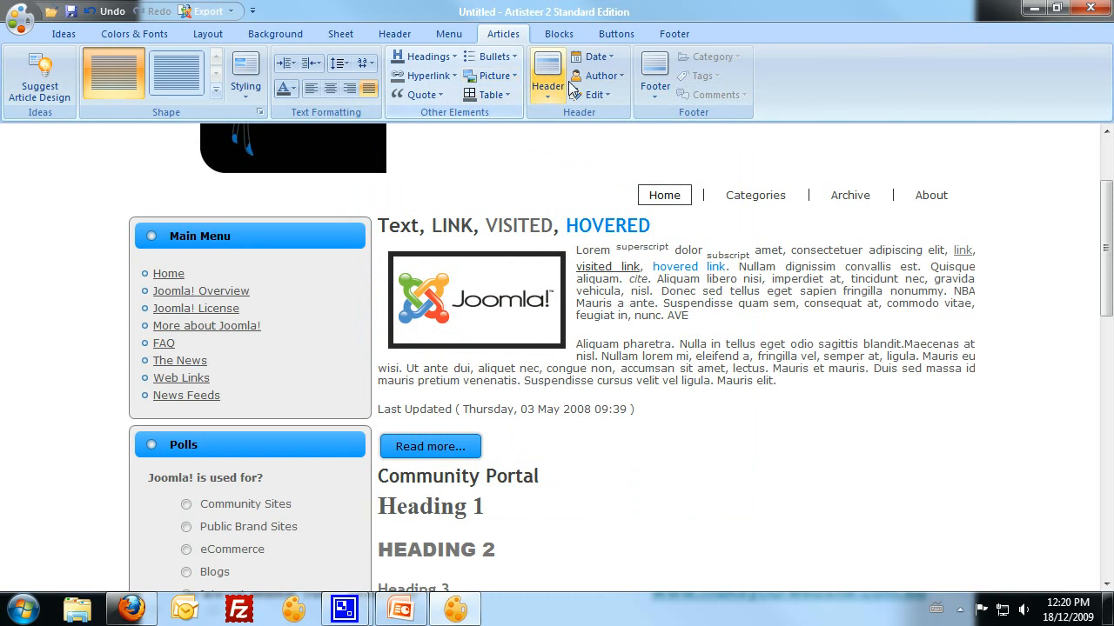
pyautogui.click(547, 79)
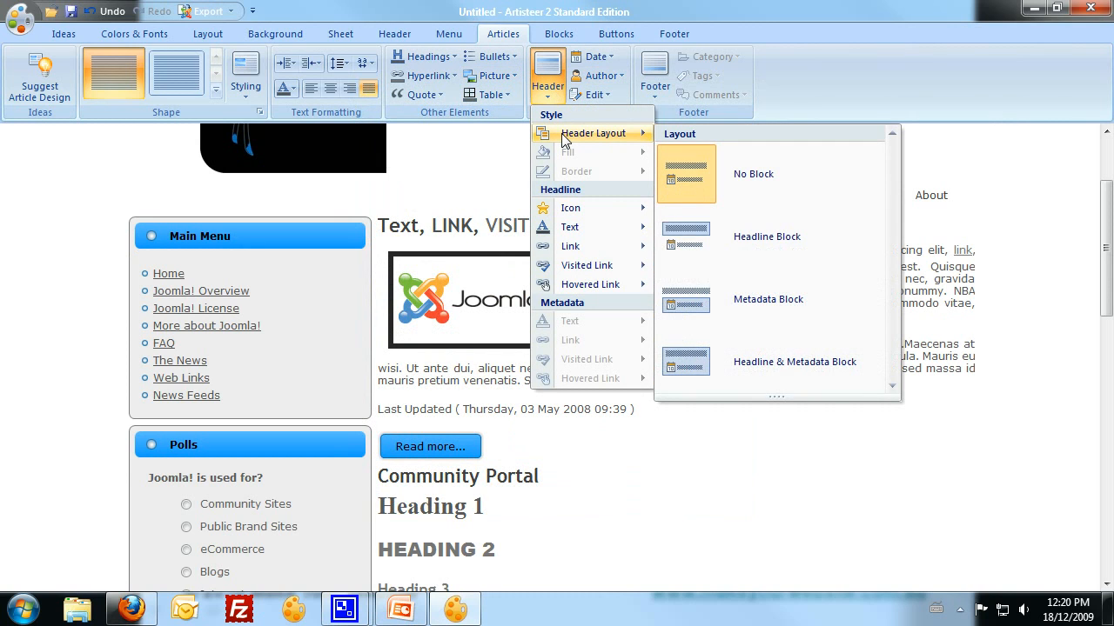
pyautogui.moveTo(570, 246)
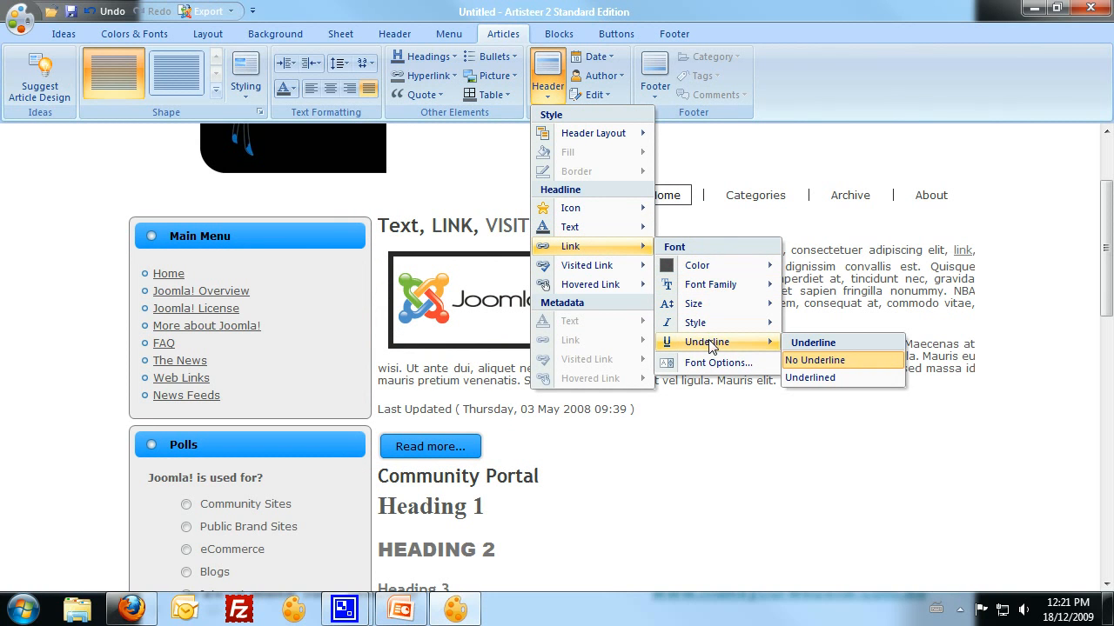
pyautogui.click(719, 363)
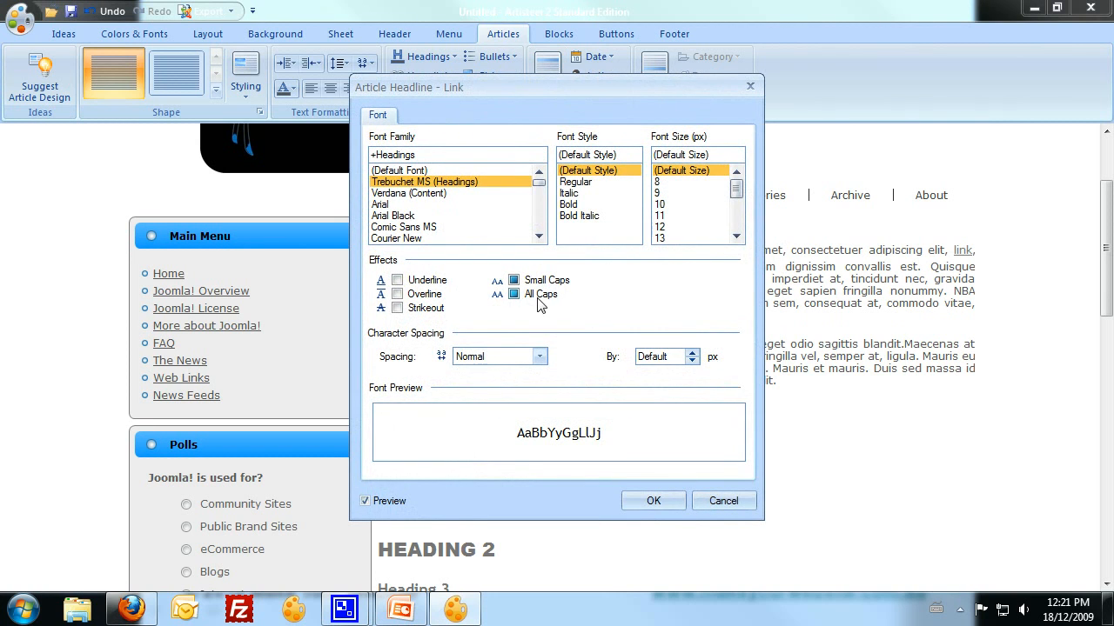
pyautogui.click(514, 294)
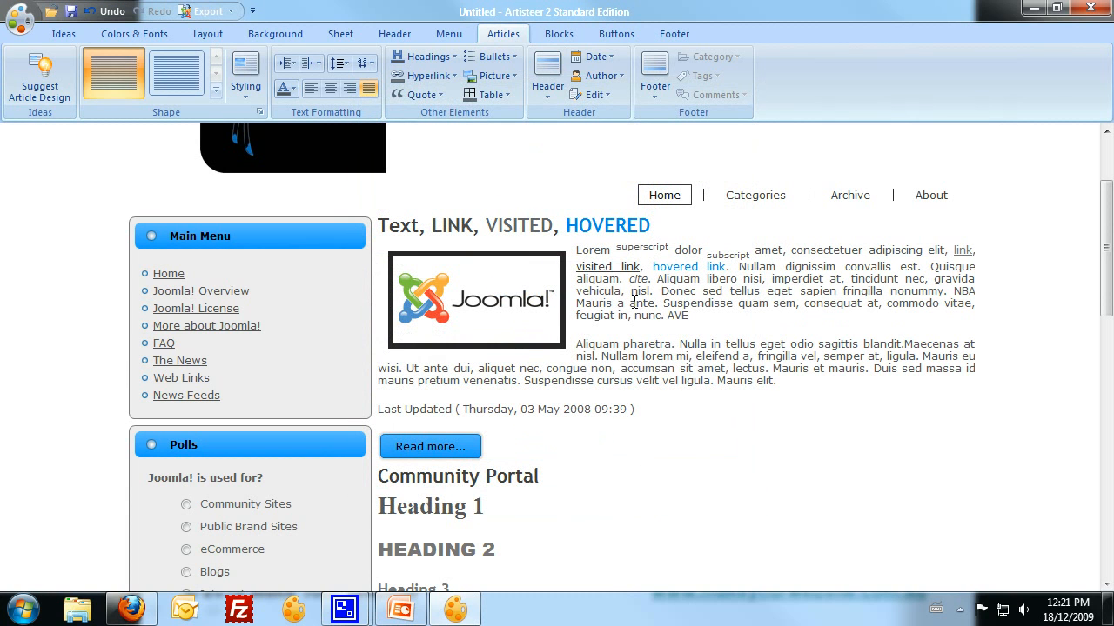
pyautogui.moveTo(734, 327)
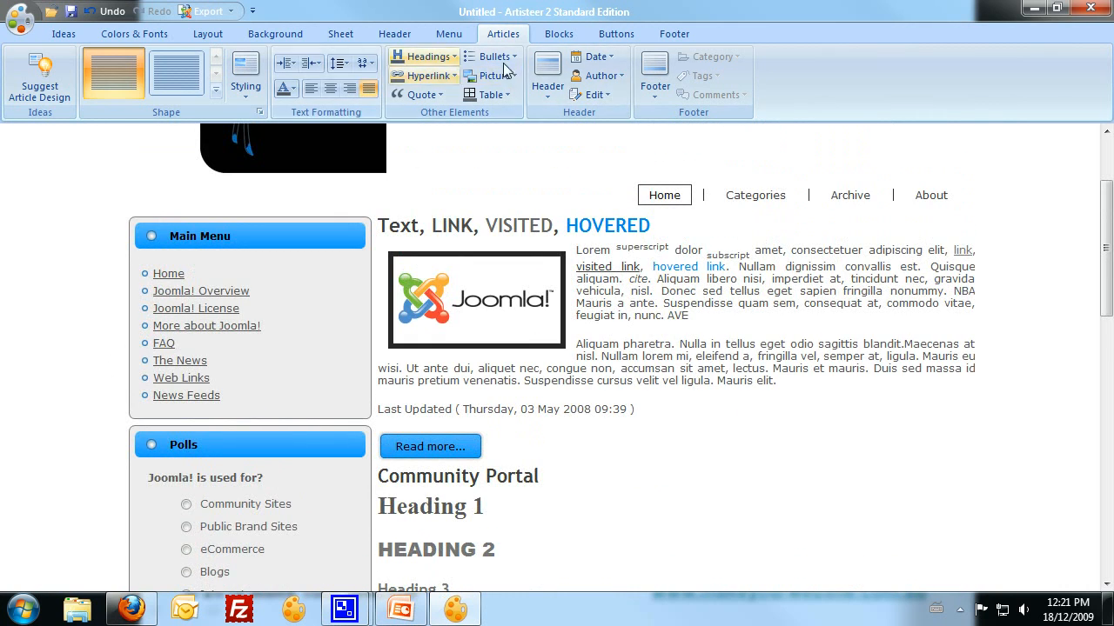
# Step: Change the article body text formatting to a new font with roomier line spacing
pyautogui.click(286, 89)
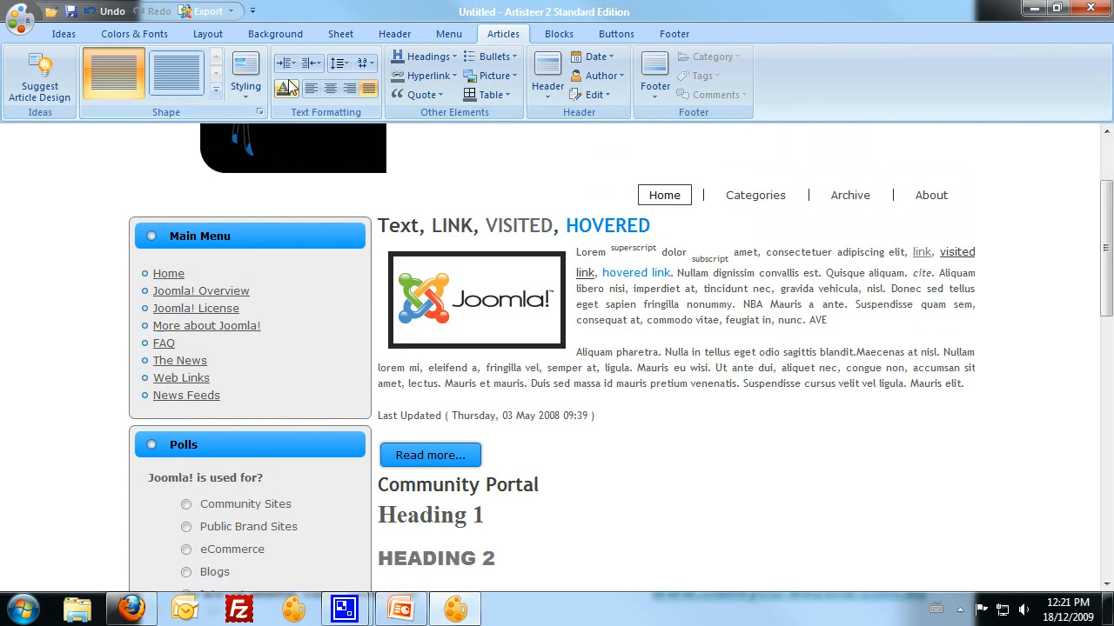
pyautogui.click(287, 88)
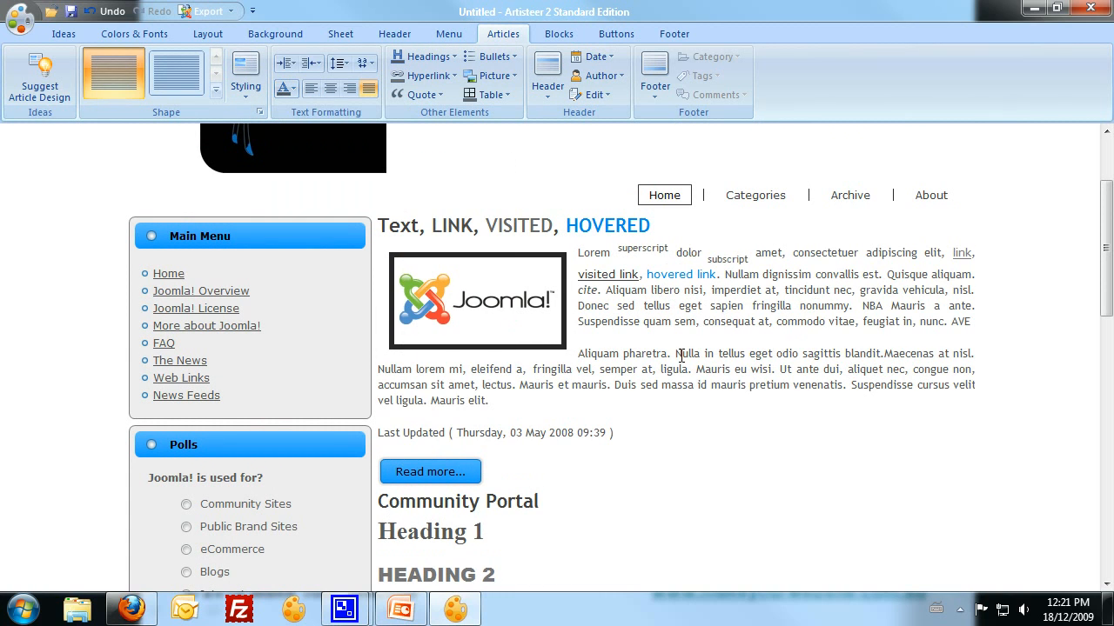
pyautogui.scroll(-3)
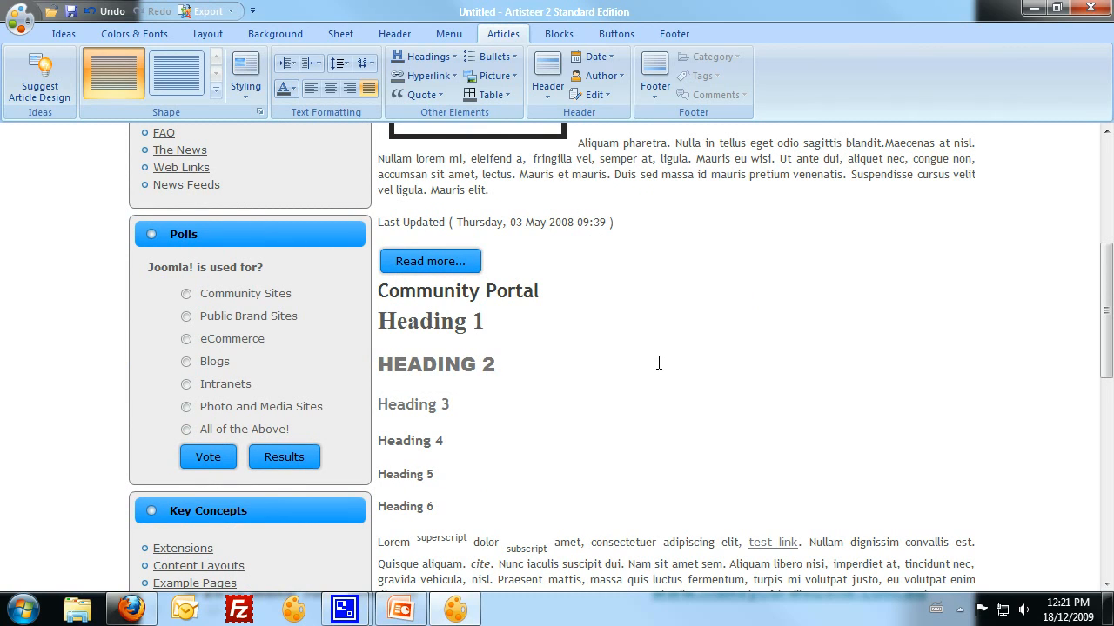
pyautogui.moveTo(659, 426)
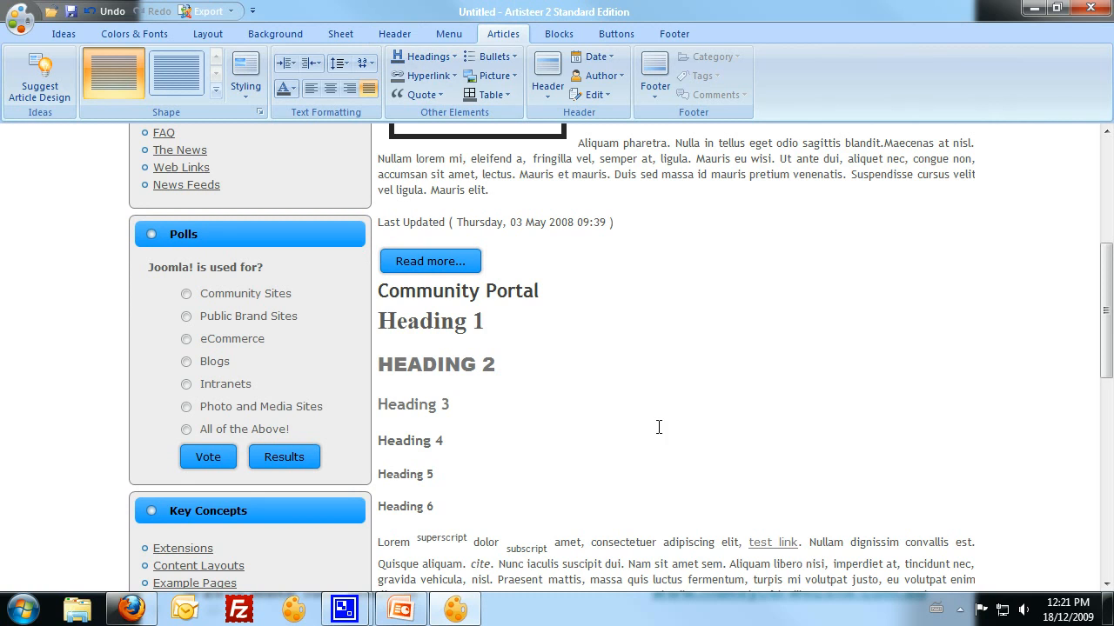
pyautogui.moveTo(639, 307)
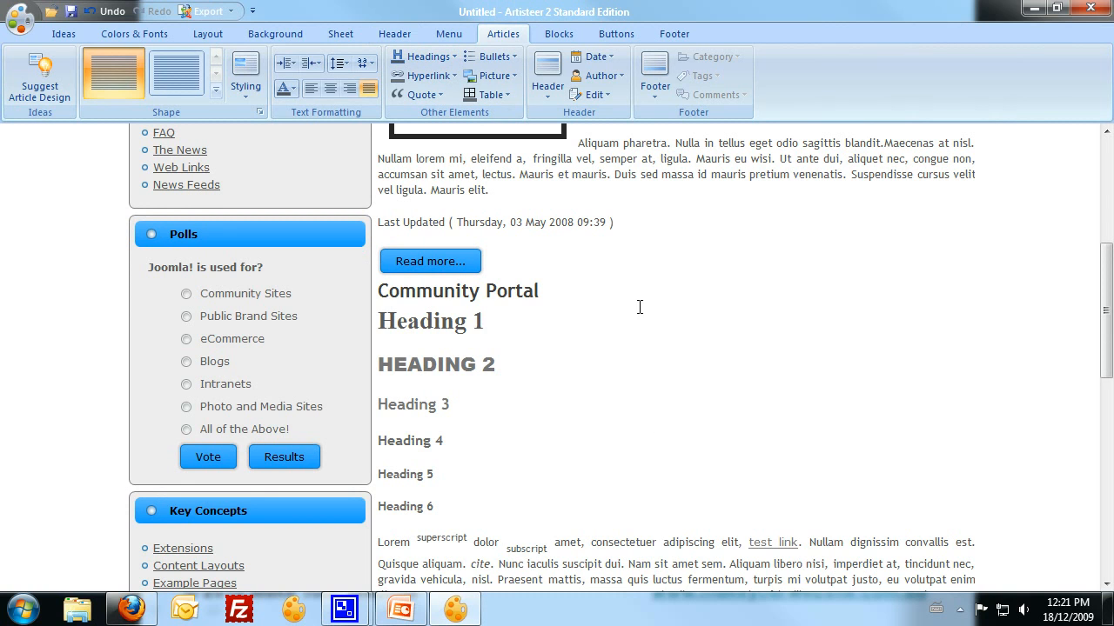
# Step: Apply a 'Without Header' block style and compare with the Design Goal slide
pyautogui.click(558, 33)
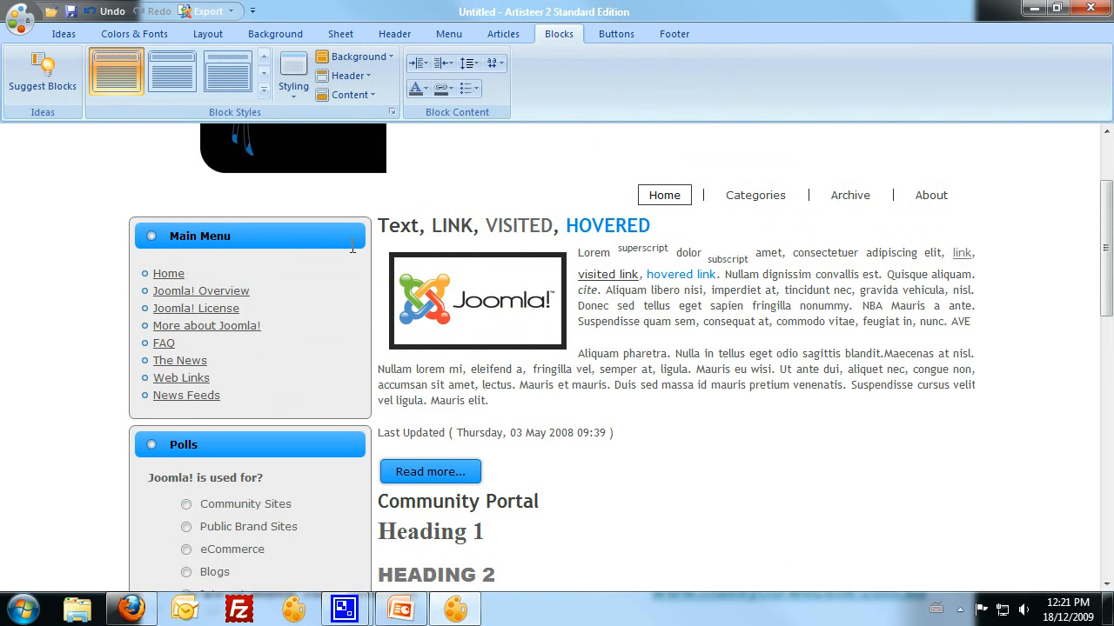
pyautogui.moveTo(473, 159)
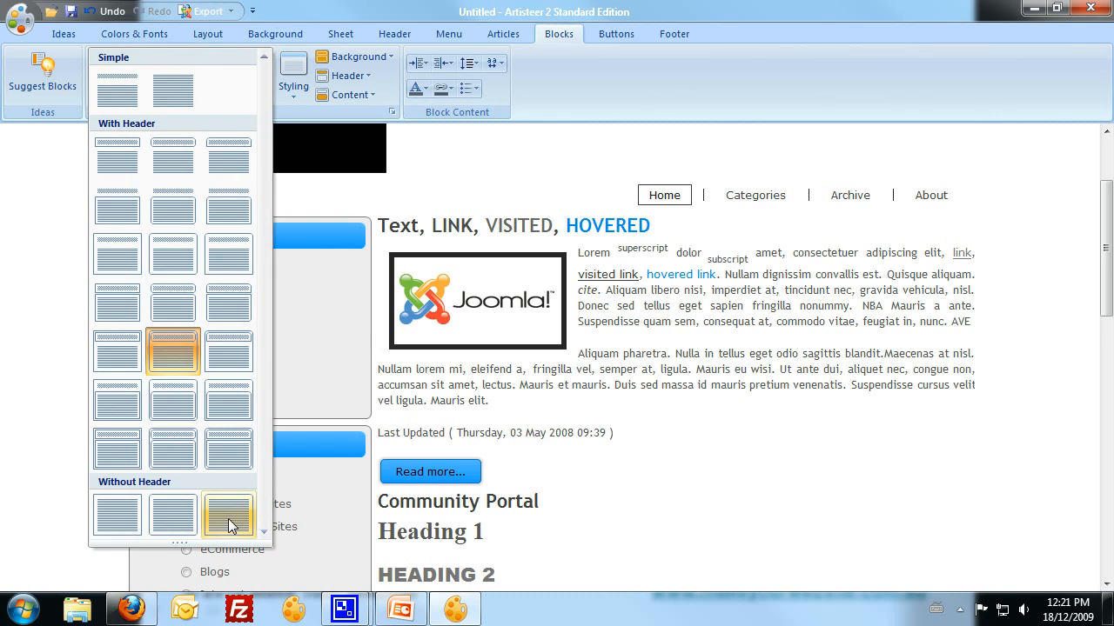
pyautogui.click(227, 513)
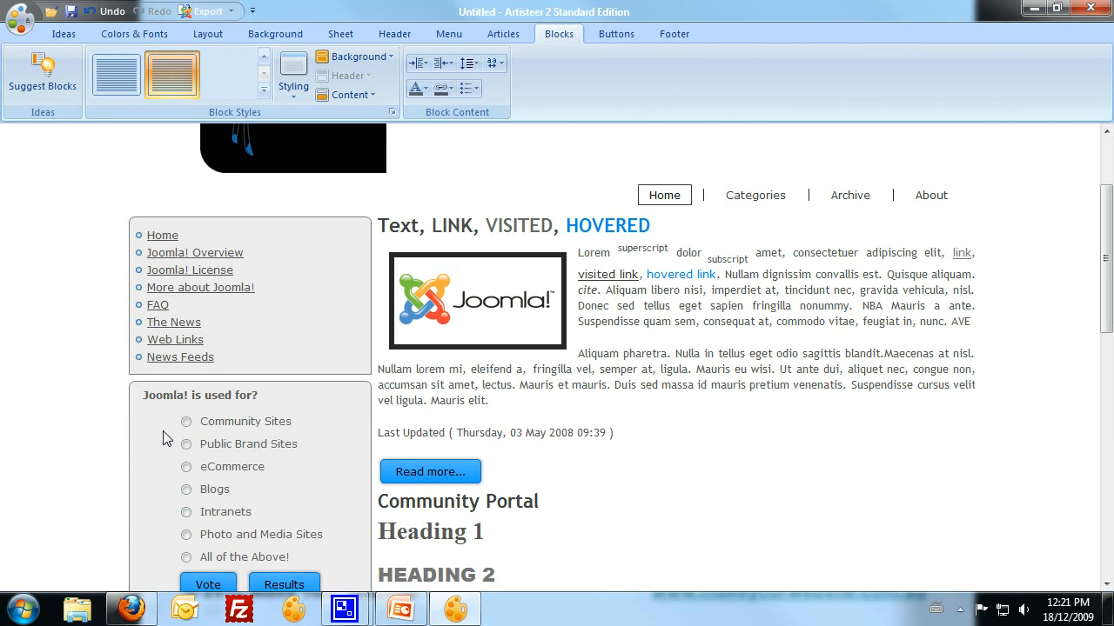
pyautogui.click(266, 92)
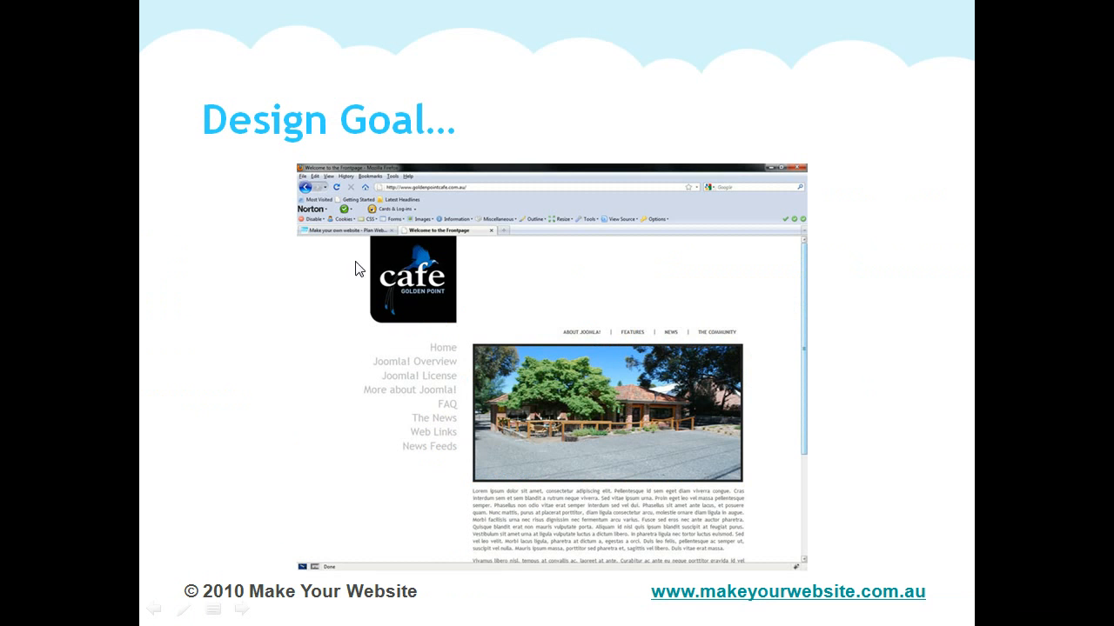
pyautogui.press('alt+tab')
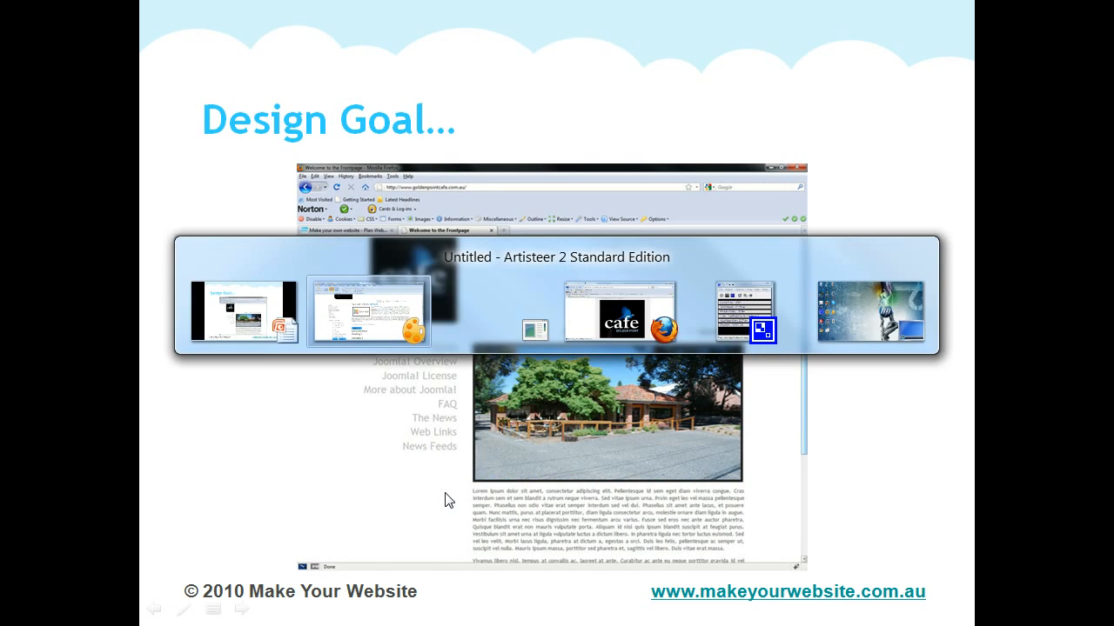
# Step: Remove link underlines and make block content text larger, grey and right-aligned
pyautogui.click(761, 329)
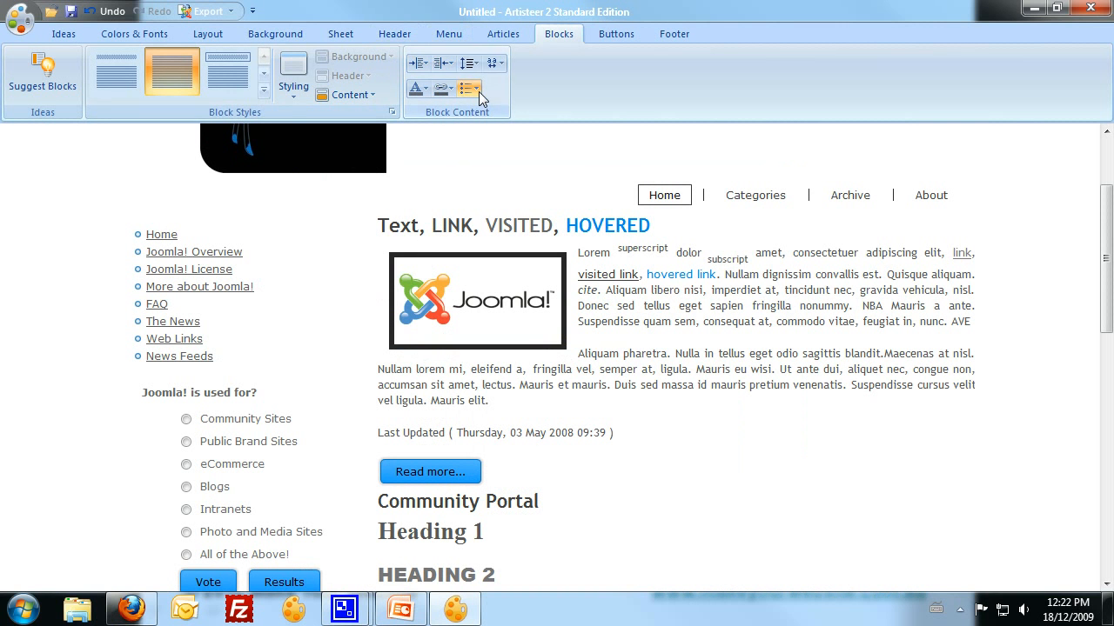
pyautogui.moveTo(631, 206)
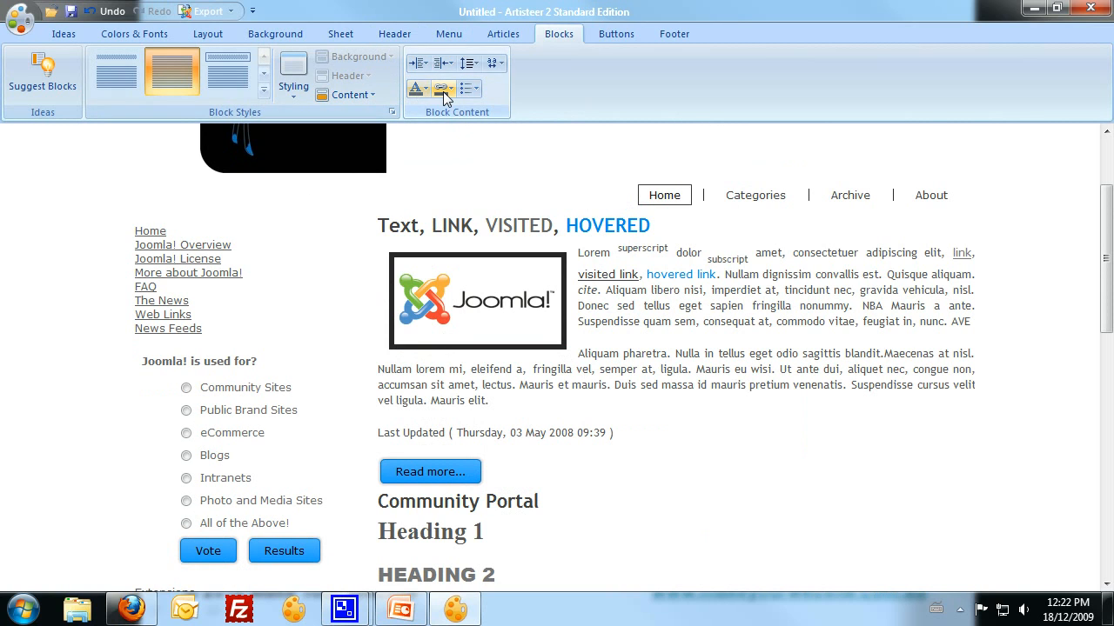
pyautogui.click(444, 90)
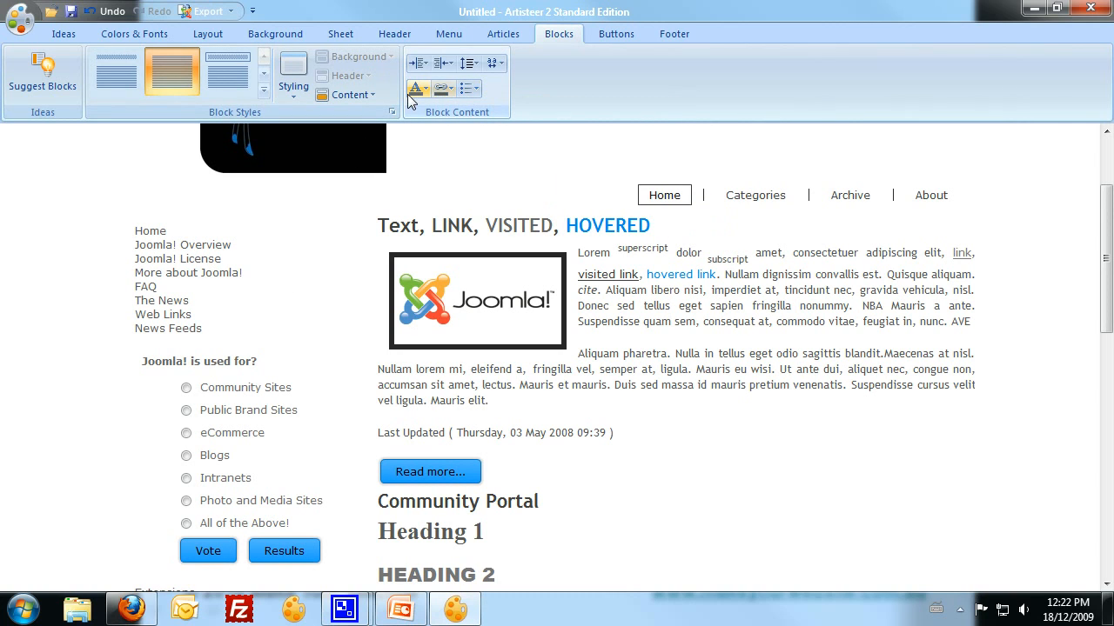
pyautogui.click(418, 90)
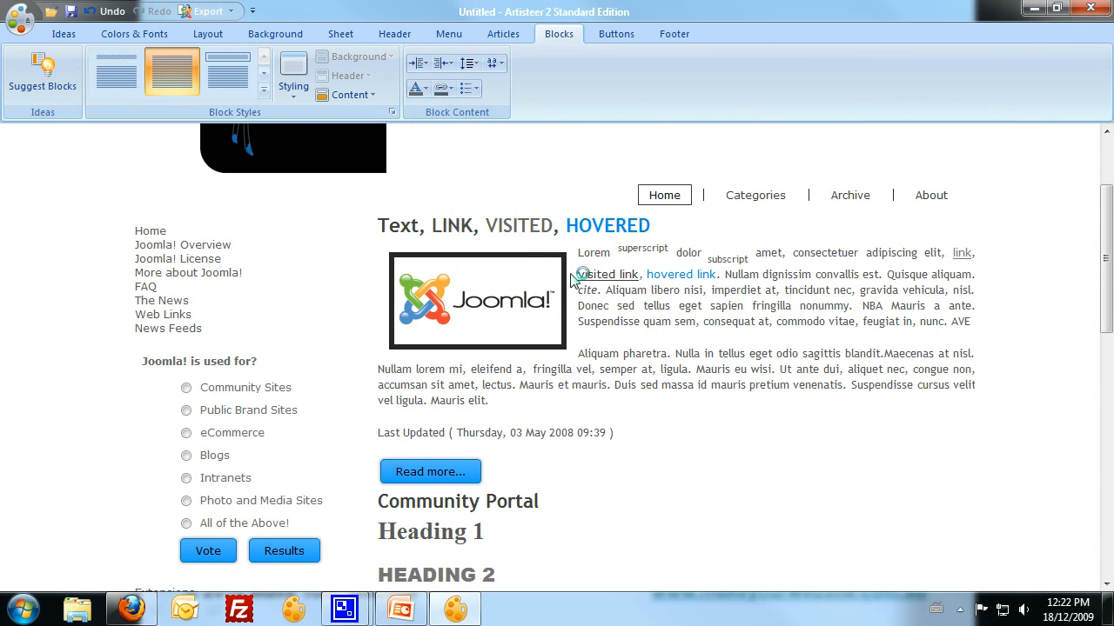
pyautogui.click(445, 89)
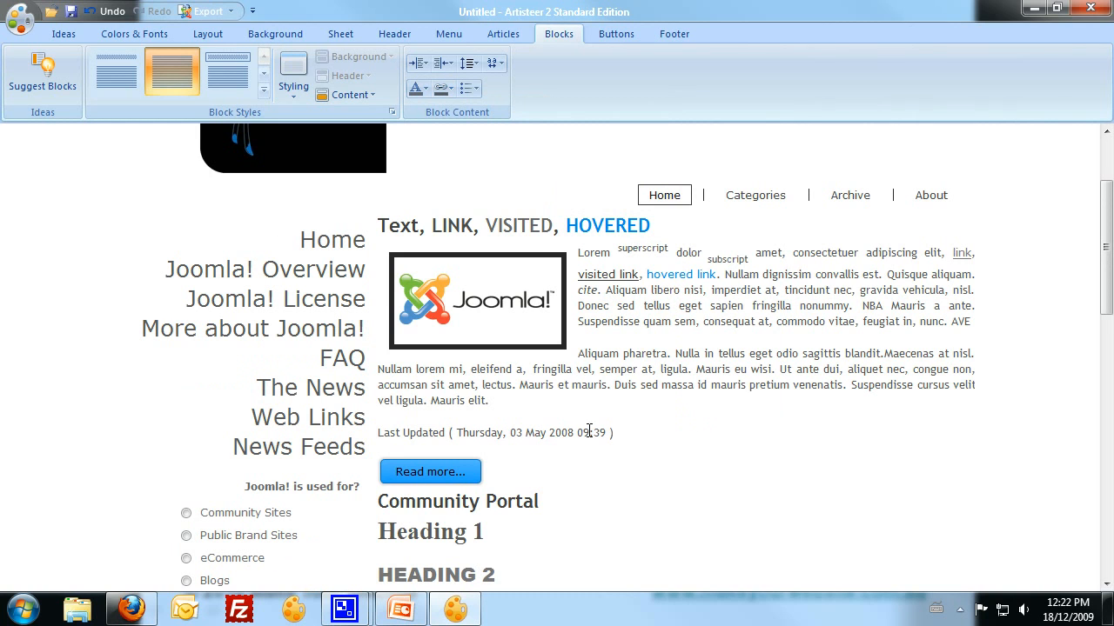
pyautogui.moveTo(390, 348)
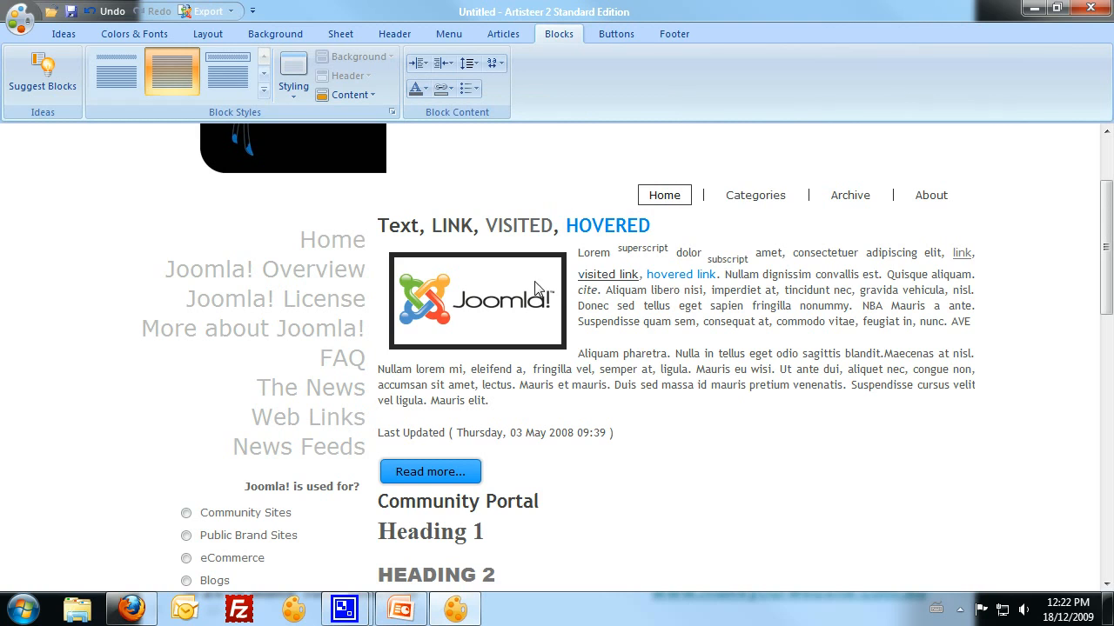
pyautogui.moveTo(308, 418)
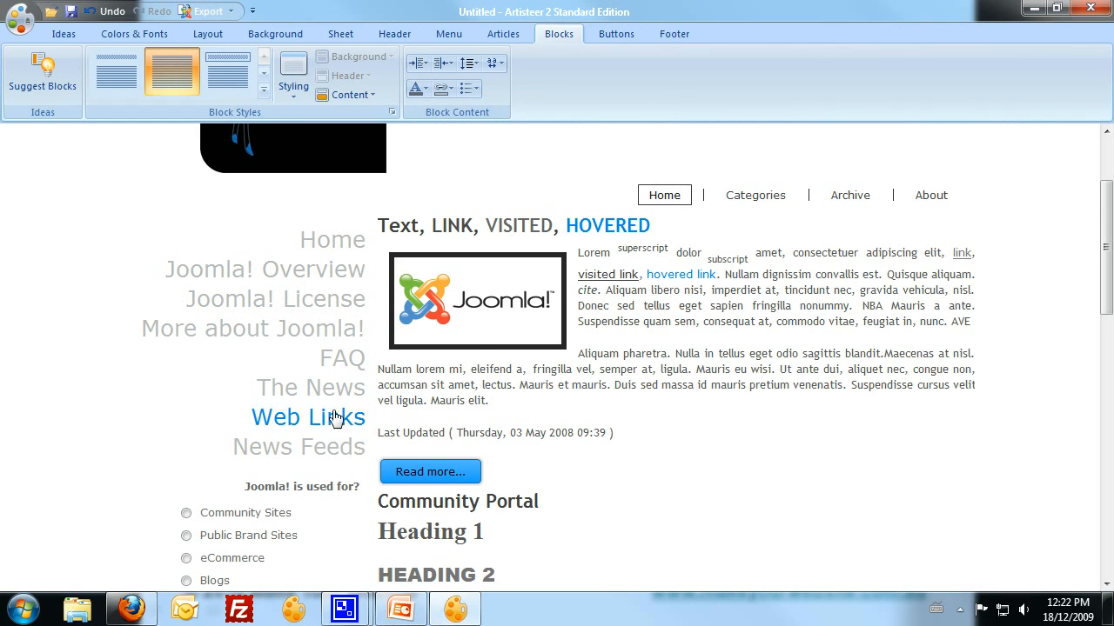
pyautogui.moveTo(335, 313)
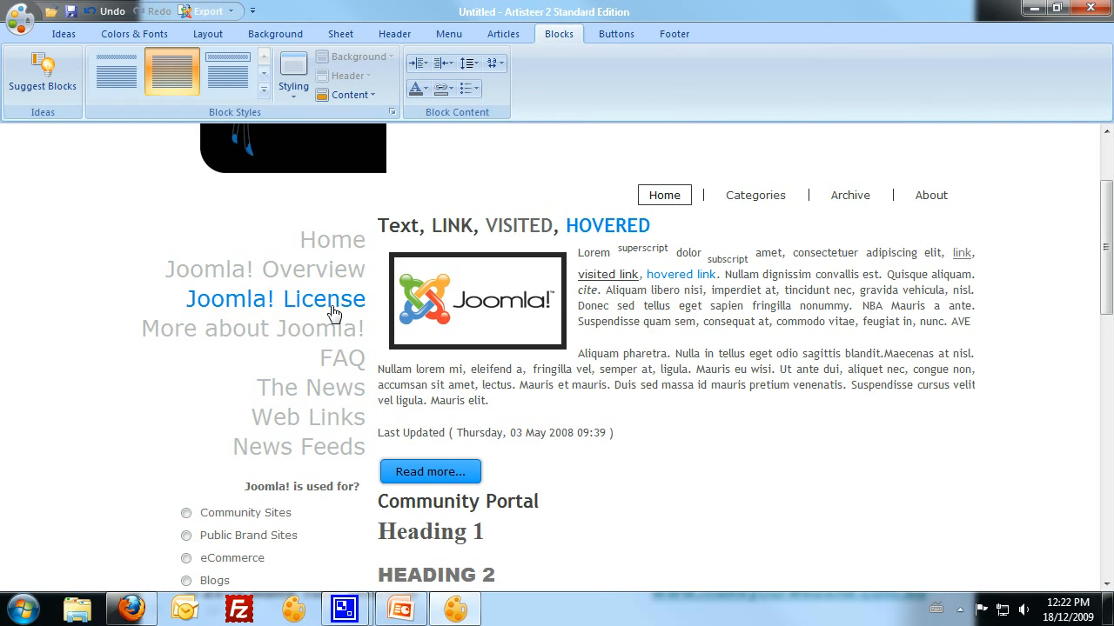
pyautogui.click(444, 87)
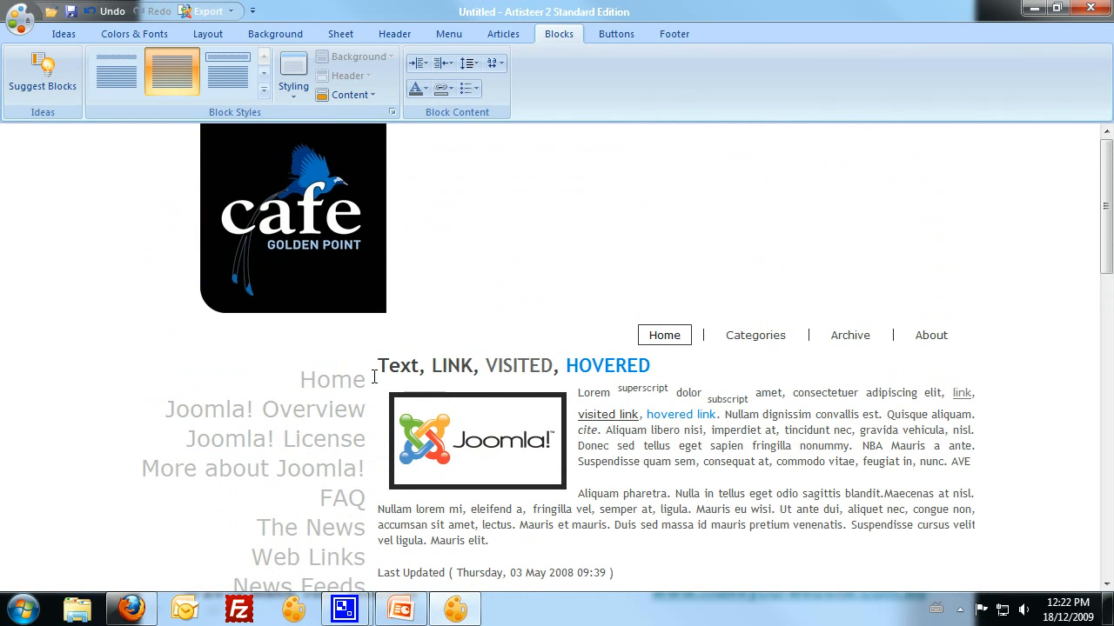
pyautogui.moveTo(372, 277)
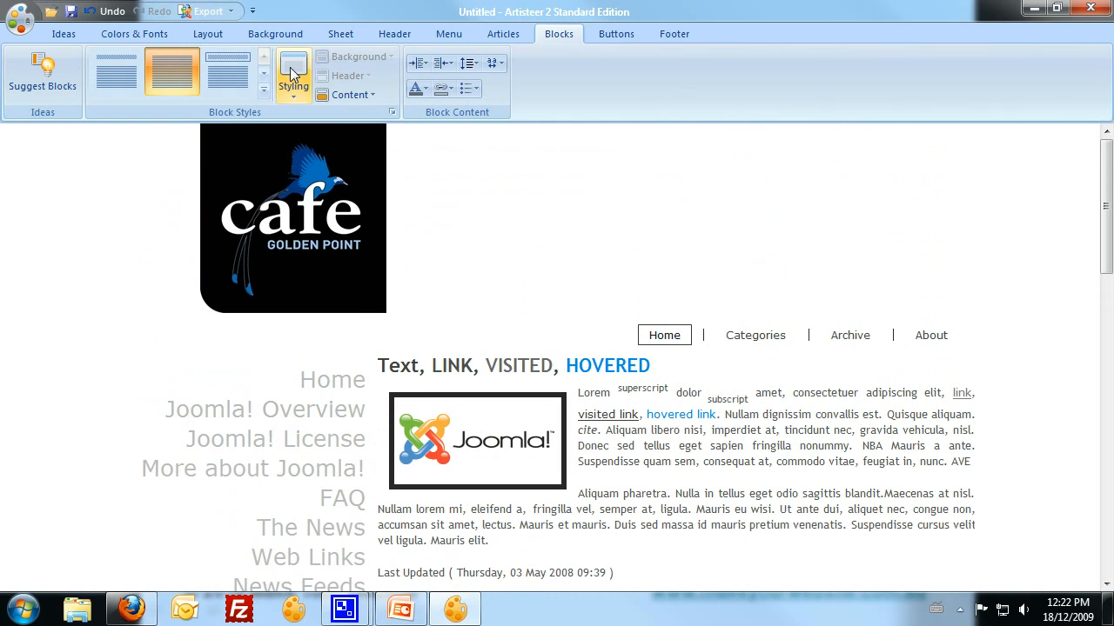
# Step: Drag the cafe logo further left in the Foreground Photo Position dialog
pyautogui.click(394, 33)
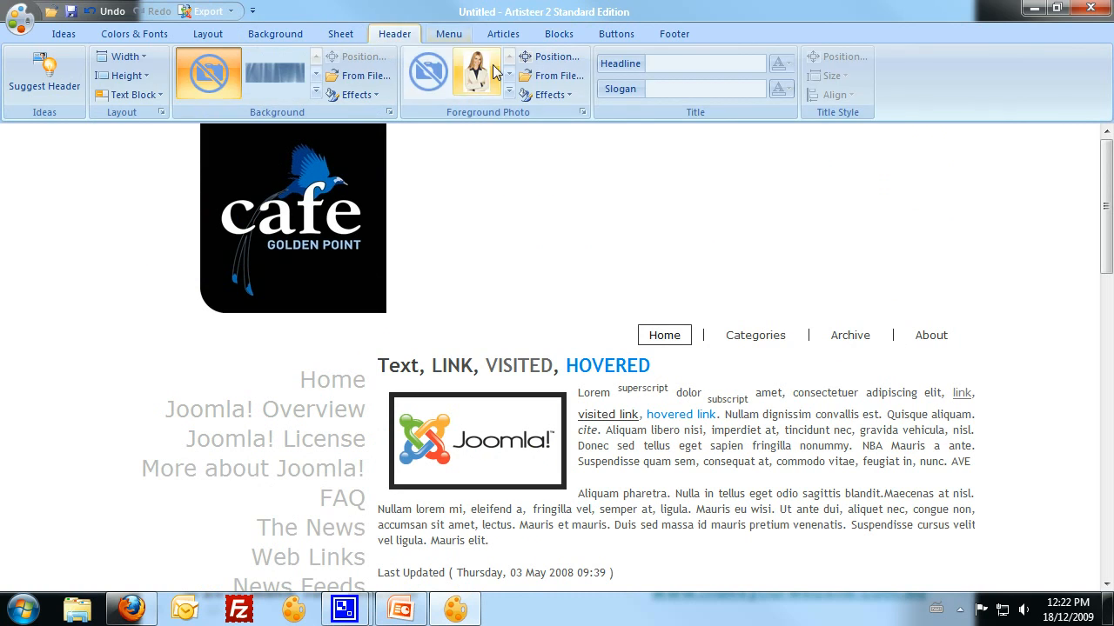
pyautogui.click(554, 56)
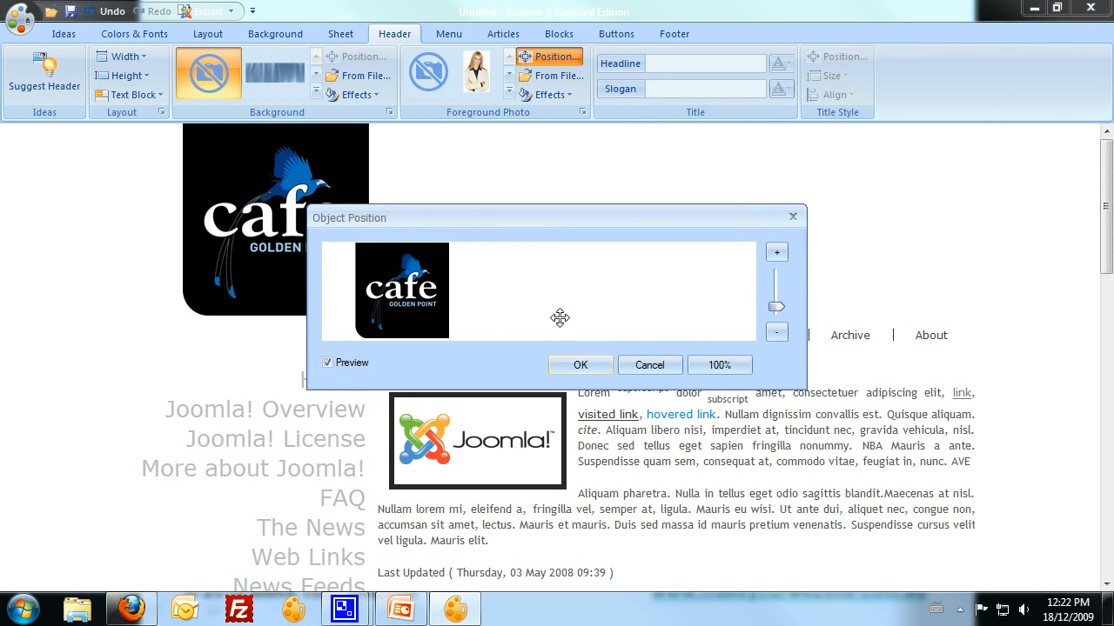
pyautogui.moveTo(557, 217); pyautogui.dragTo(685, 172)
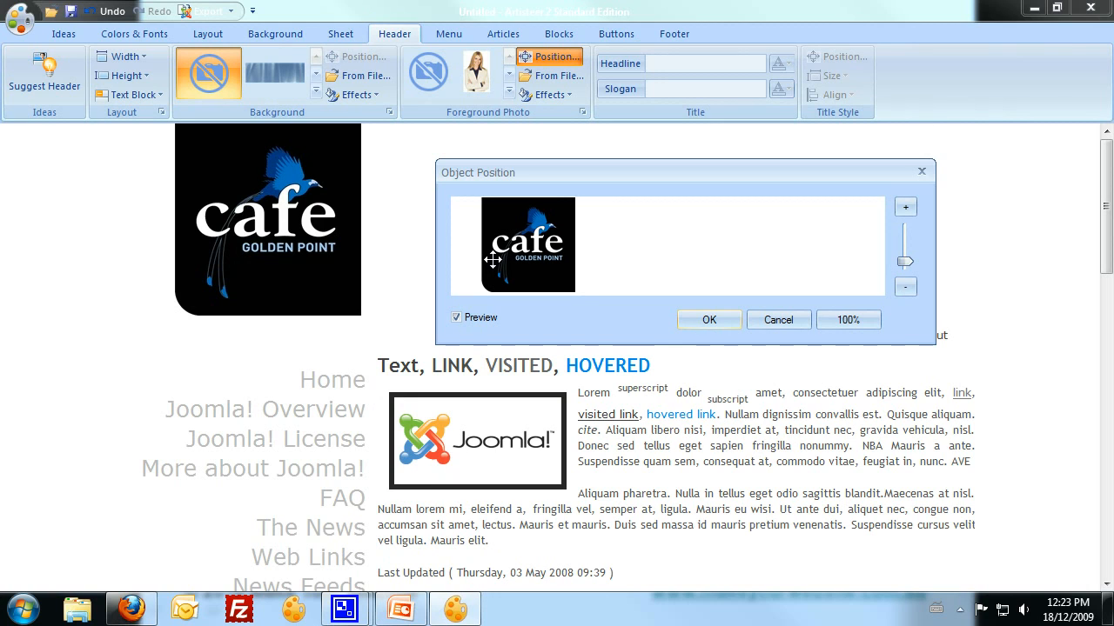
pyautogui.moveTo(492, 261); pyautogui.dragTo(545, 247)
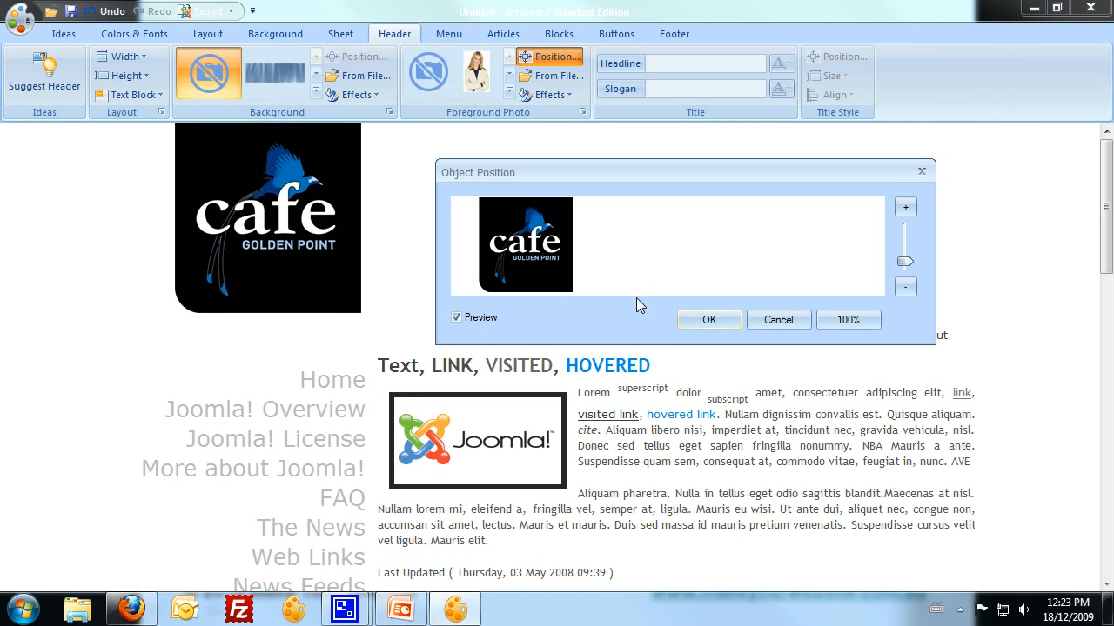
pyautogui.moveTo(705, 321)
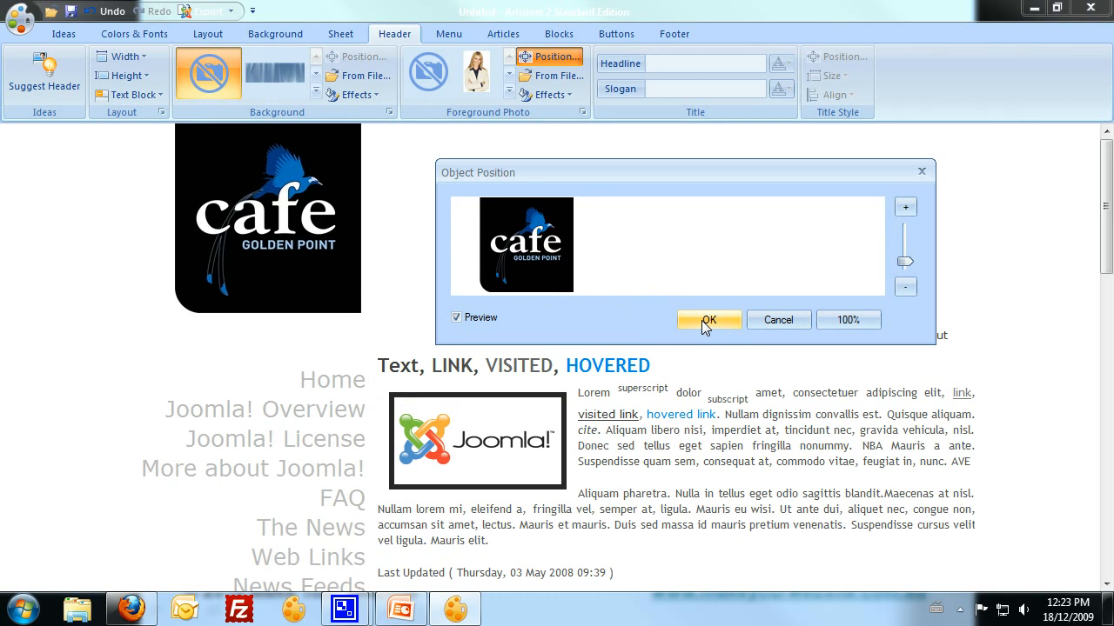
pyautogui.click(708, 319)
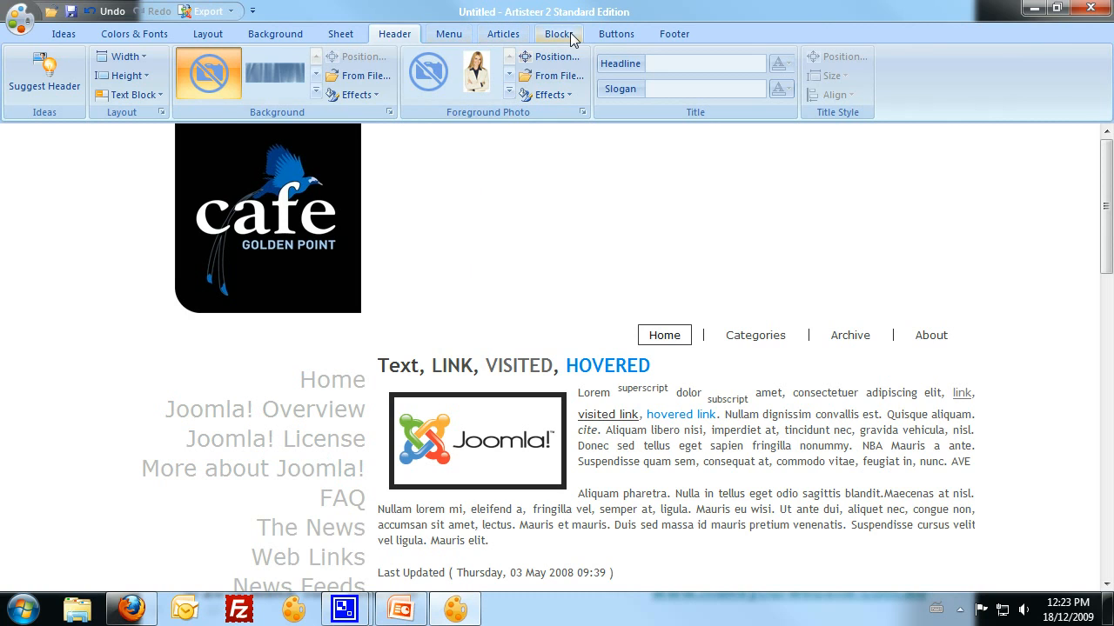
# Step: Choose 5px for Margin Right in the Blocks tab's Block Content group
pyautogui.click(558, 33)
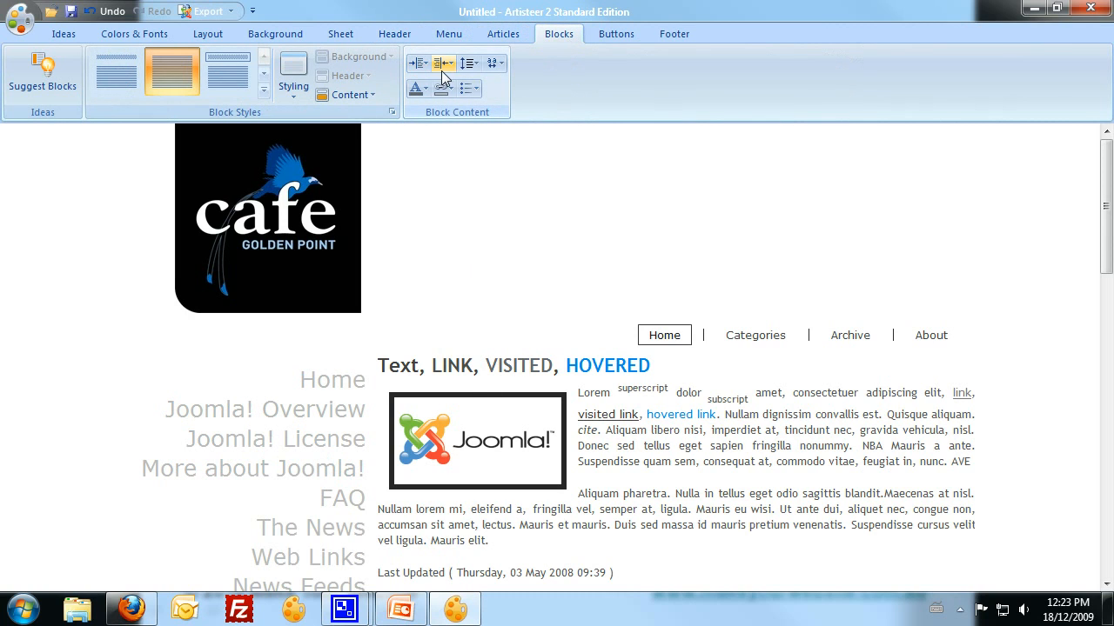
pyautogui.click(443, 63)
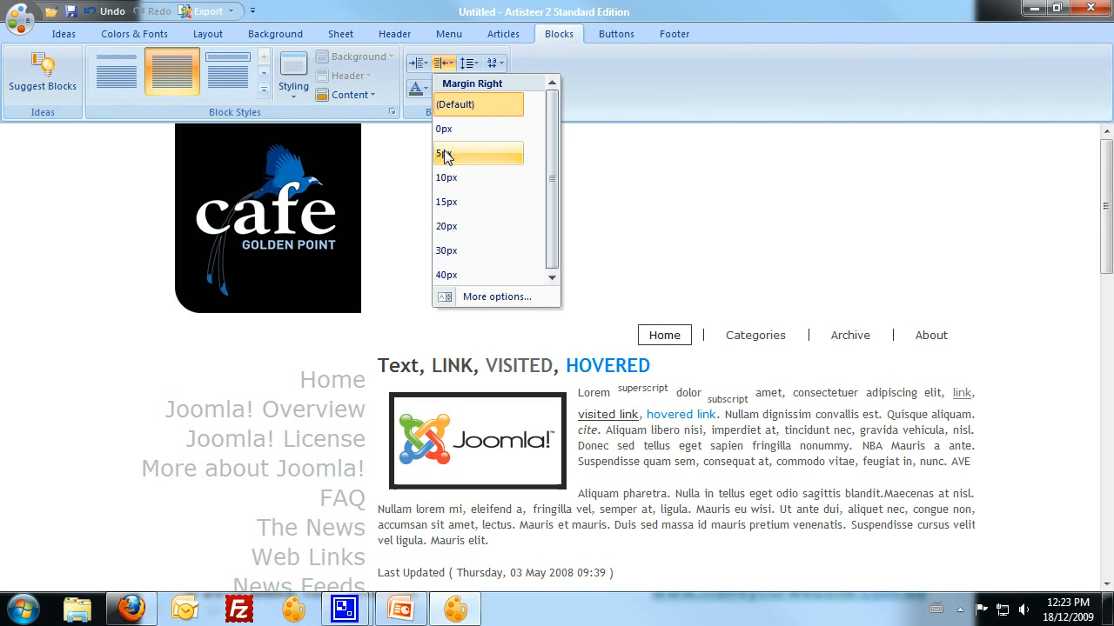
pyautogui.click(447, 154)
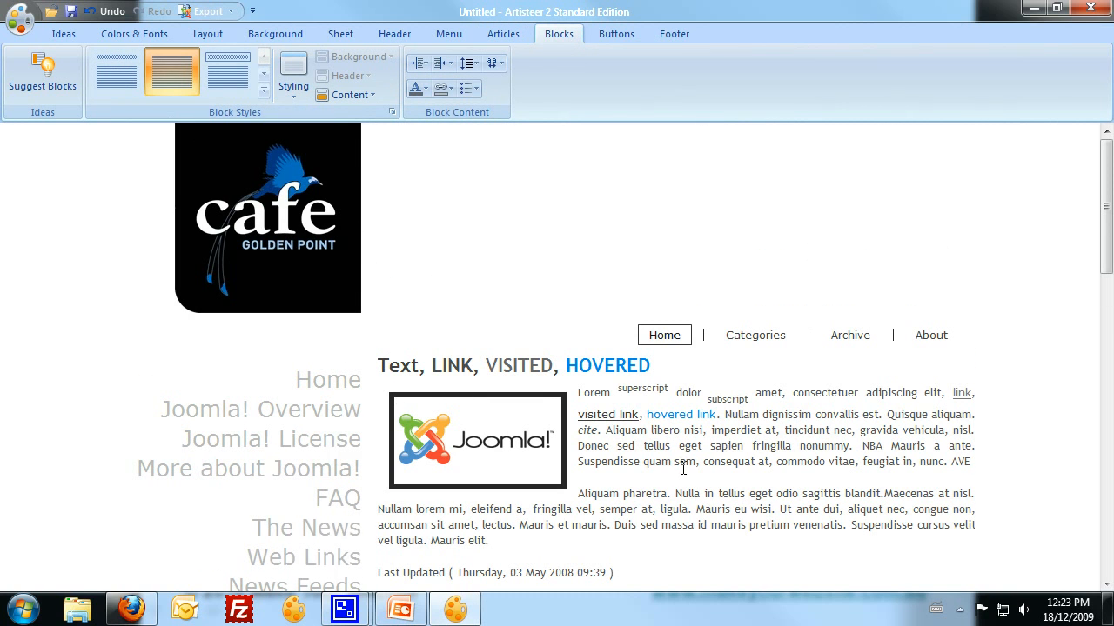
pyautogui.moveTo(783, 300)
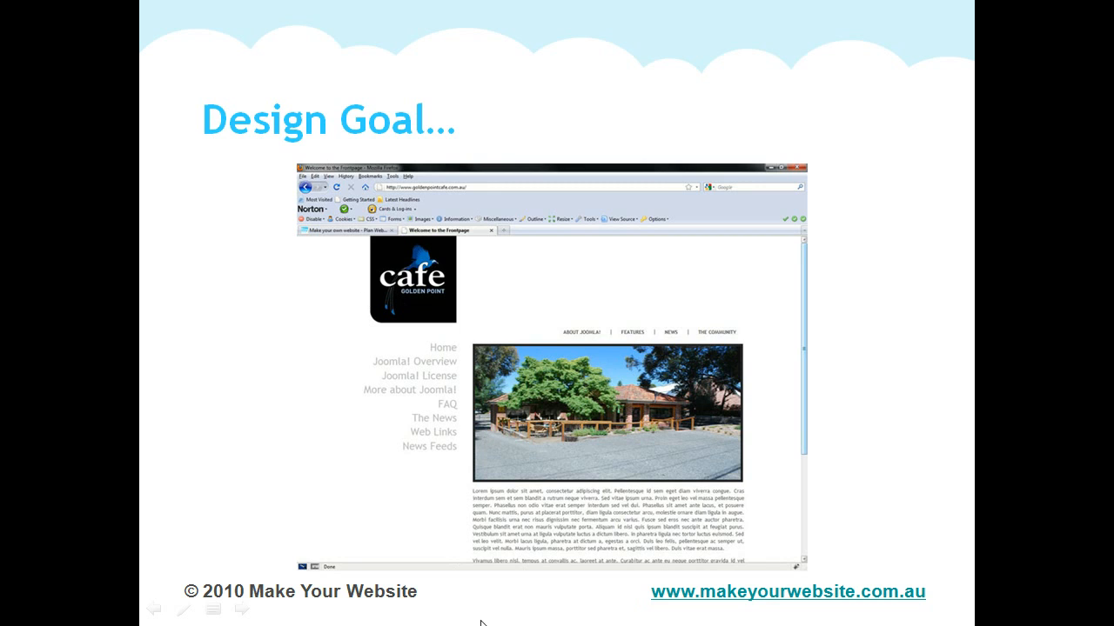
pyautogui.moveTo(409, 252)
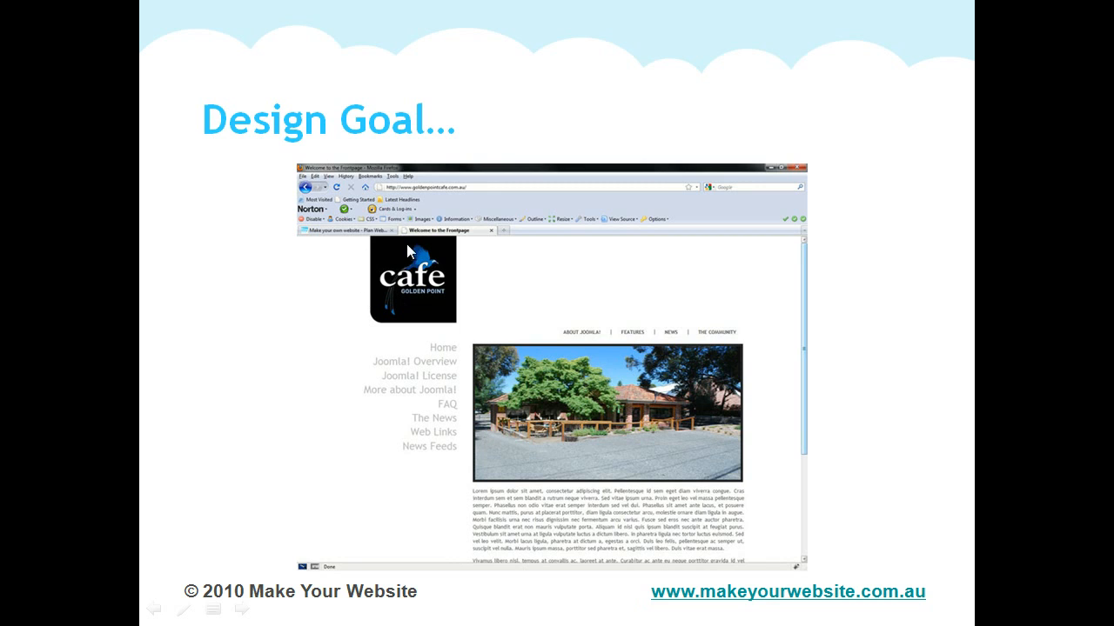
pyautogui.moveTo(472, 391)
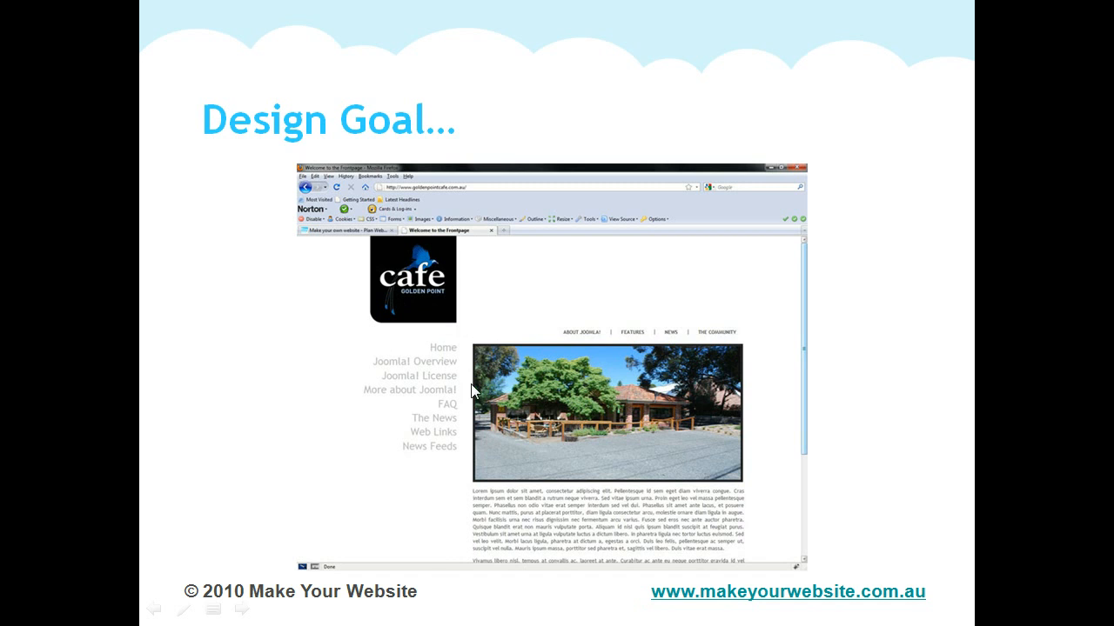
pyautogui.moveTo(633, 496)
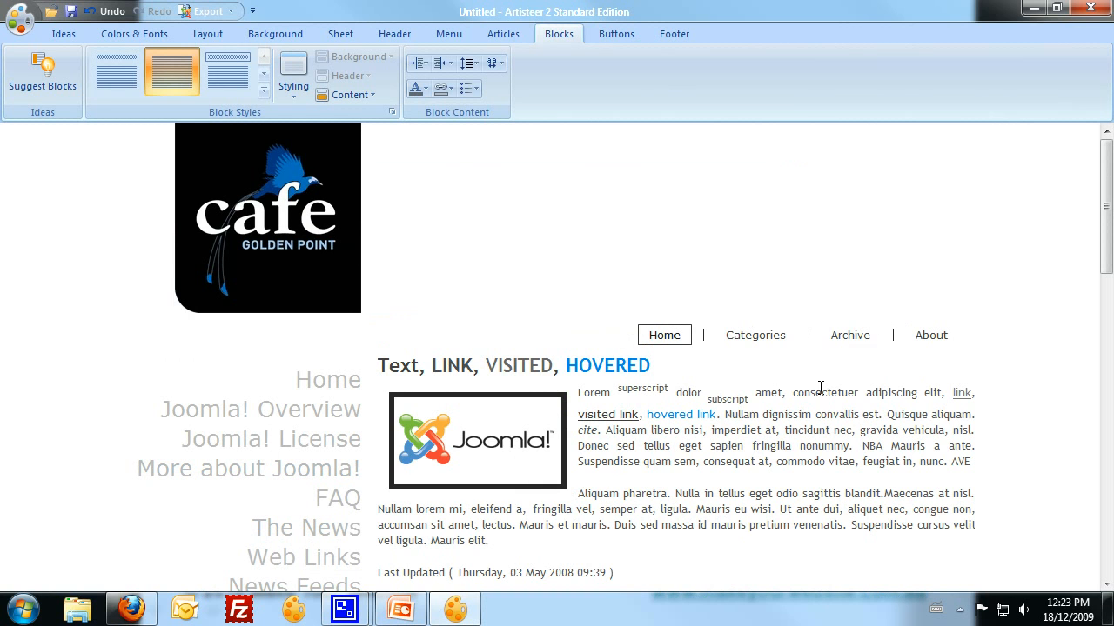
pyautogui.scroll(-3)
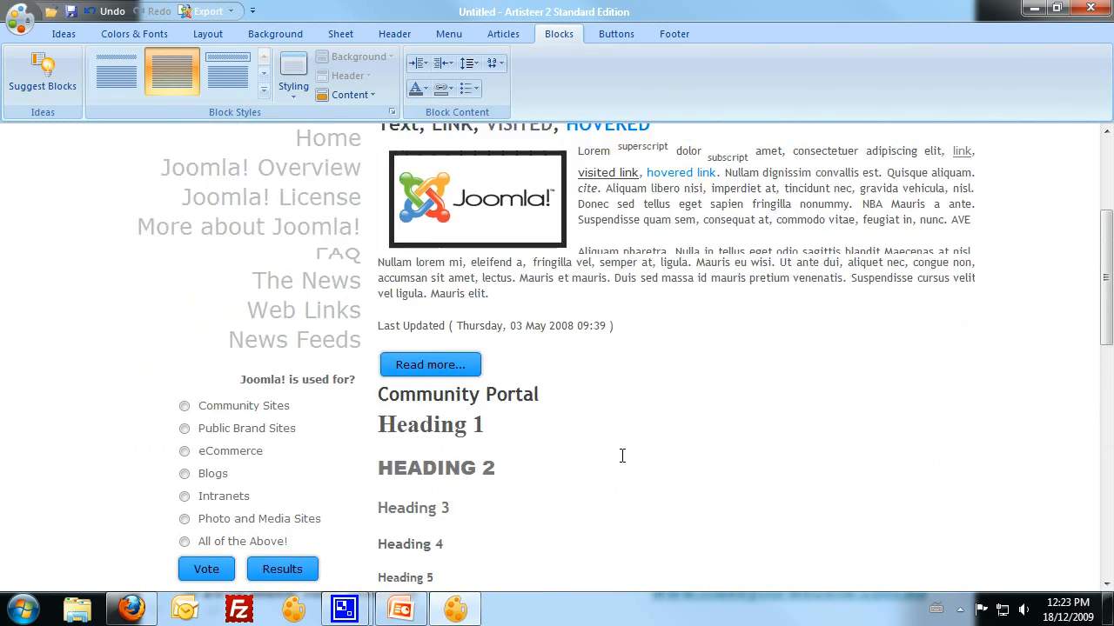
pyautogui.scroll(-3)
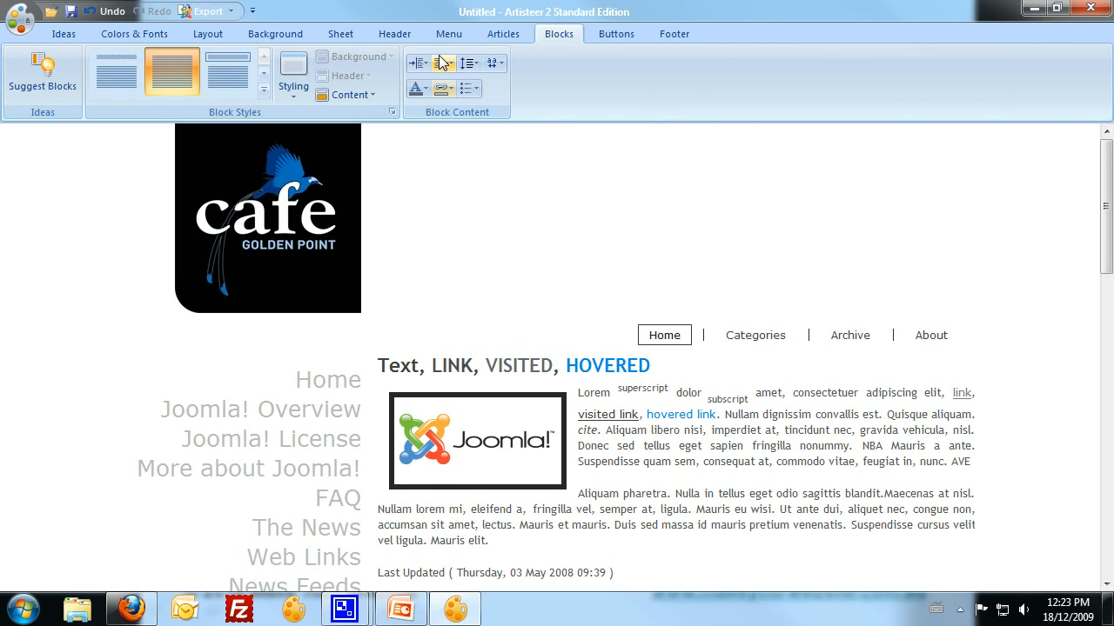
# Step: Turn off small caps for visited headline links and review headline link colours
pyautogui.click(502, 33)
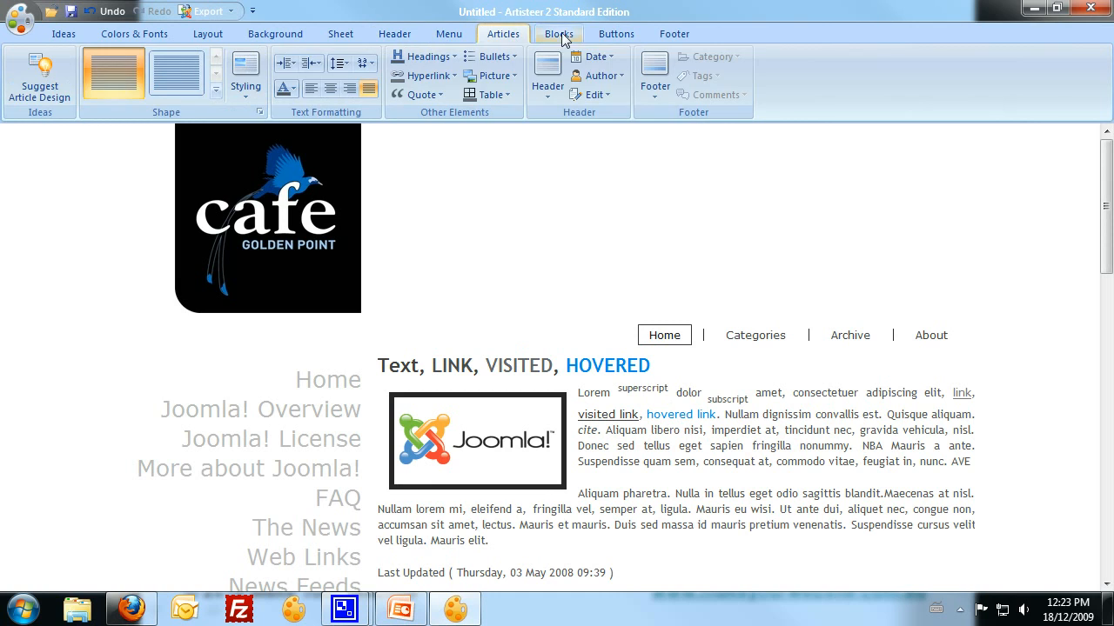
pyautogui.click(547, 76)
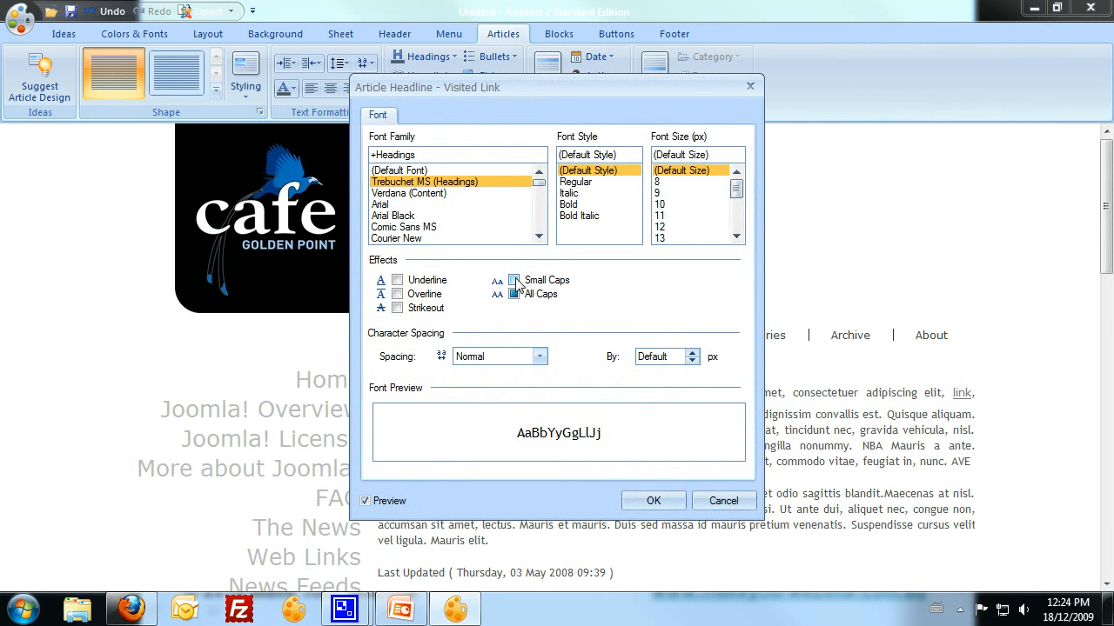
pyautogui.click(514, 279)
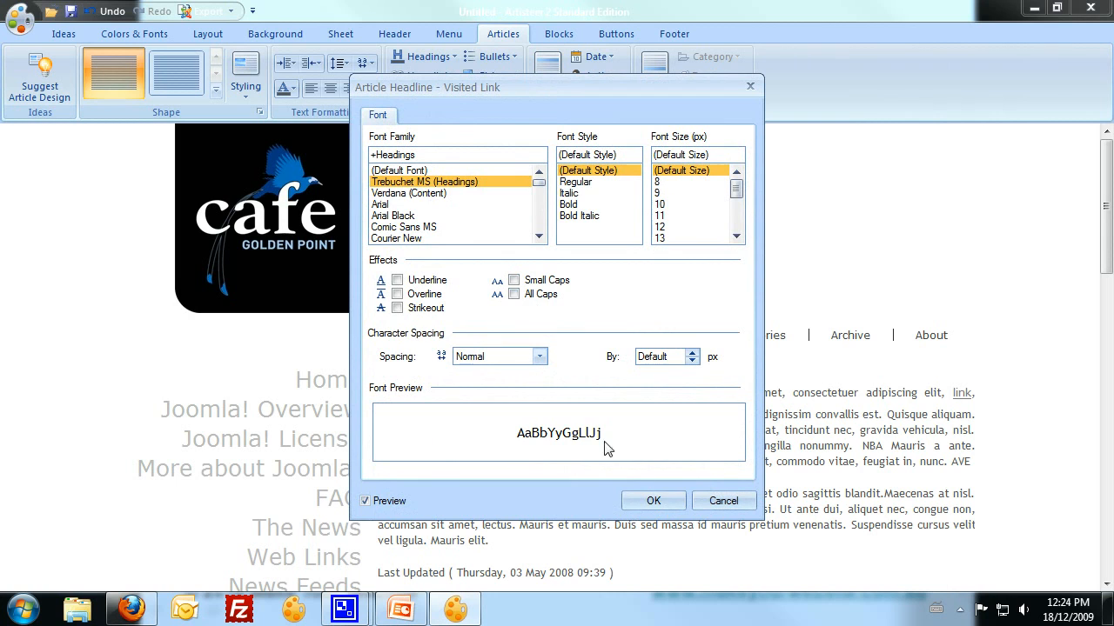
pyautogui.click(653, 500)
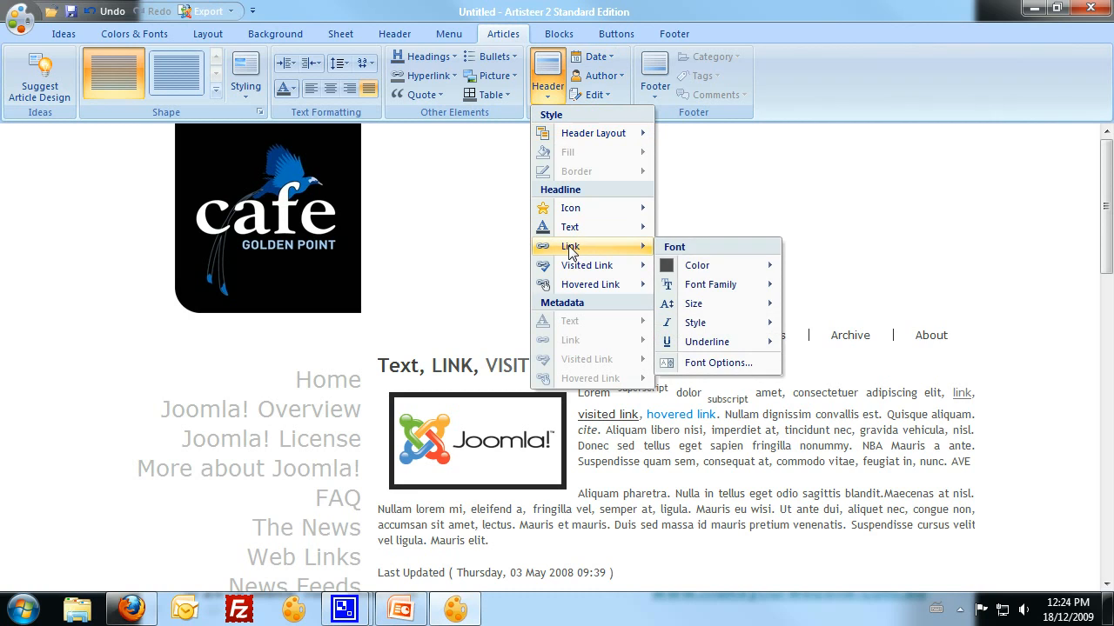
pyautogui.moveTo(569, 227)
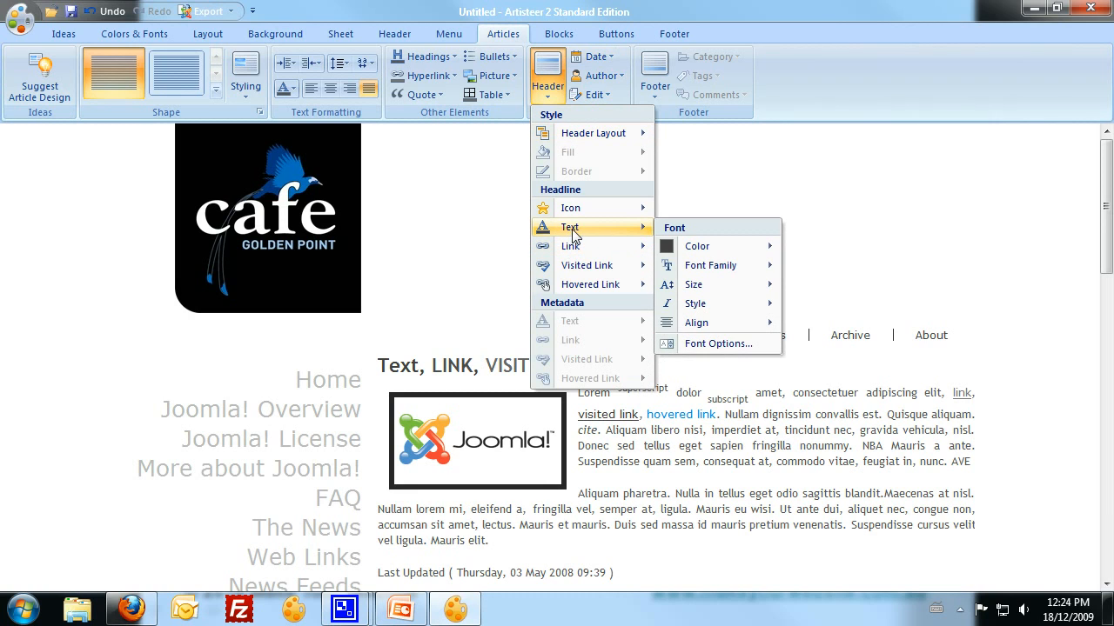
pyautogui.click(696, 245)
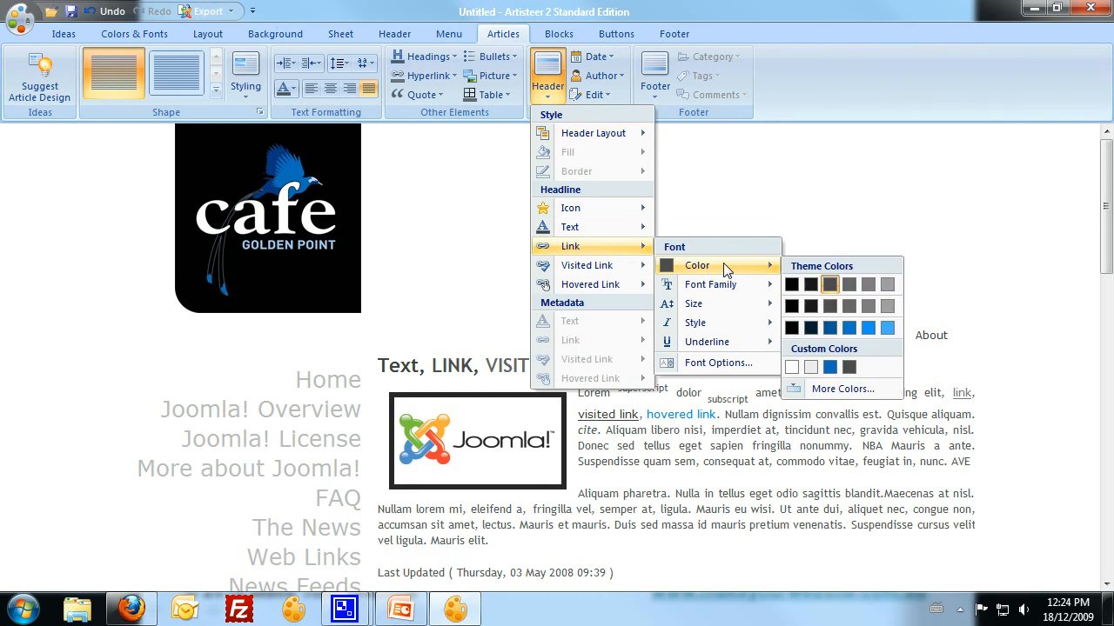
pyautogui.moveTo(600, 259)
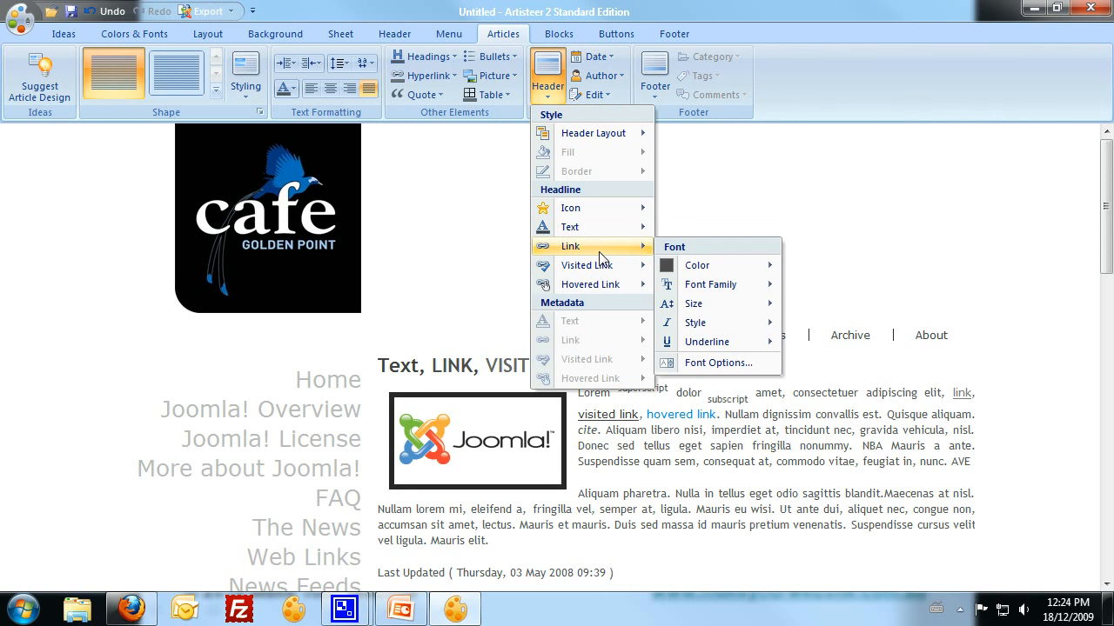
pyautogui.click(711, 285)
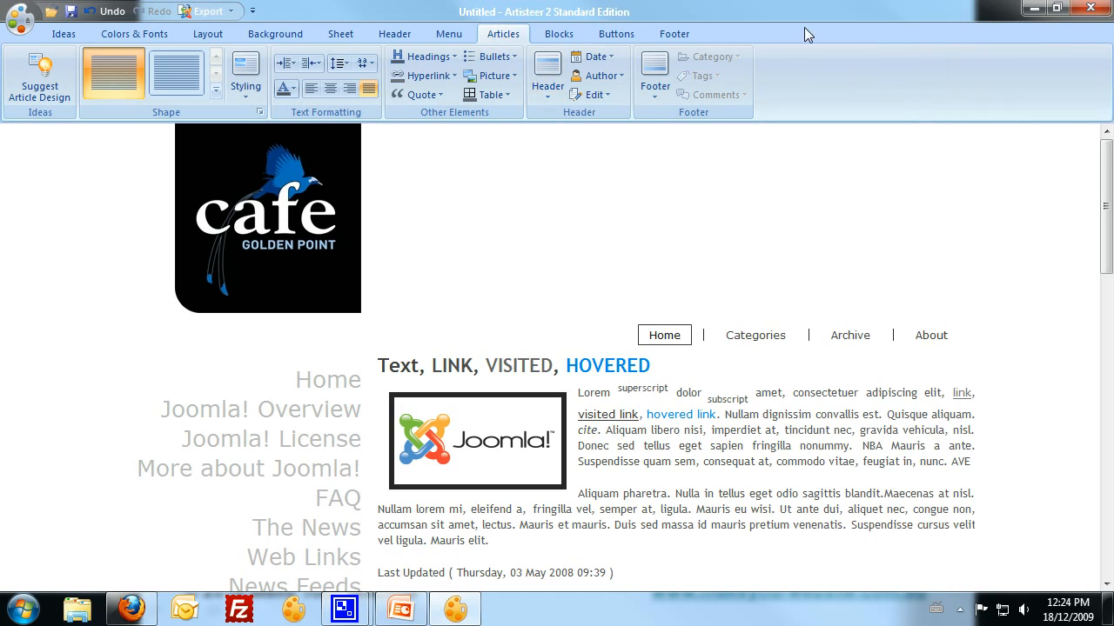
# Step: Toggle capitals on visited headline links and underlining on the headline link
pyautogui.click(547, 74)
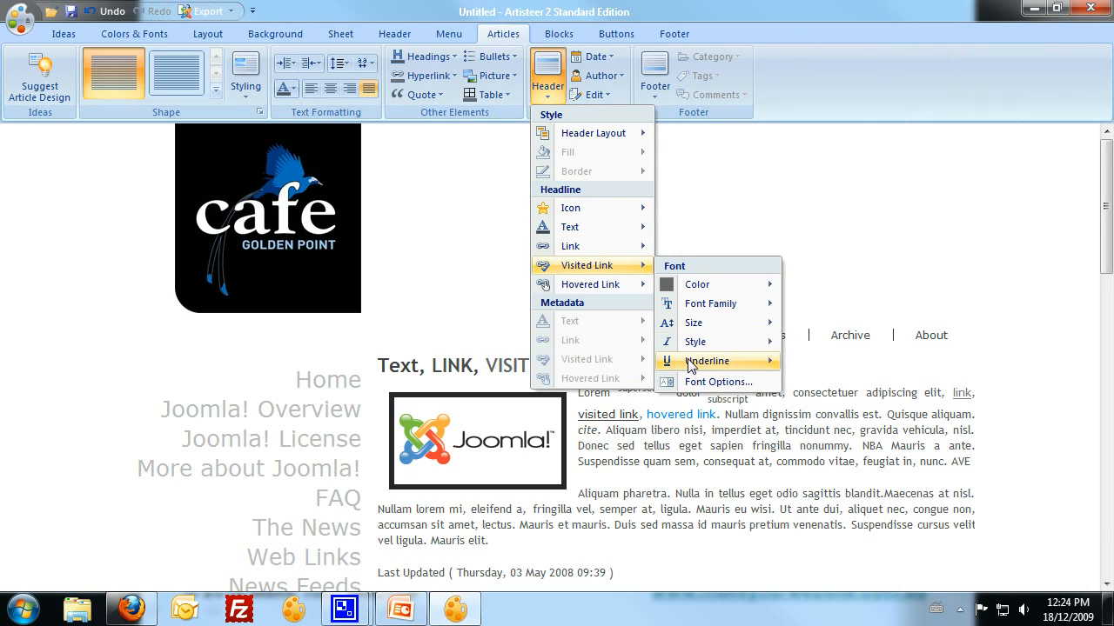
pyautogui.click(718, 382)
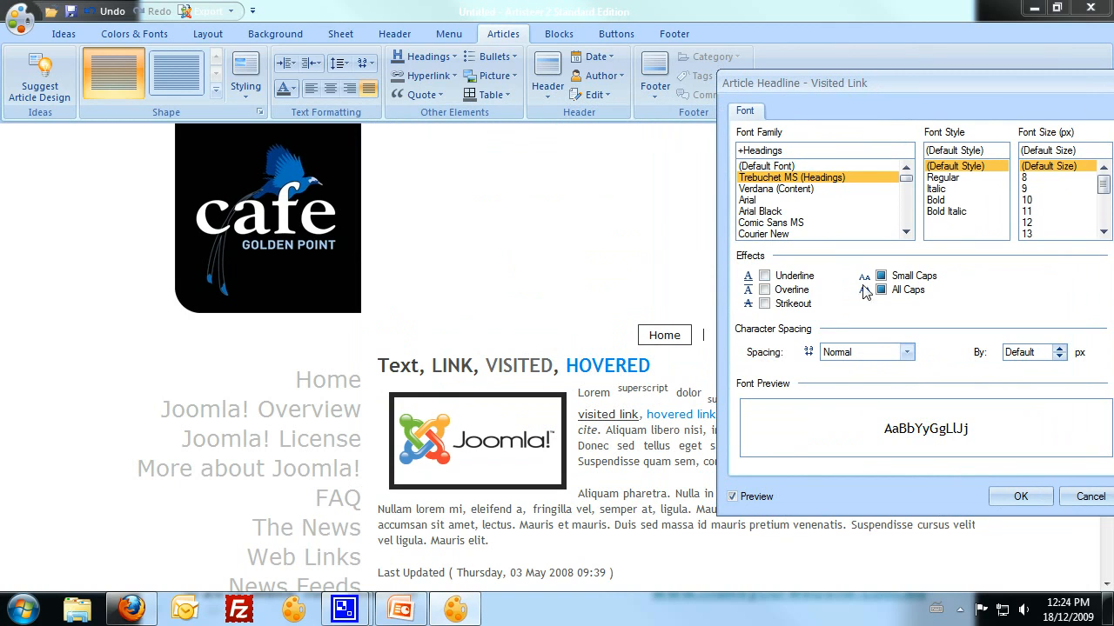
pyautogui.click(764, 276)
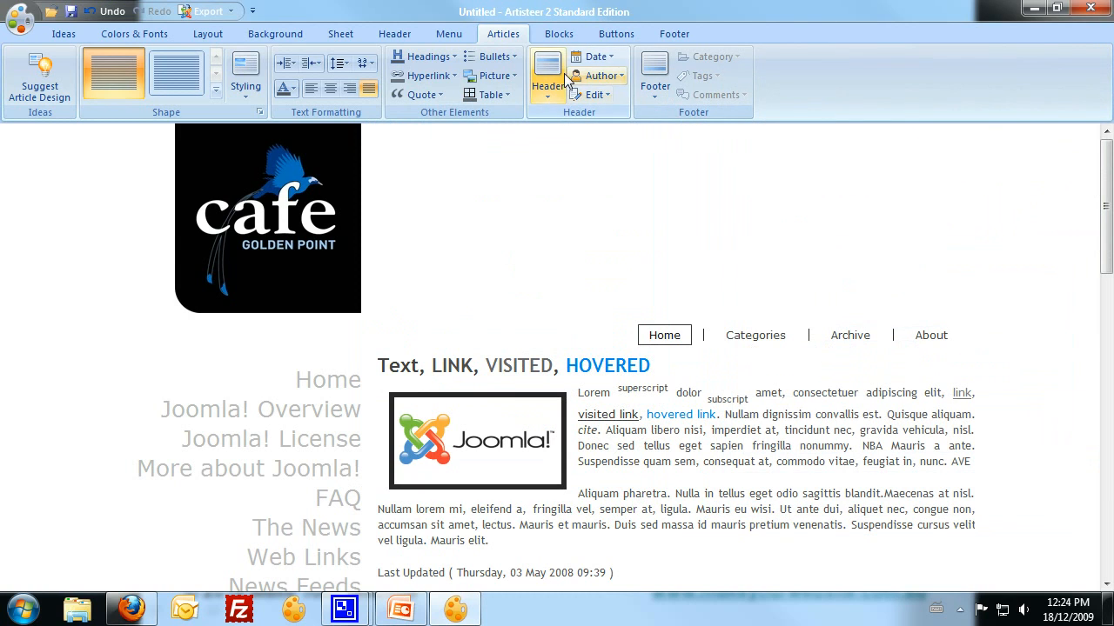
pyautogui.click(548, 79)
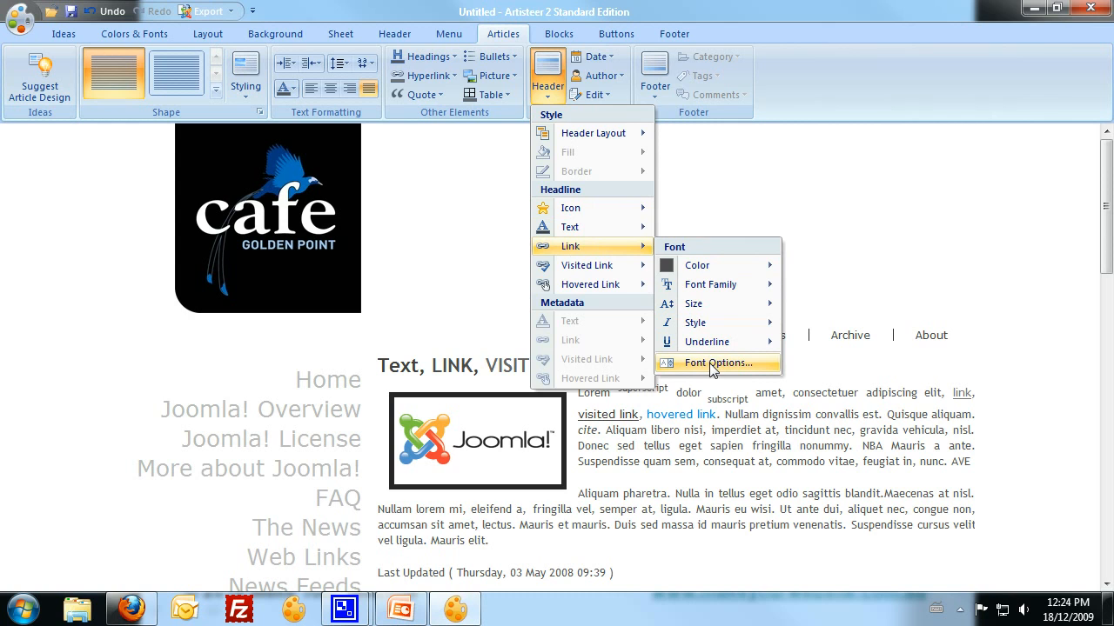
pyautogui.click(719, 363)
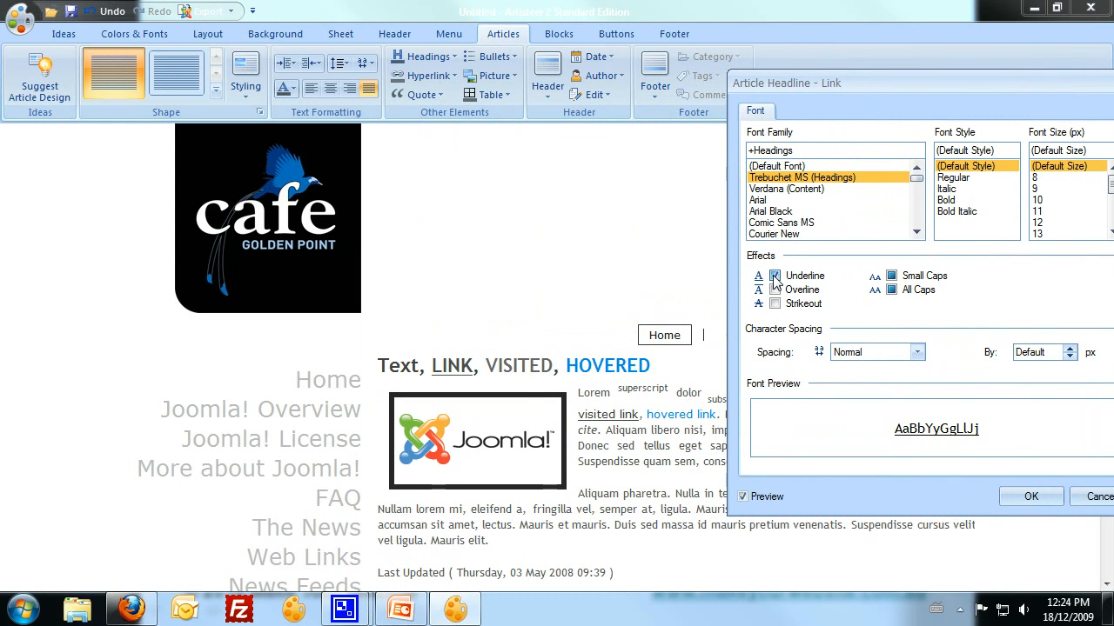
pyautogui.click(774, 276)
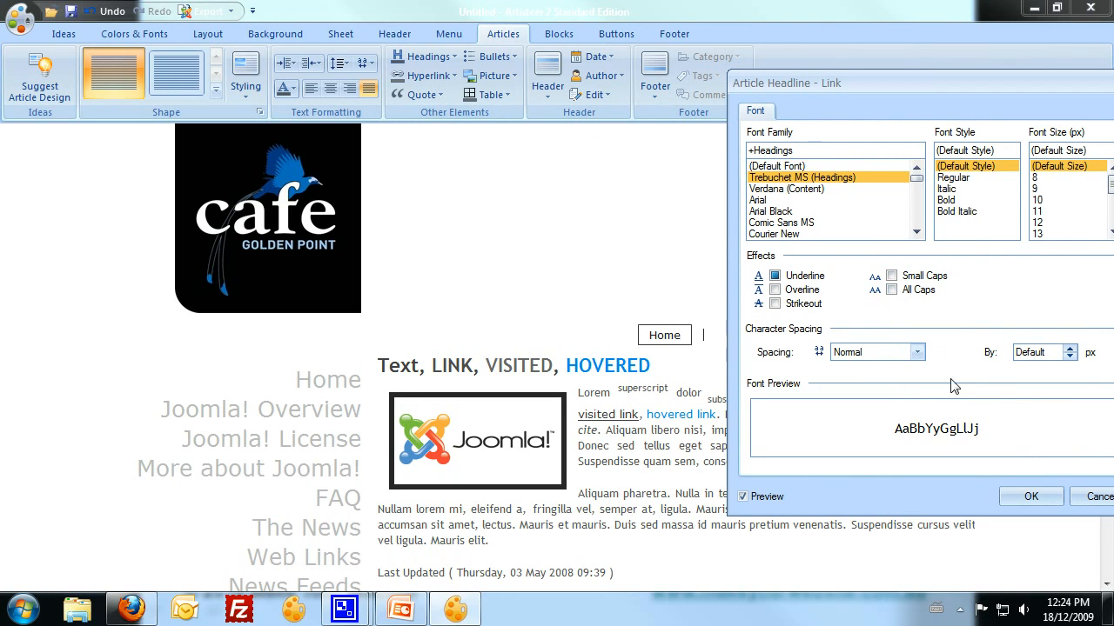
pyautogui.moveTo(1076, 566)
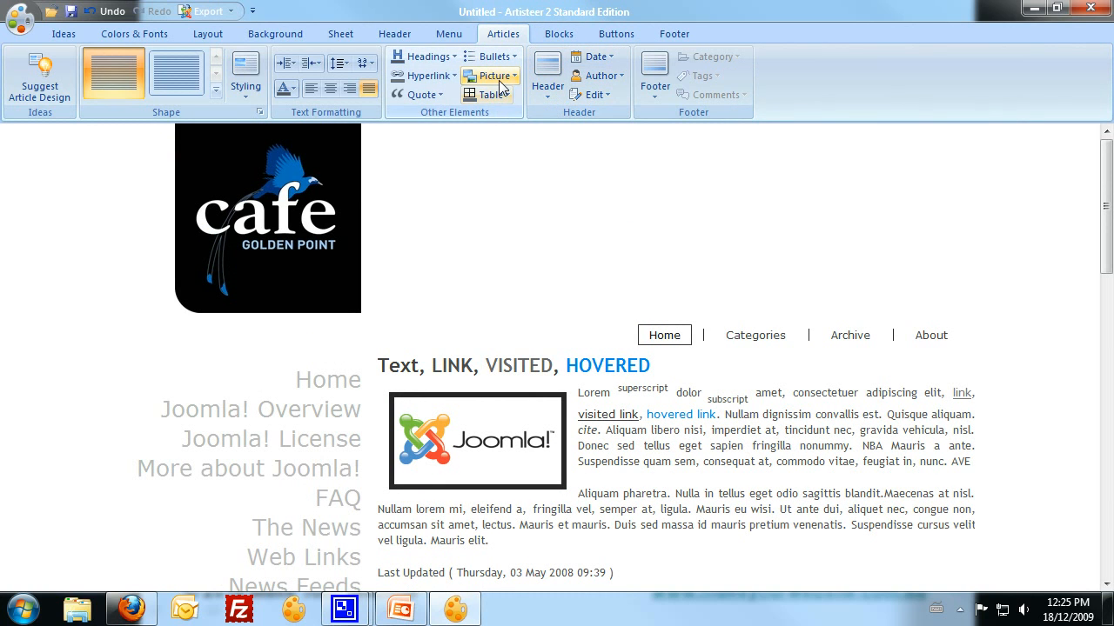
# Step: Remove the footer's RSS icon and set its fill to none
pyautogui.scroll(-3)
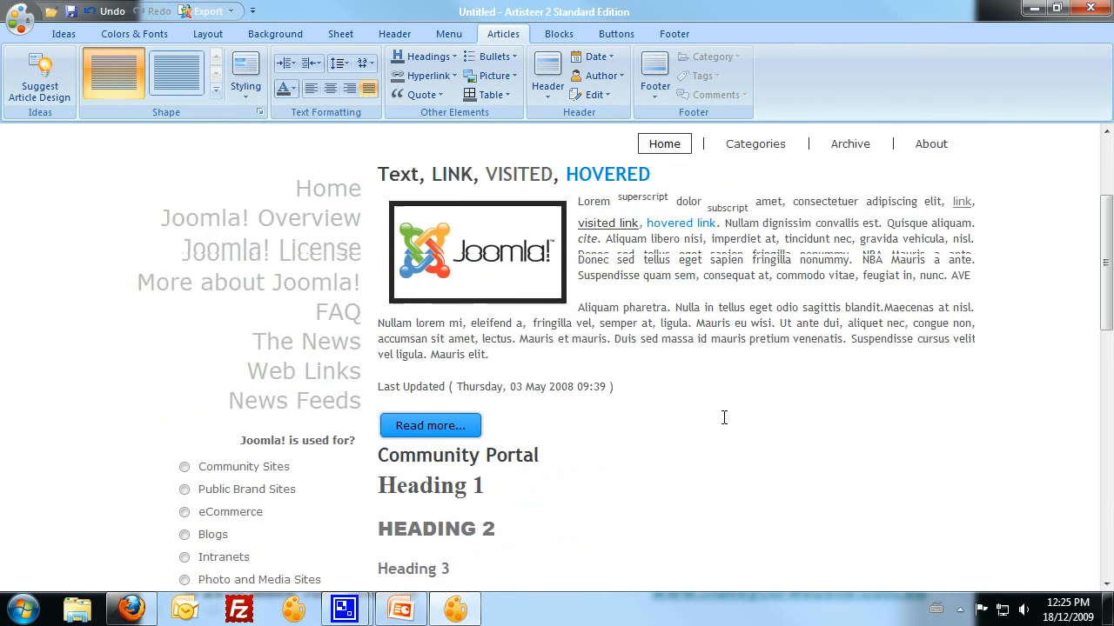
pyautogui.scroll(-3)
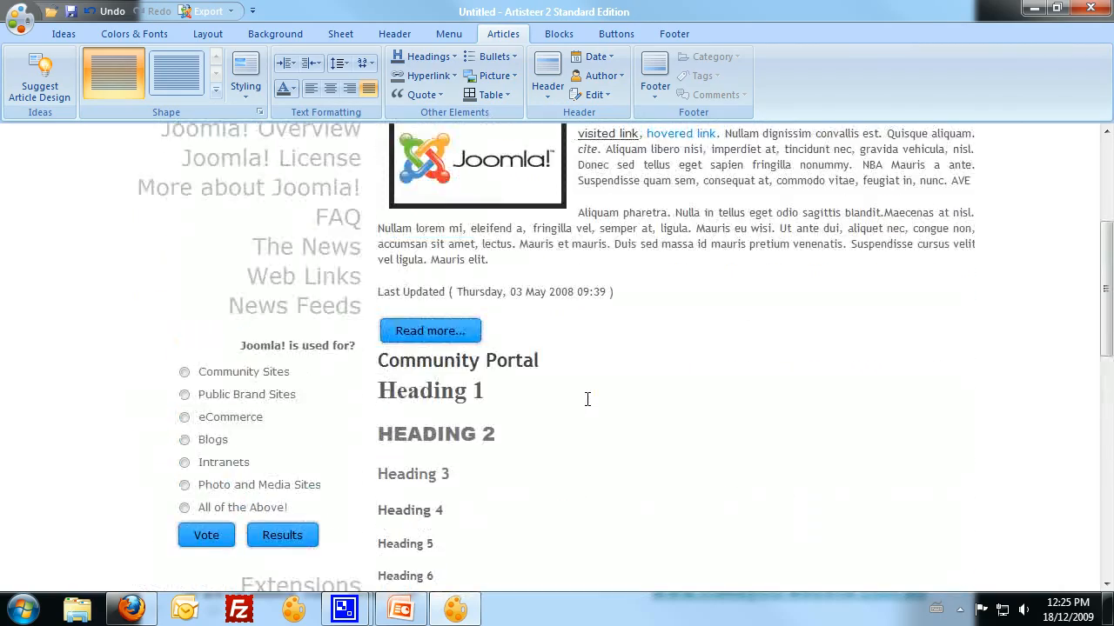
pyautogui.scroll(-3)
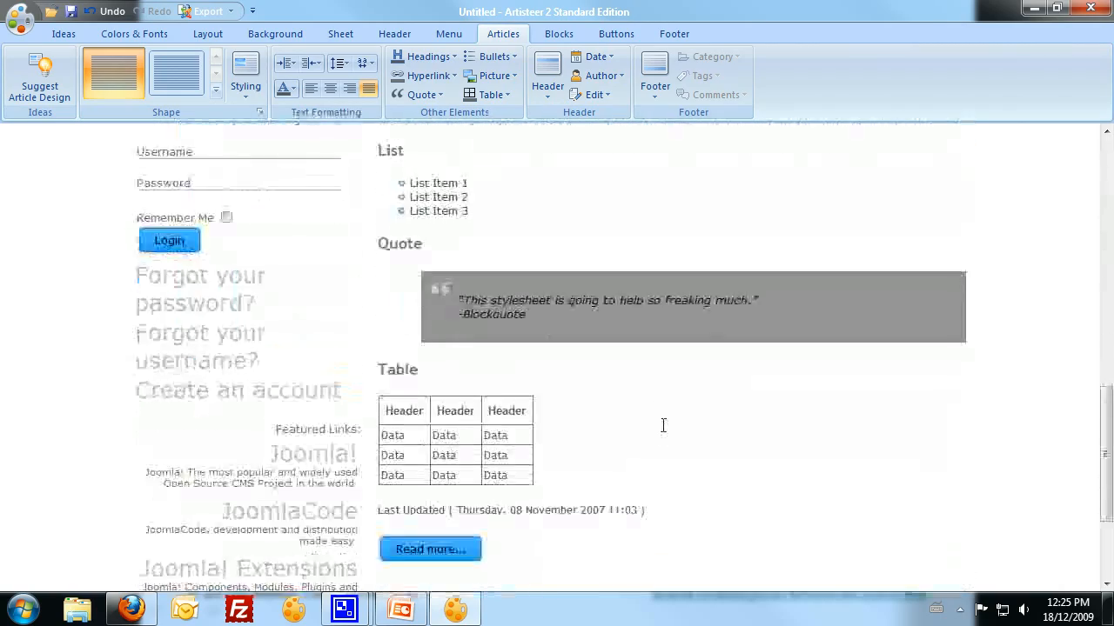
pyautogui.scroll(-3)
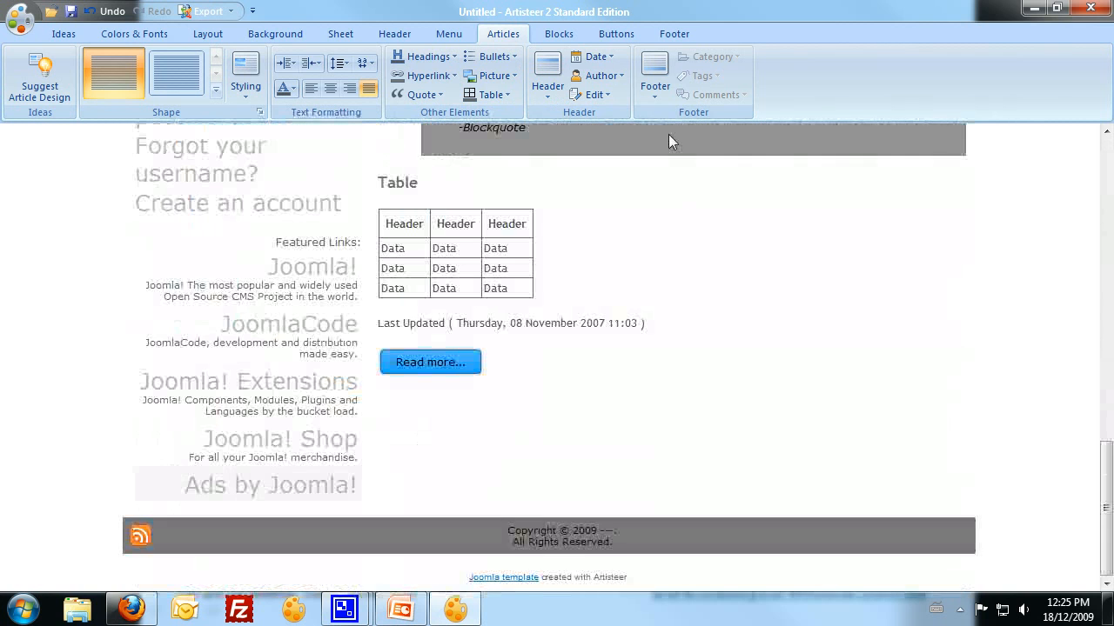
pyautogui.click(674, 33)
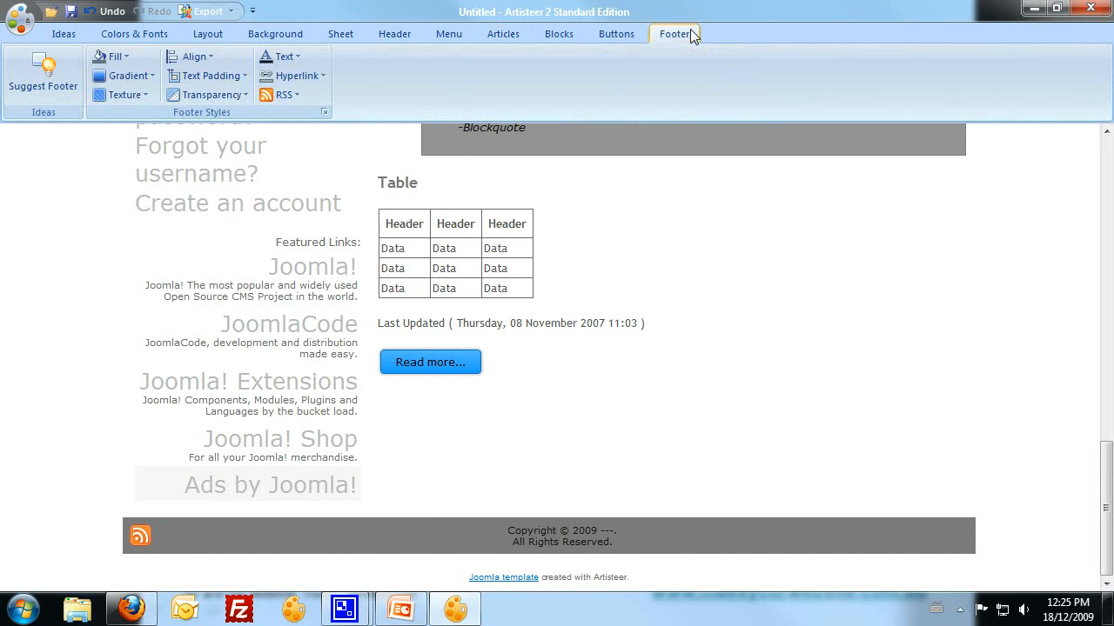
pyautogui.click(674, 33)
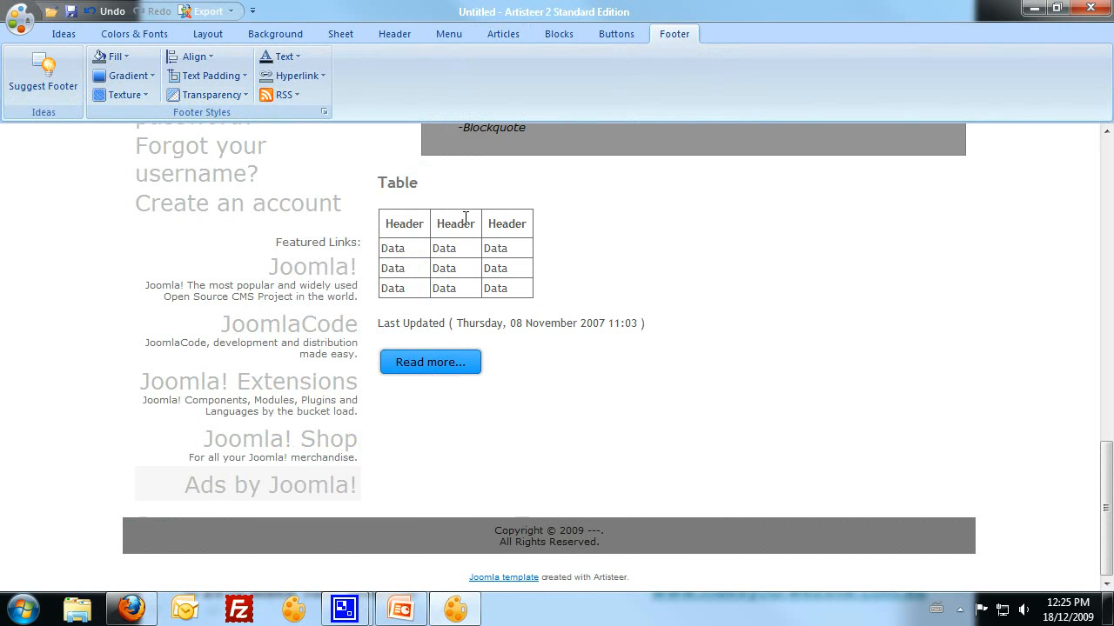
pyautogui.moveTo(363, 186)
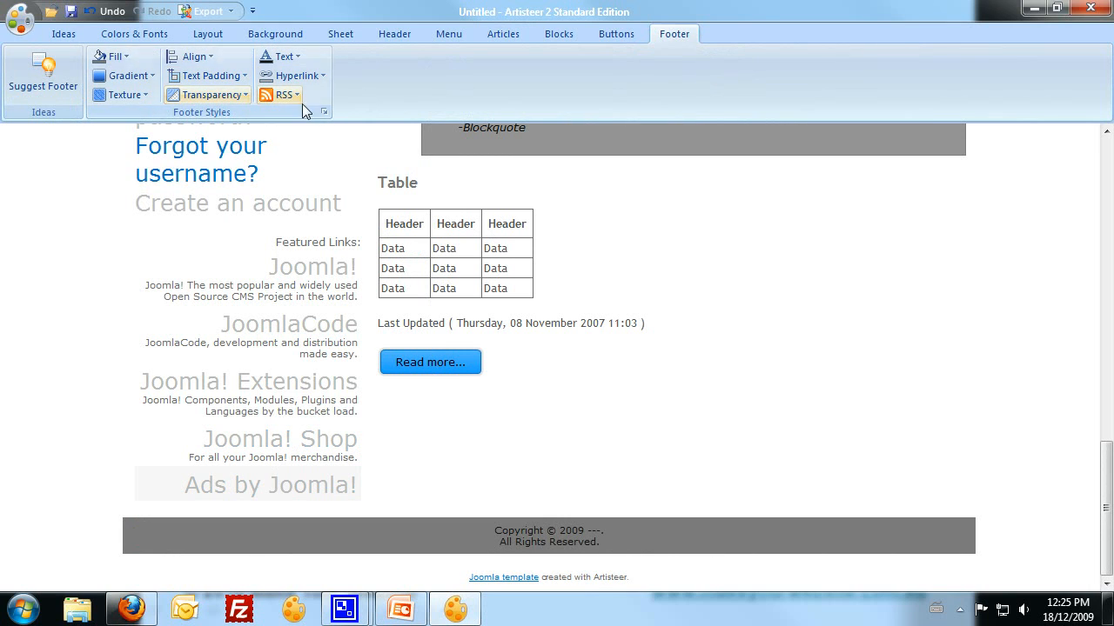
pyautogui.click(111, 56)
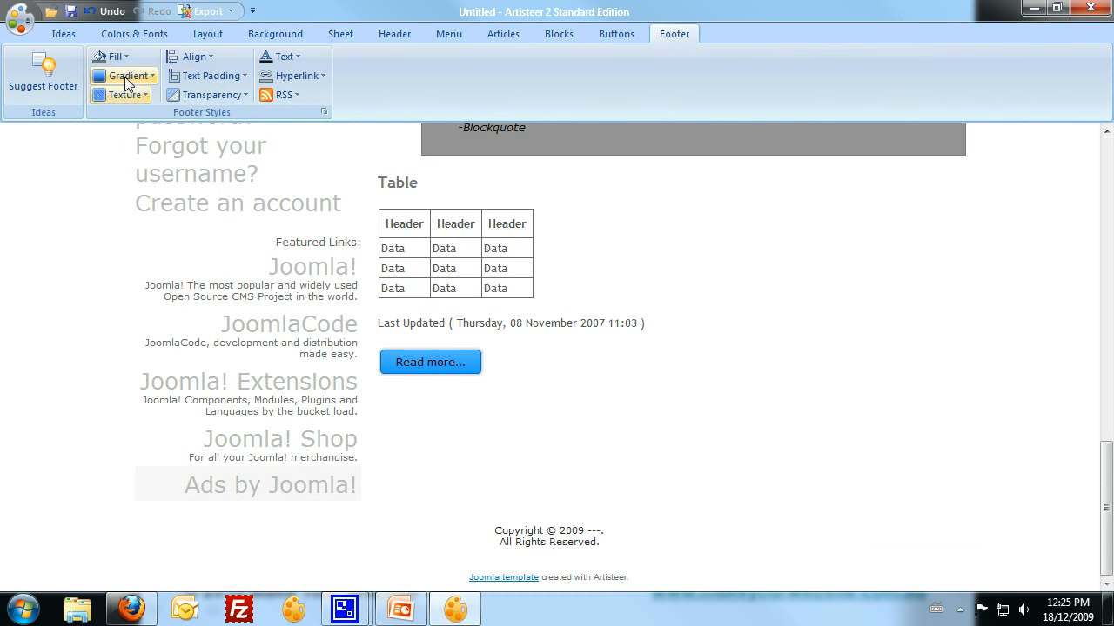
pyautogui.moveTo(898, 480)
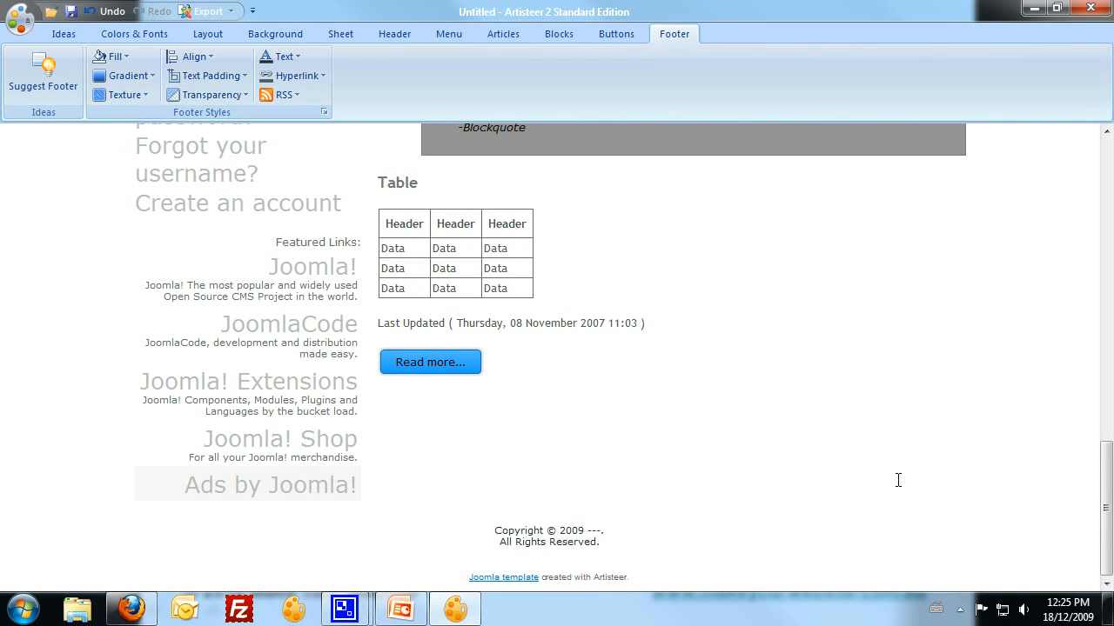
pyautogui.scroll(3)
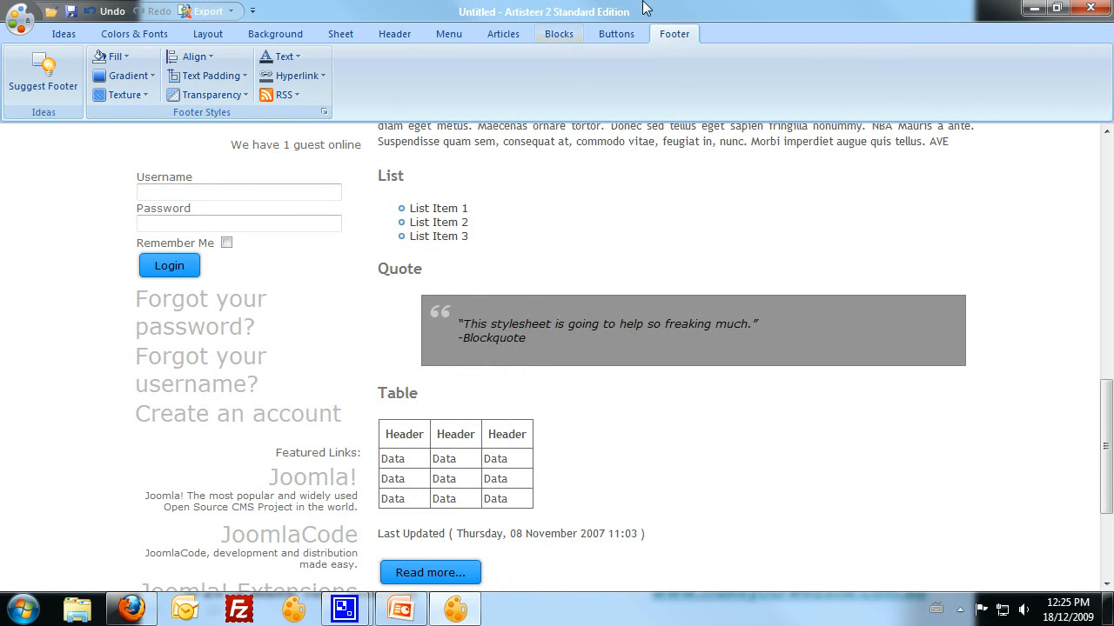
# Step: Give the quote a pale-blue fill and blue text, then browse Font Family
pyautogui.click(502, 33)
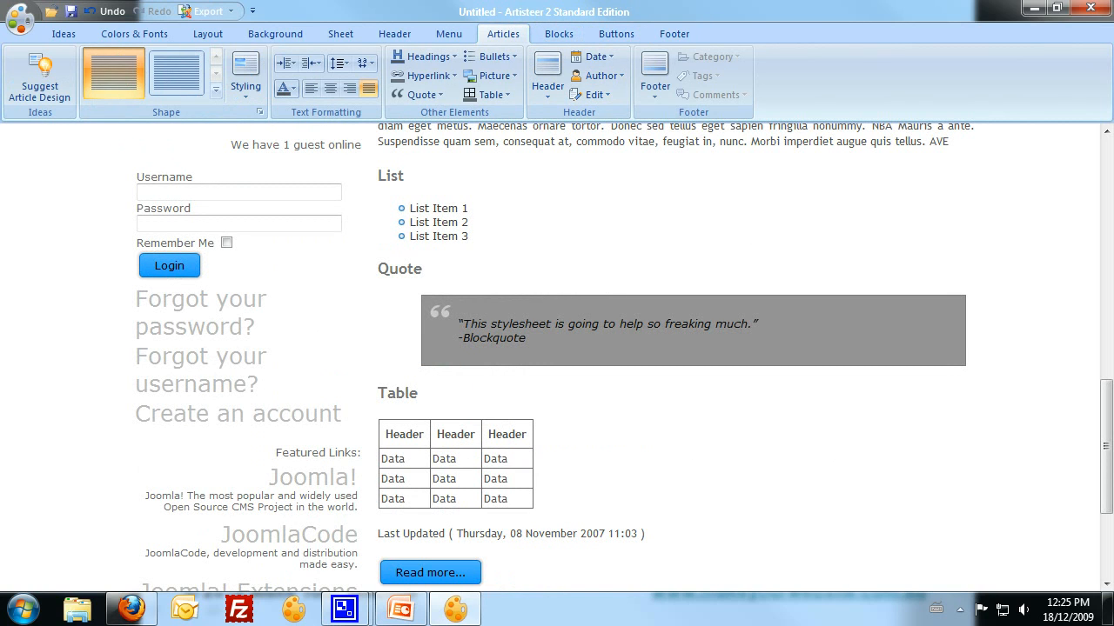
pyautogui.click(419, 94)
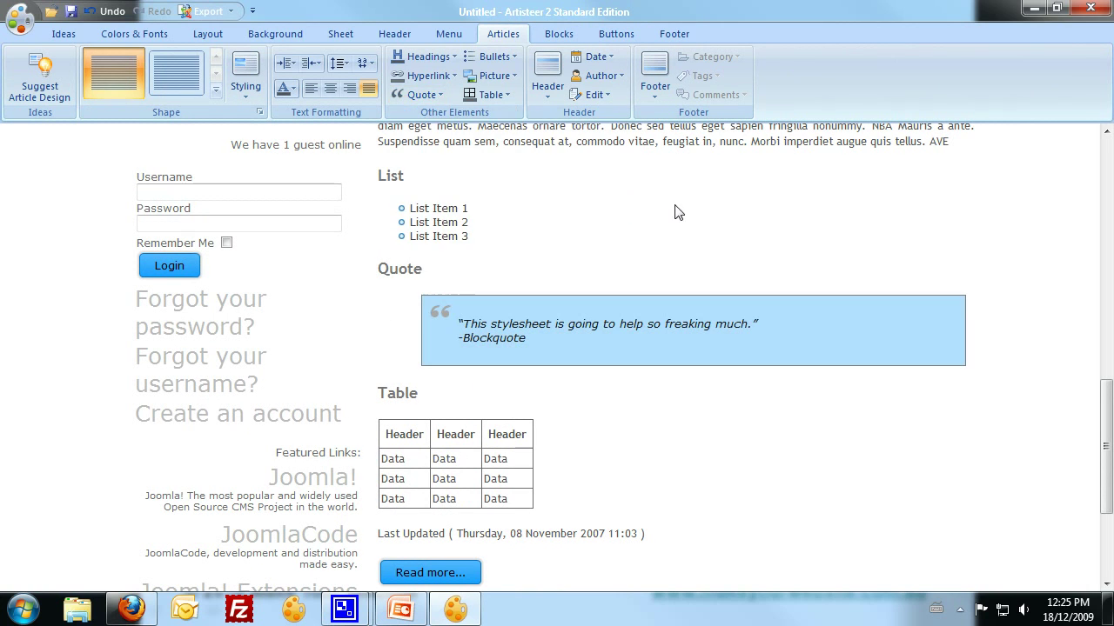
pyautogui.click(416, 94)
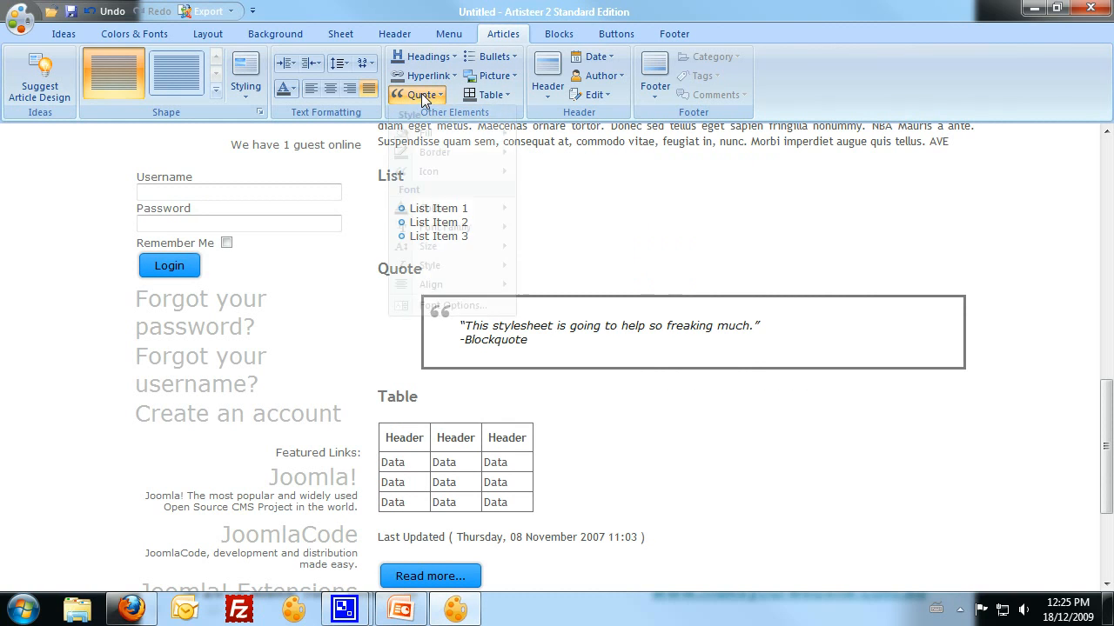
pyautogui.moveTo(434, 152)
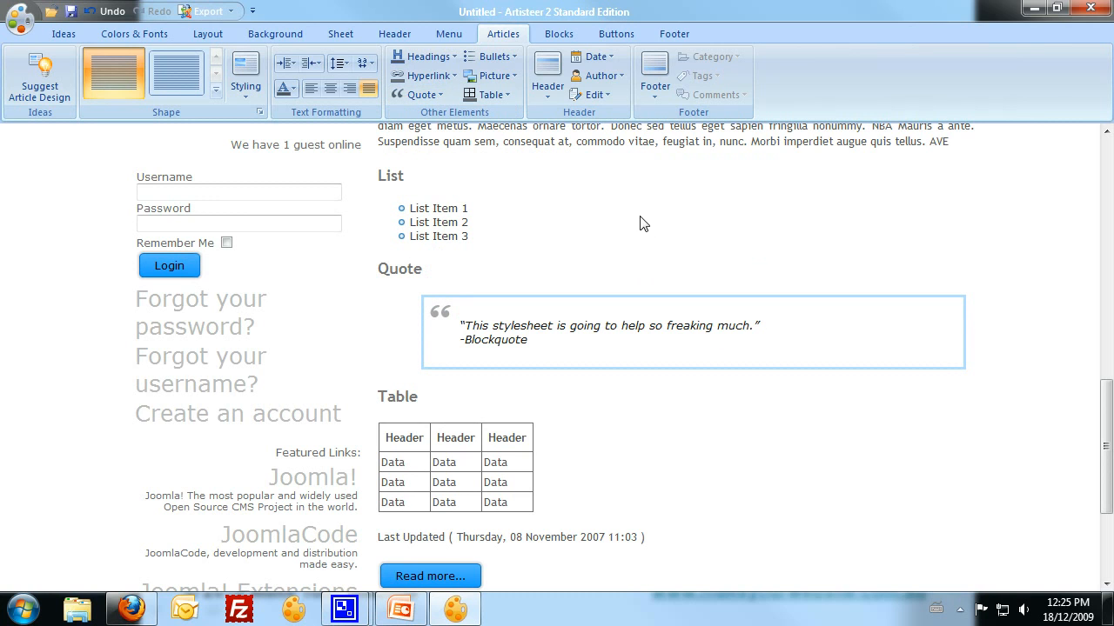
pyautogui.click(416, 94)
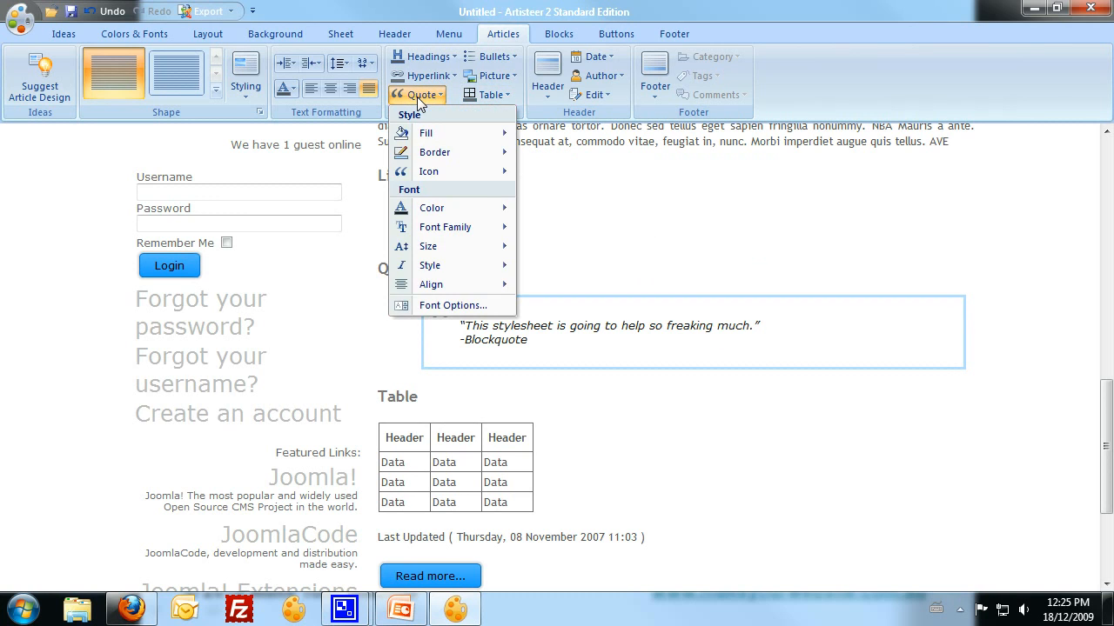
pyautogui.click(445, 227)
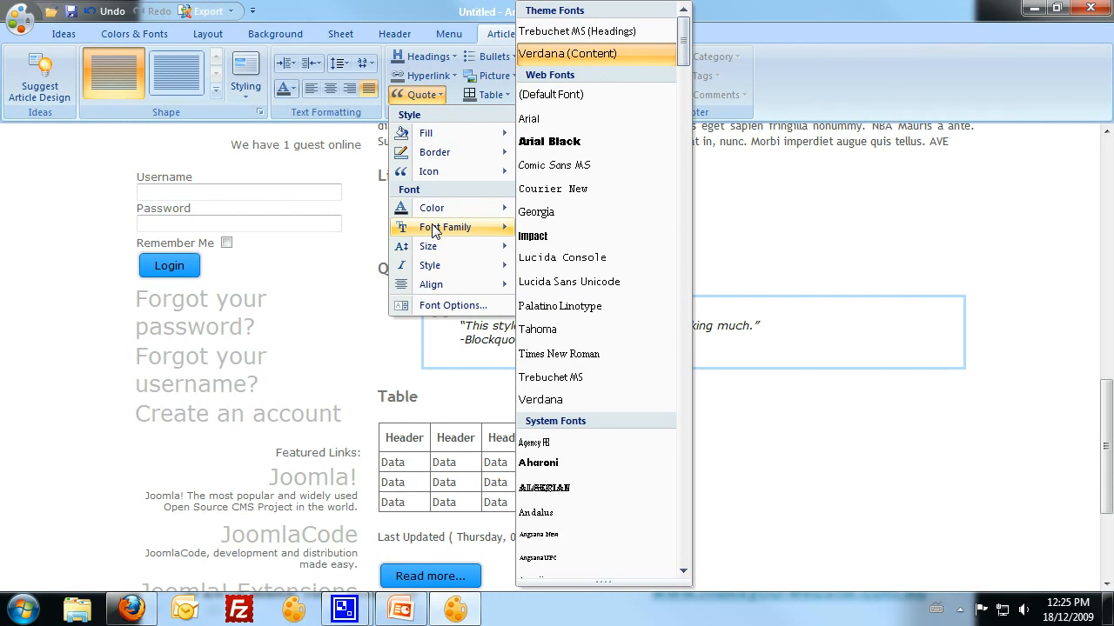
pyautogui.moveTo(464, 245)
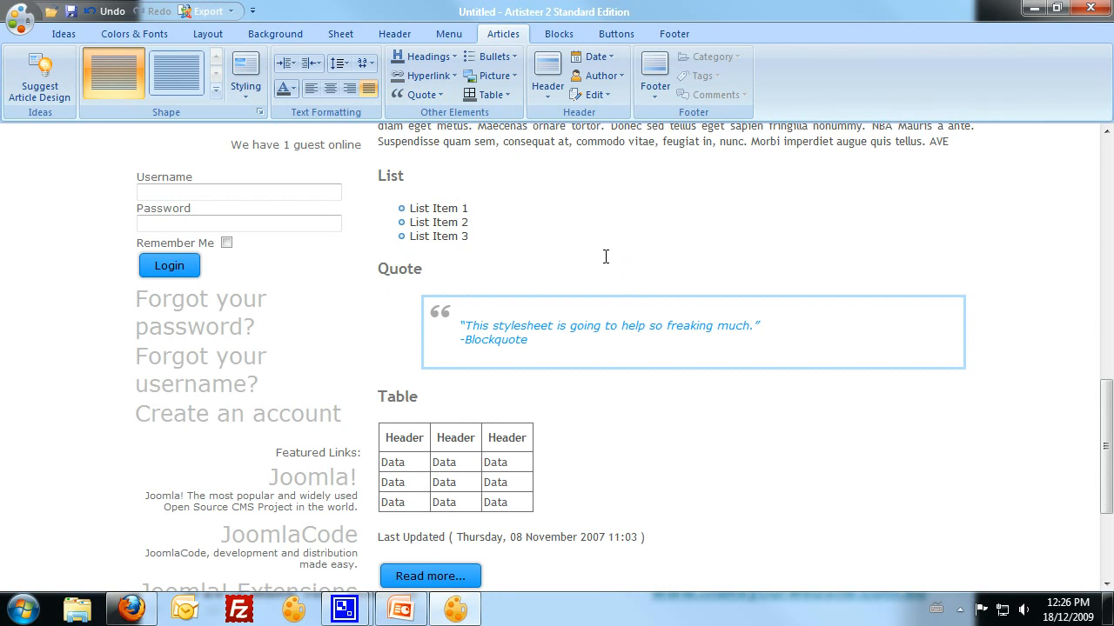
pyautogui.scroll(3)
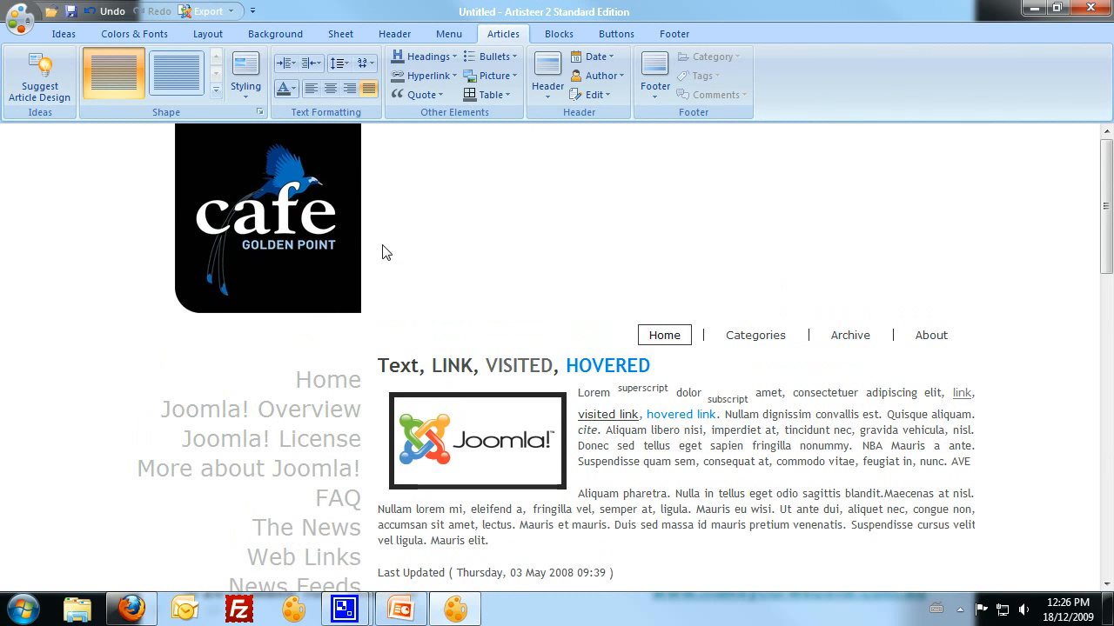
# Step: Change the button shape, border and shadow, and make the button labels bold
pyautogui.scroll(-3)
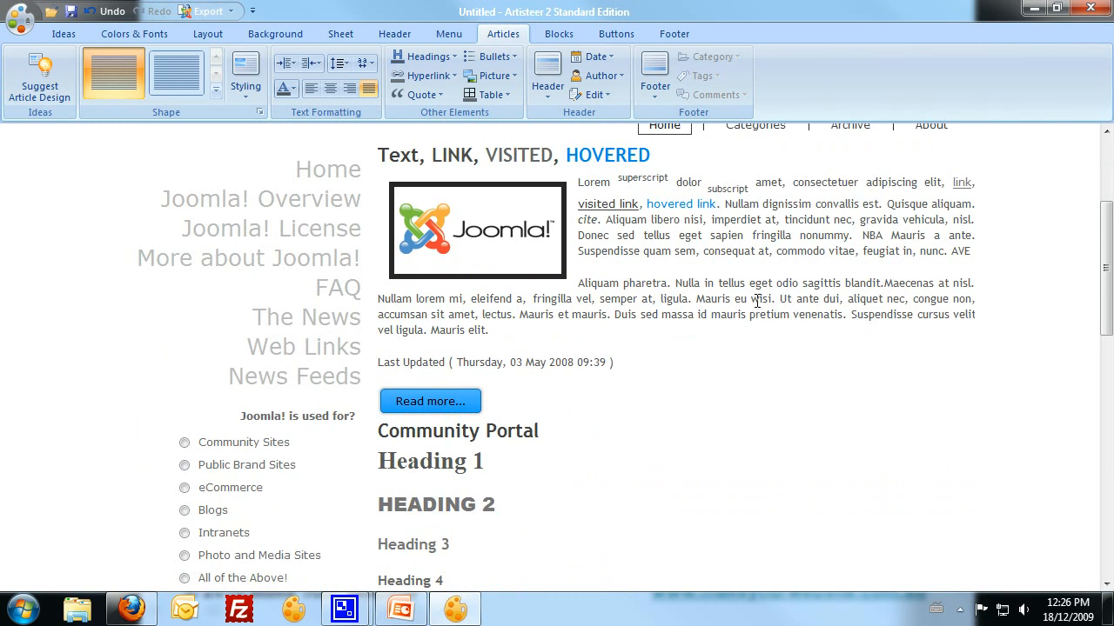
pyautogui.scroll(-3)
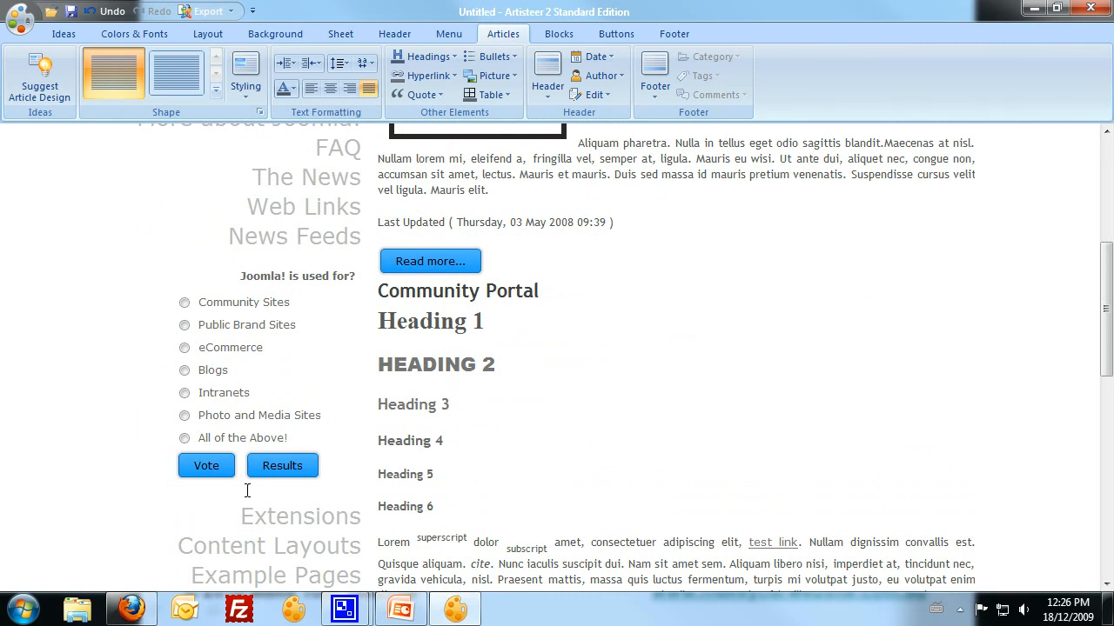
pyautogui.click(616, 33)
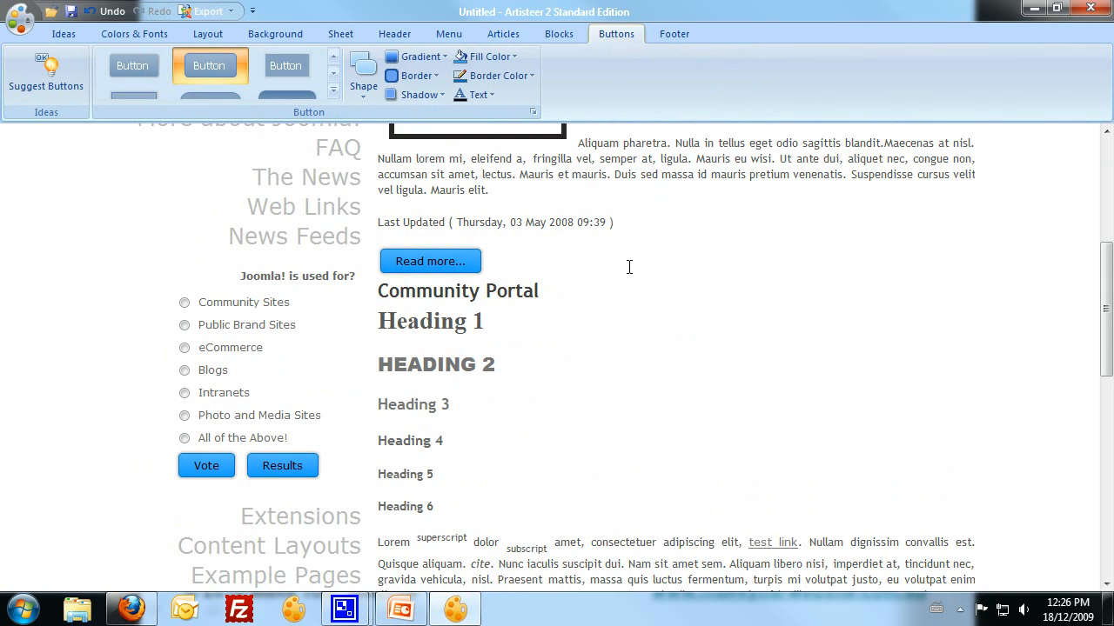
pyautogui.click(363, 74)
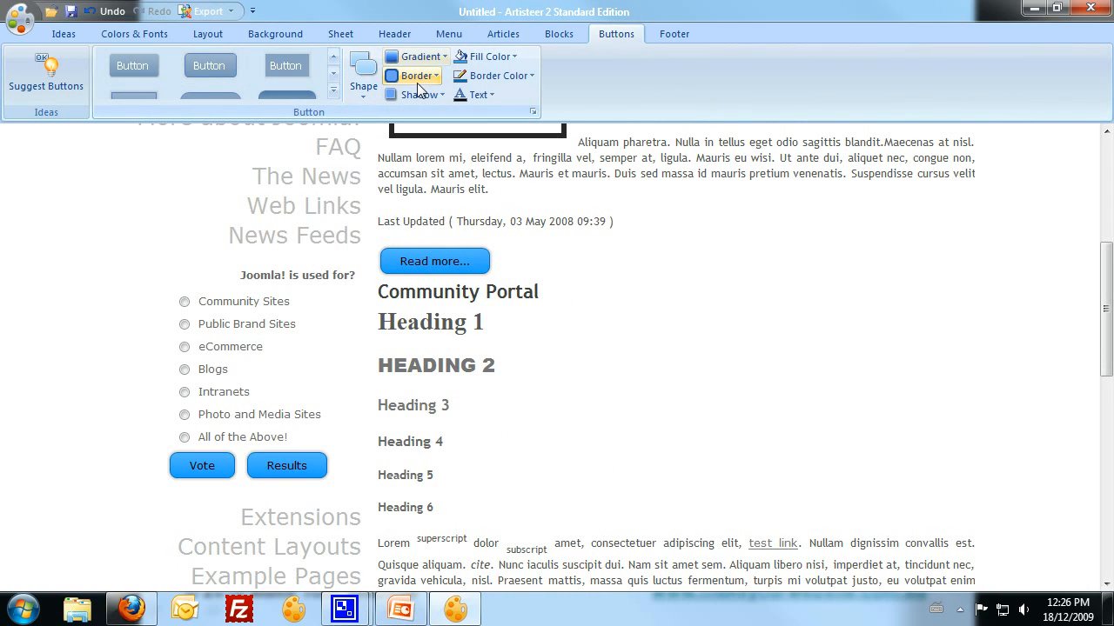
pyautogui.click(415, 56)
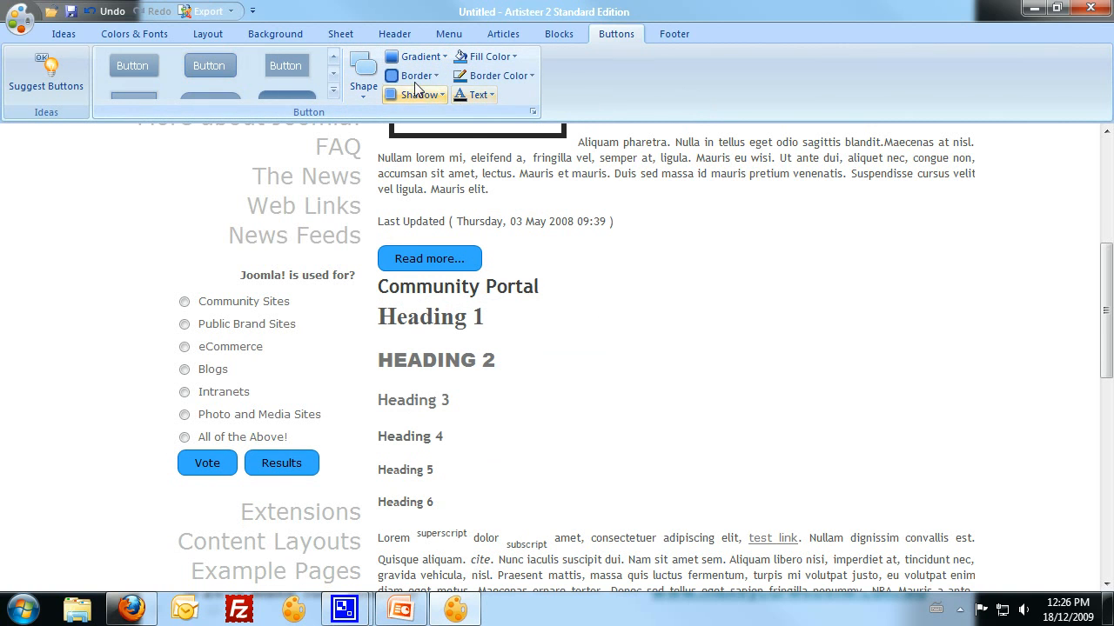
pyautogui.click(474, 94)
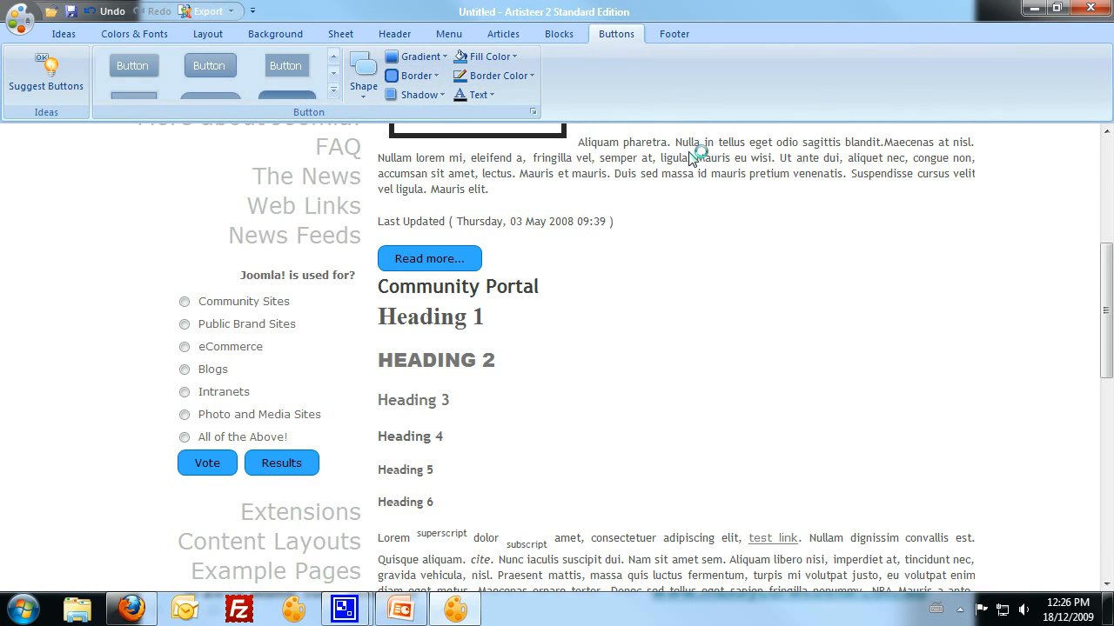
pyautogui.click(473, 94)
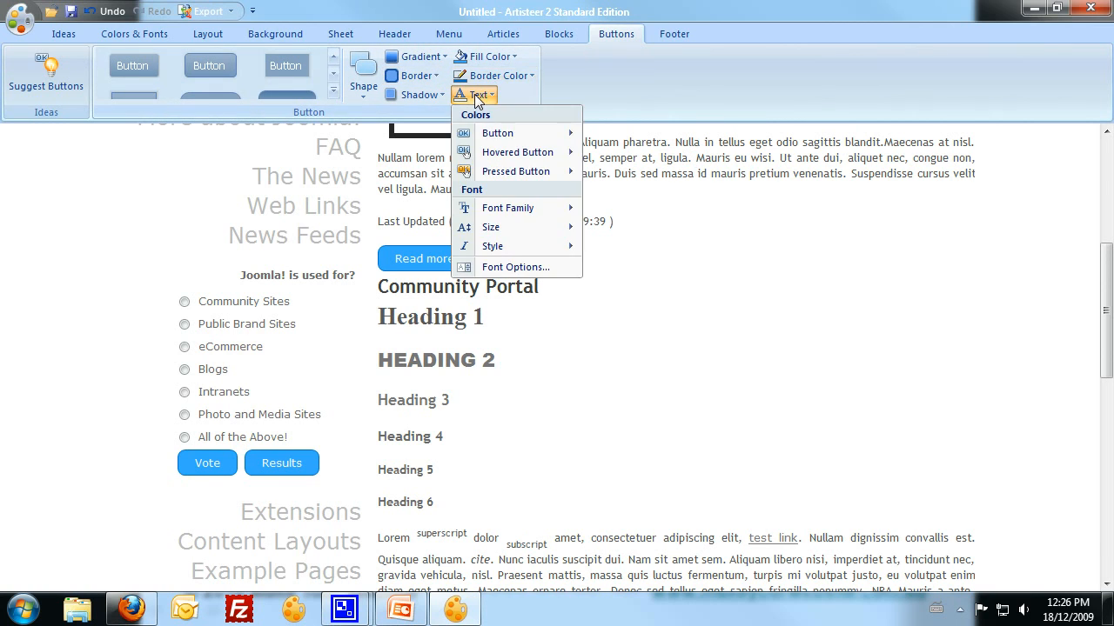
pyautogui.click(507, 208)
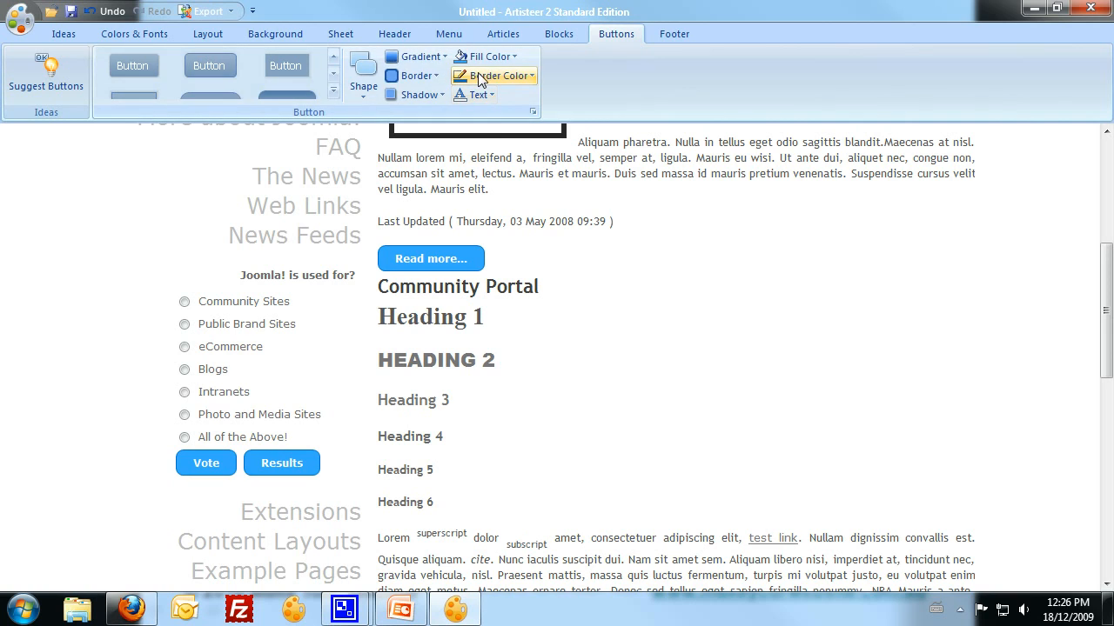
# Step: Set the button border colour and the blue fill colour for pressed buttons
pyautogui.click(488, 56)
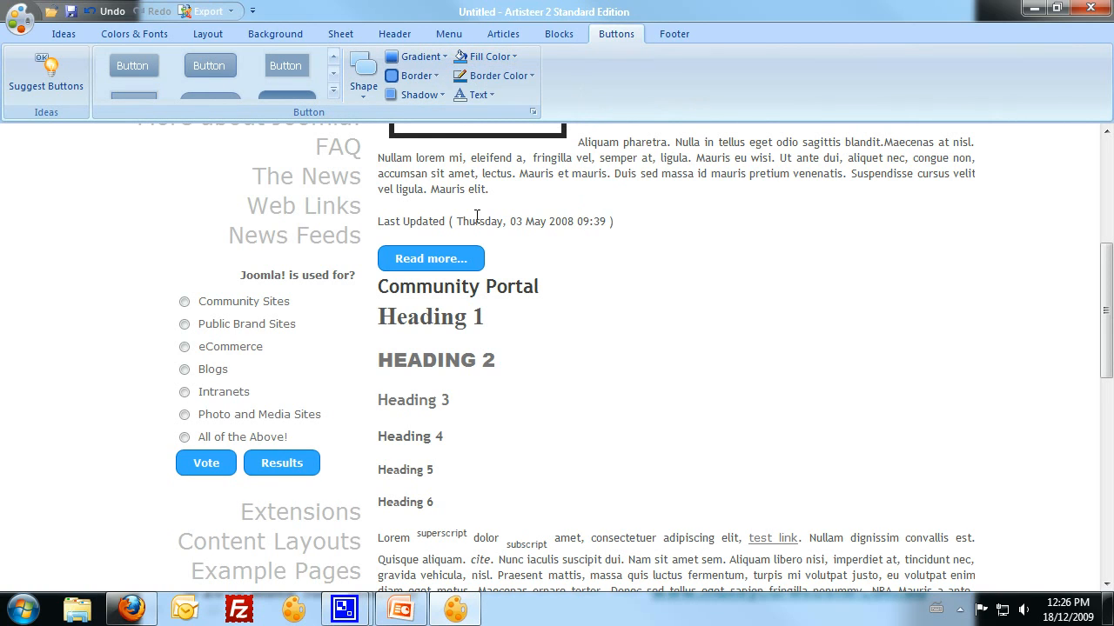
pyautogui.click(485, 56)
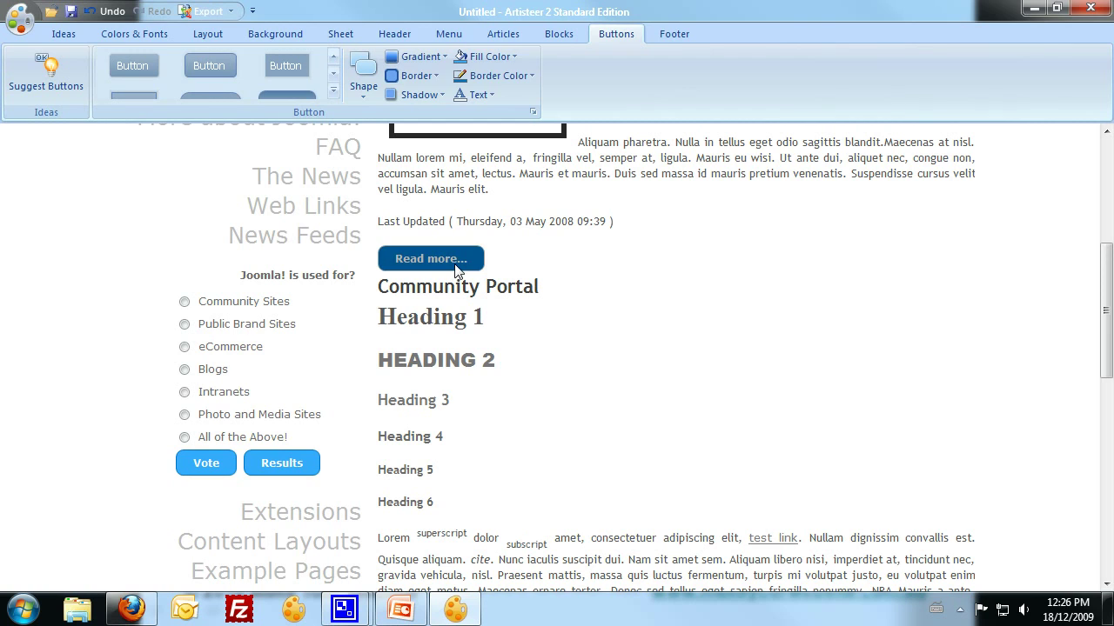
pyautogui.click(471, 94)
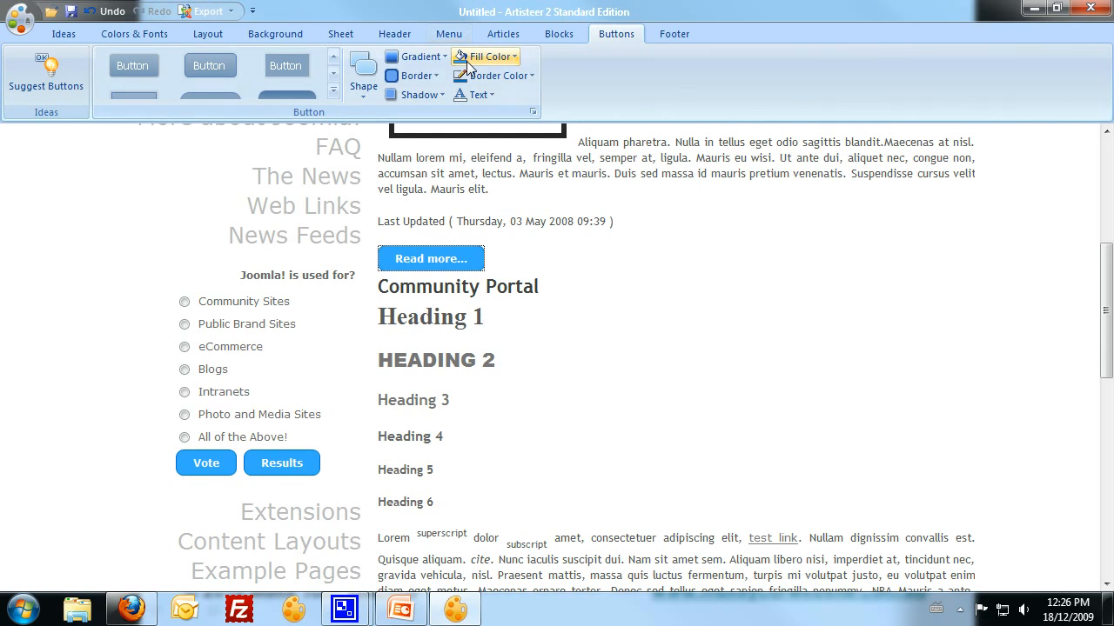
pyautogui.click(486, 55)
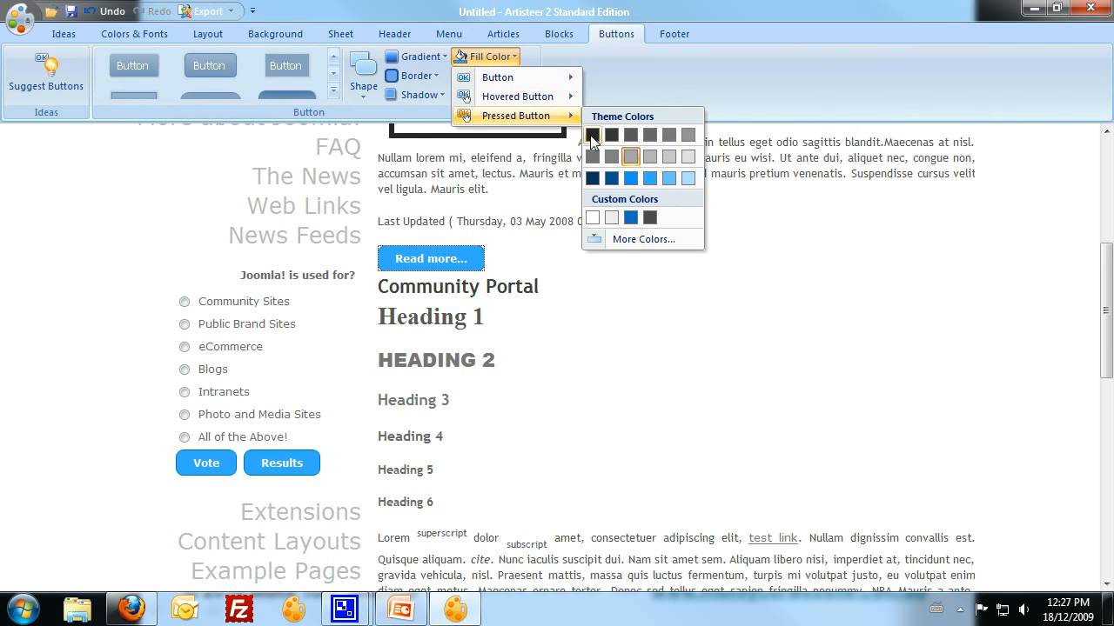
pyautogui.click(591, 135)
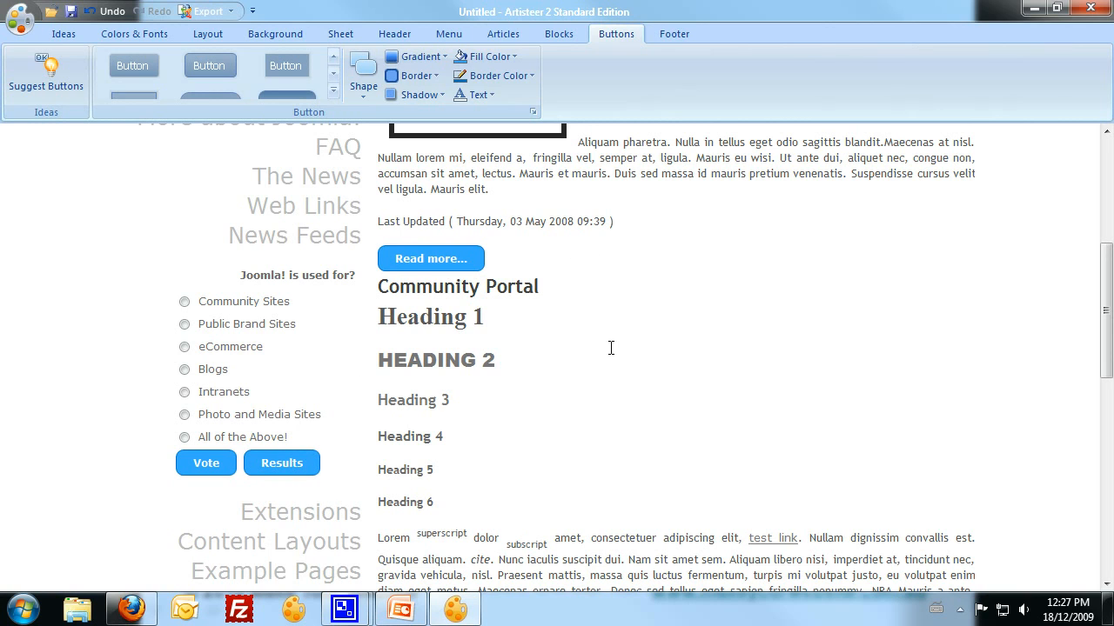
pyautogui.moveTo(647, 328)
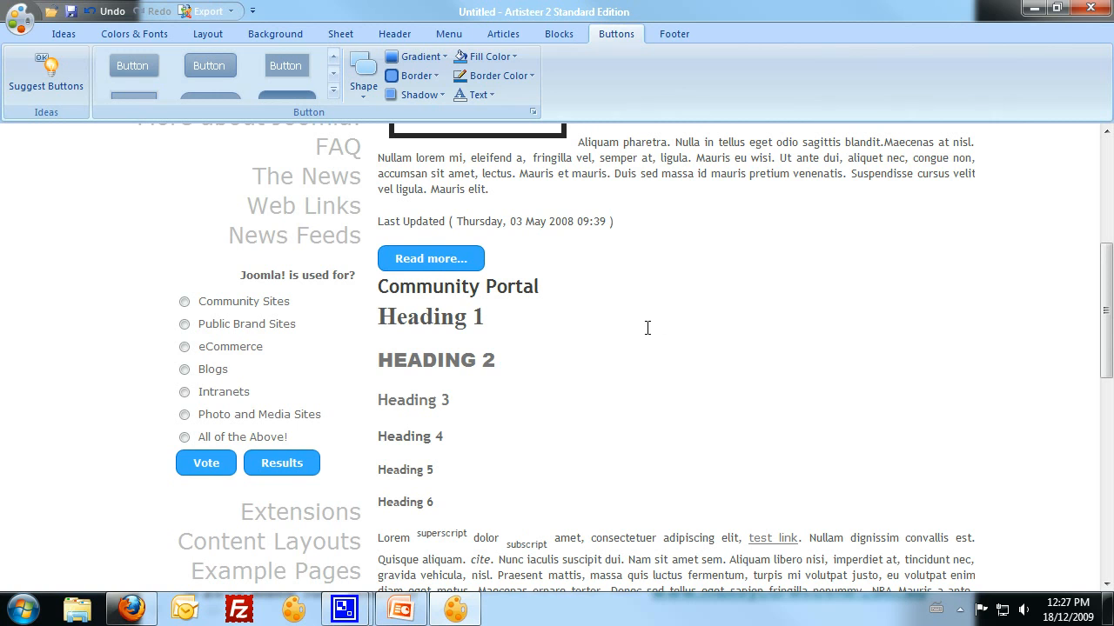
pyautogui.scroll(3)
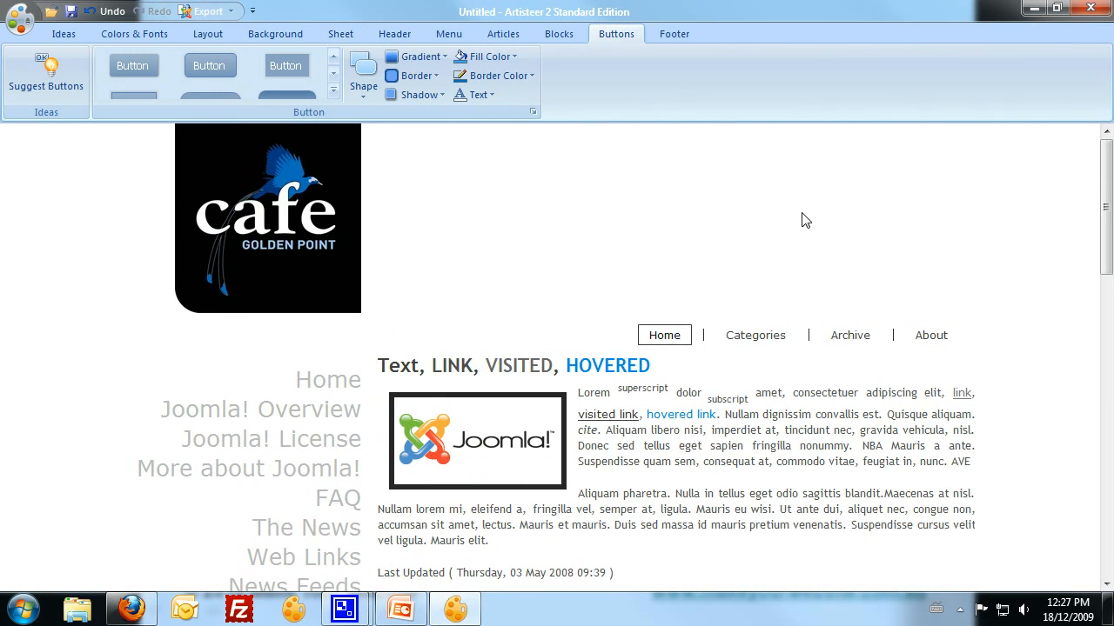
# Step: Save the design from the Artisteer menu as GoldenPointTemplate.artx
pyautogui.scroll(-3)
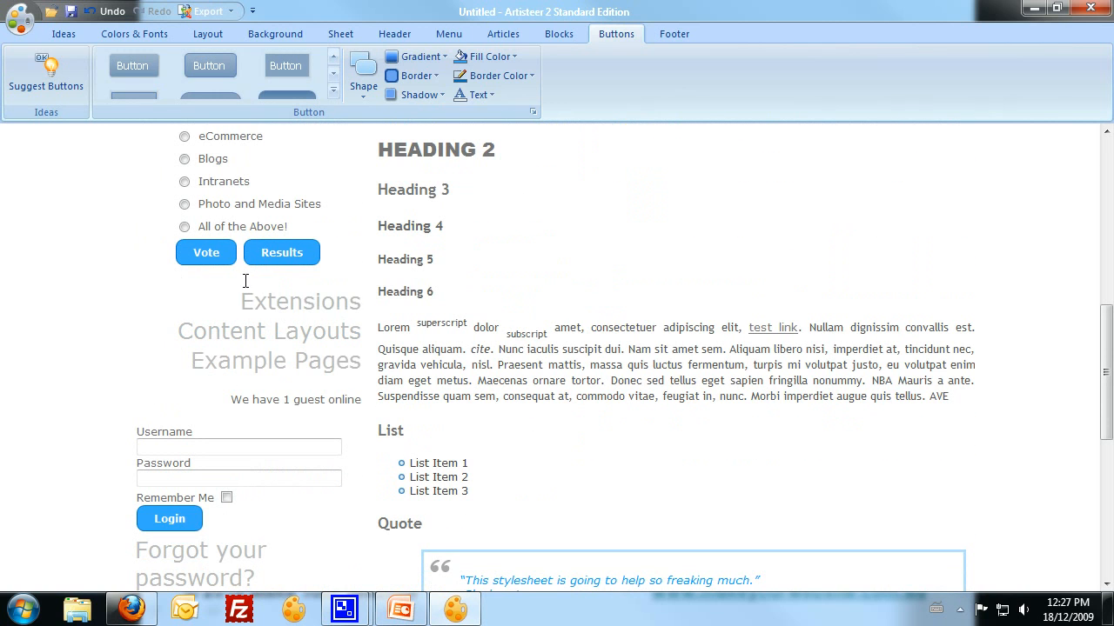
pyautogui.click(18, 17)
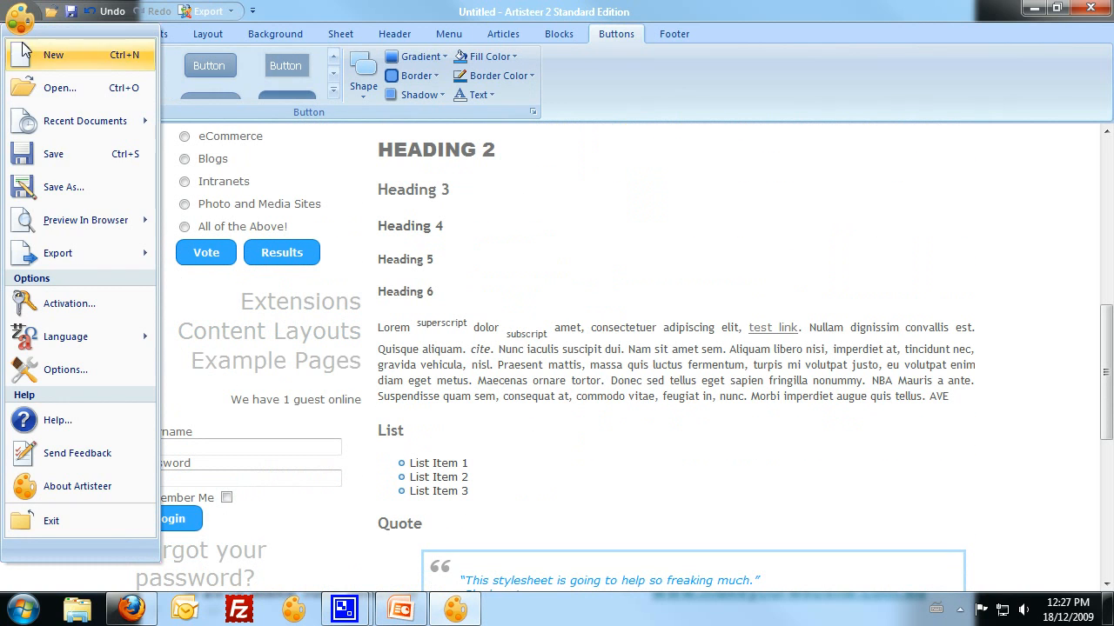
pyautogui.moveTo(52, 192)
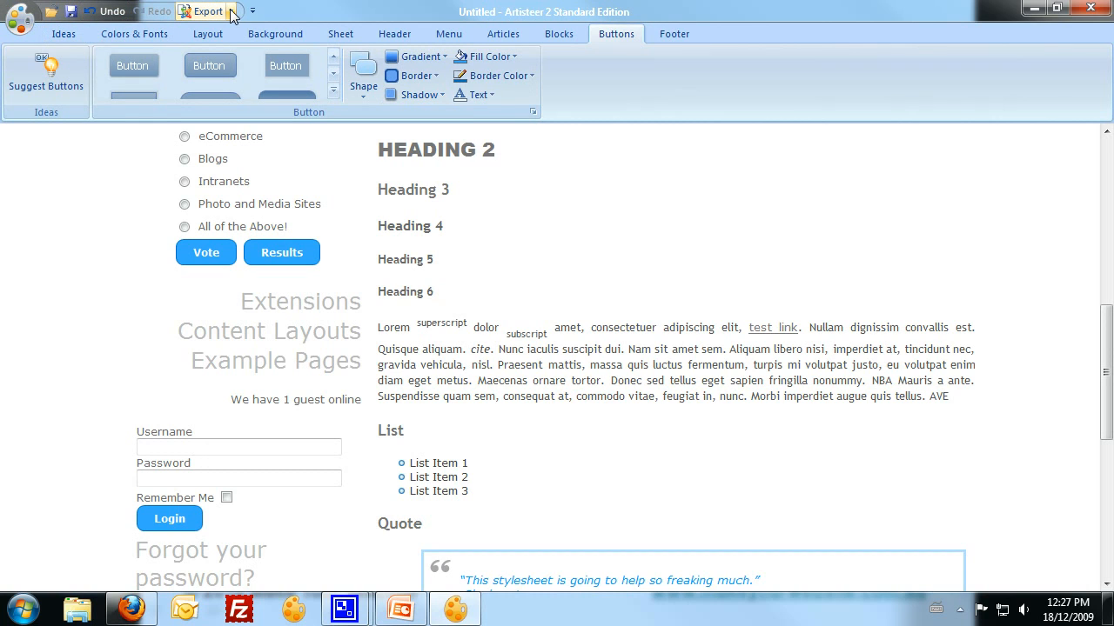
pyautogui.click(206, 11)
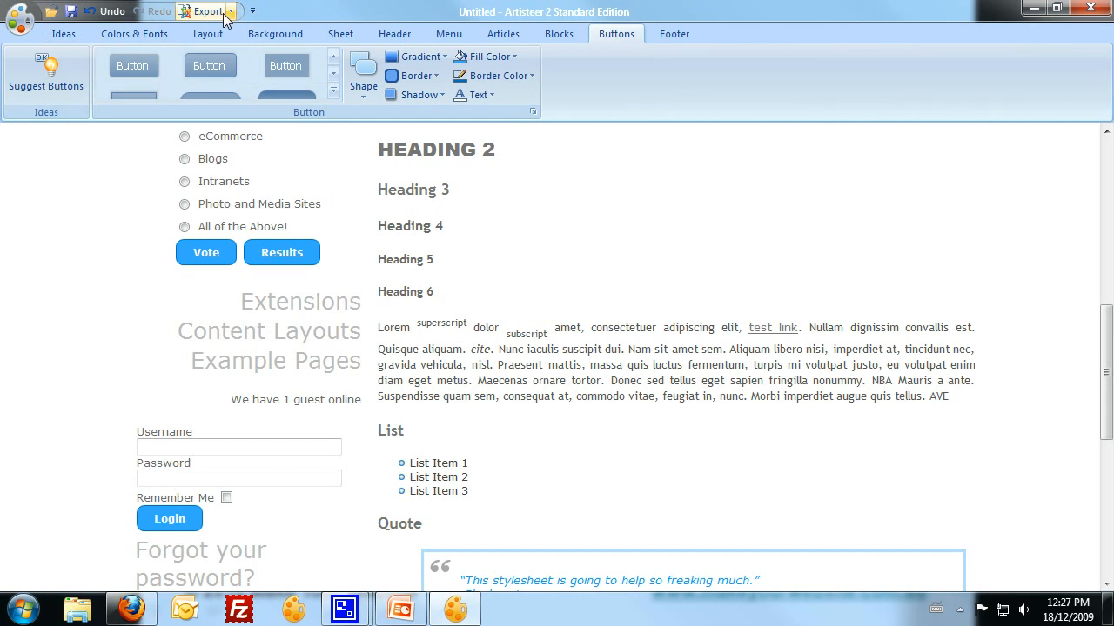
pyautogui.click(17, 21)
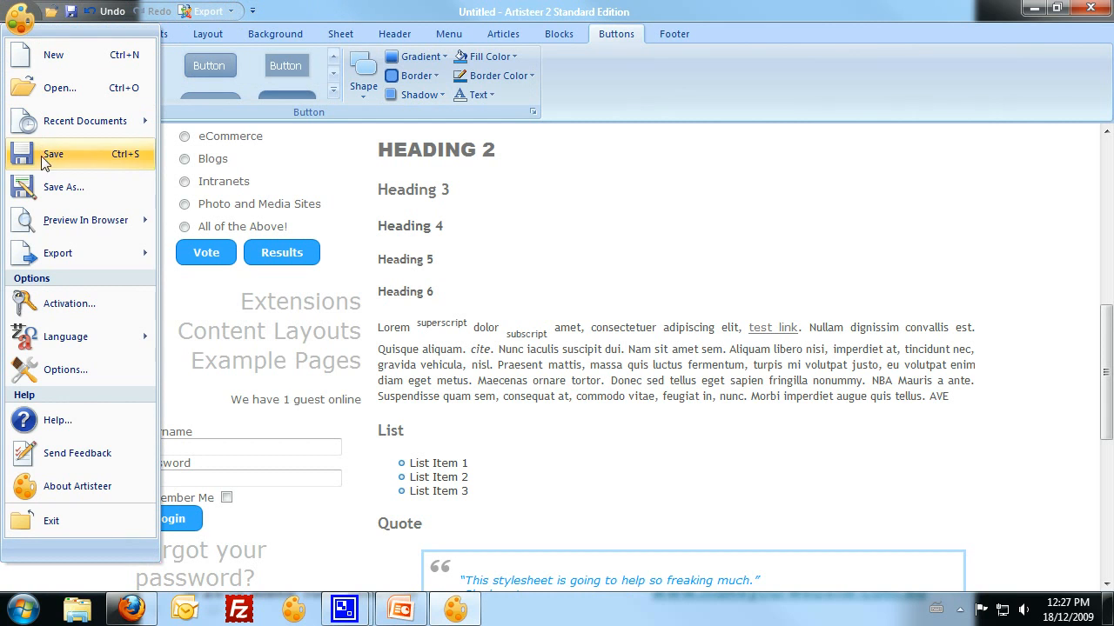
pyautogui.click(54, 154)
pyautogui.write('GoldenPointTemplate')
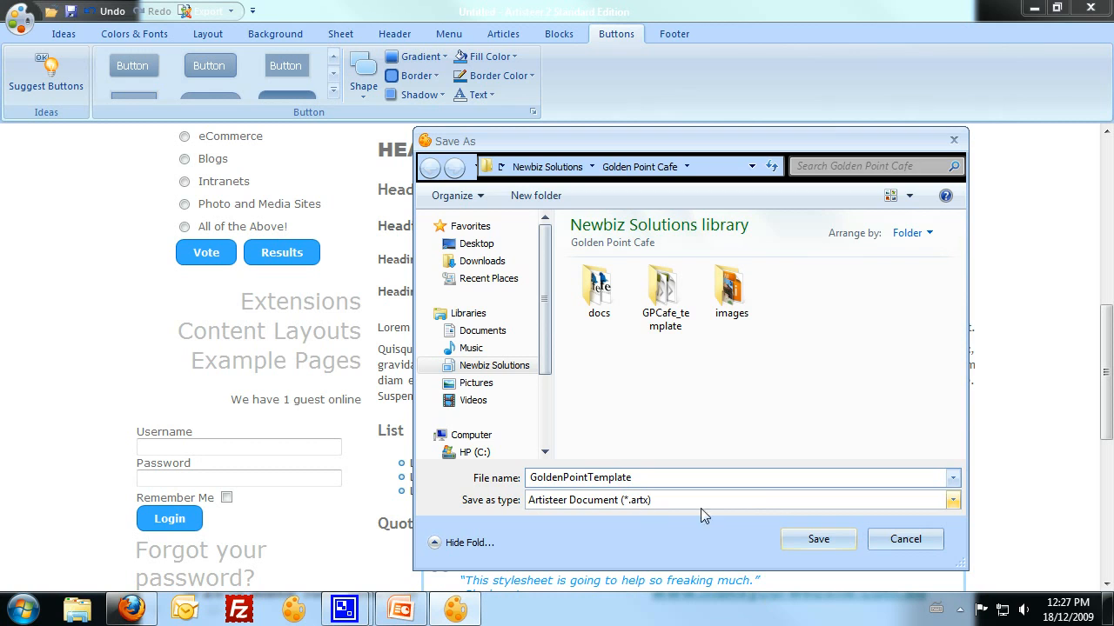
pyautogui.click(817, 539)
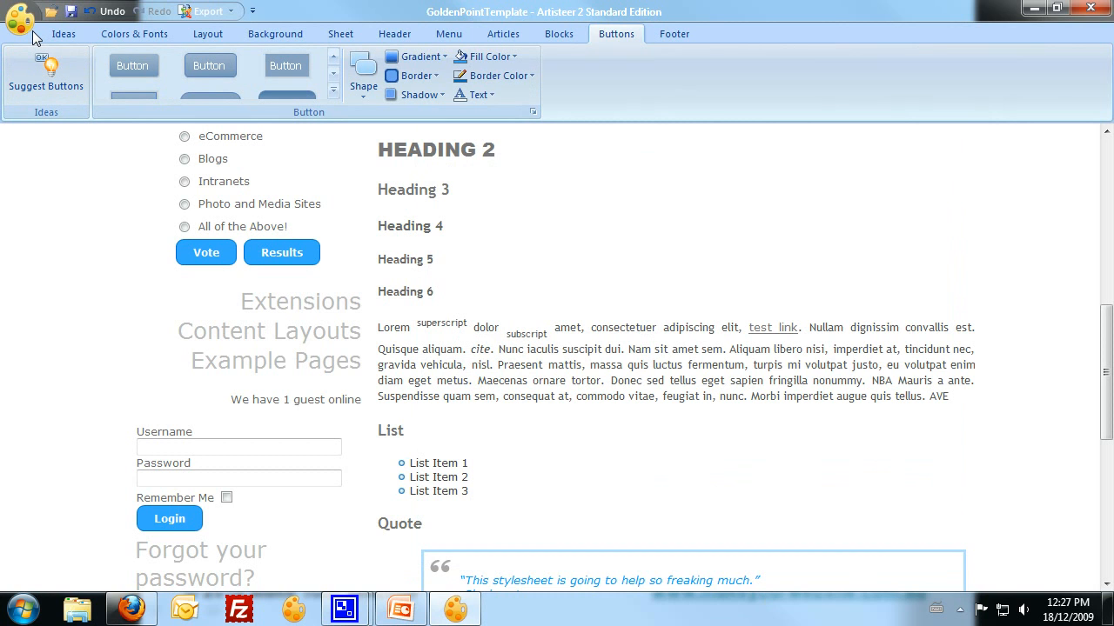
pyautogui.scroll(3)
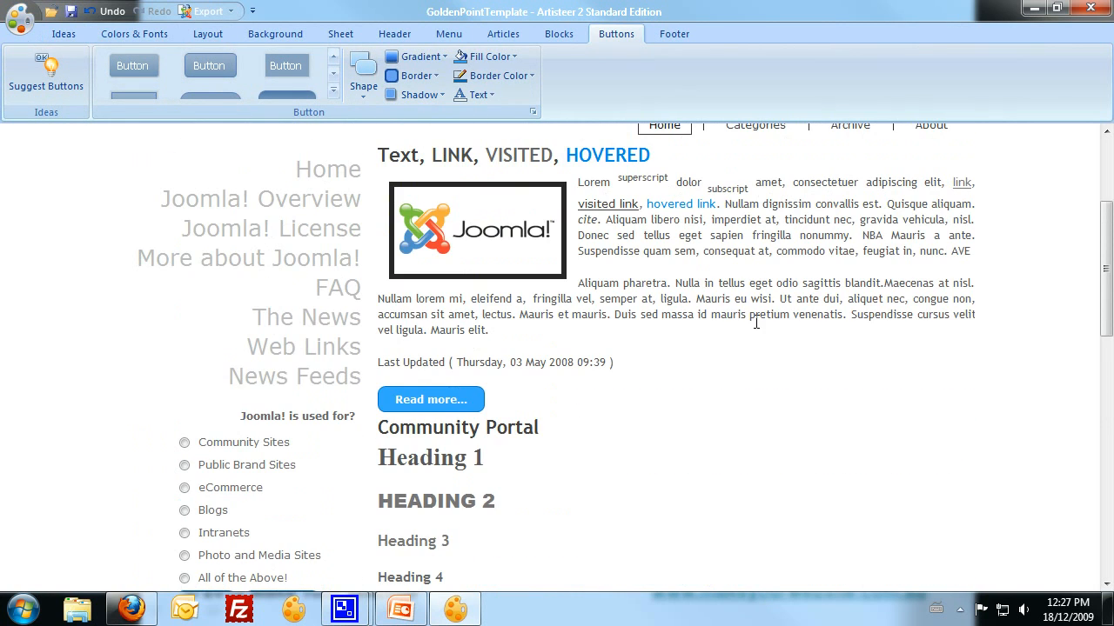
pyautogui.scroll(3)
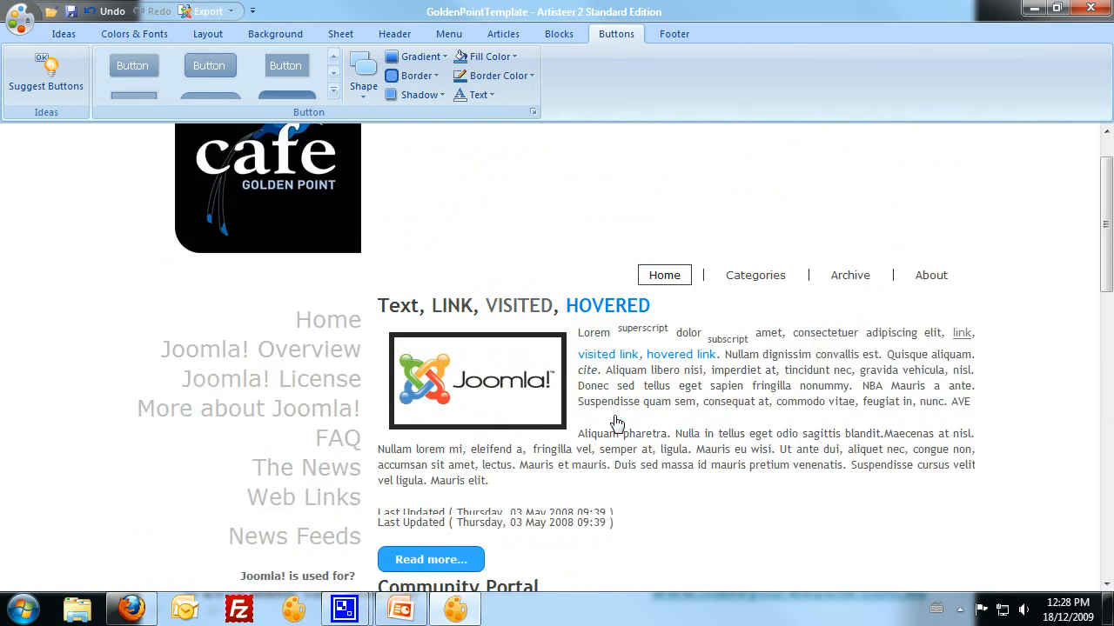
pyautogui.scroll(-3)
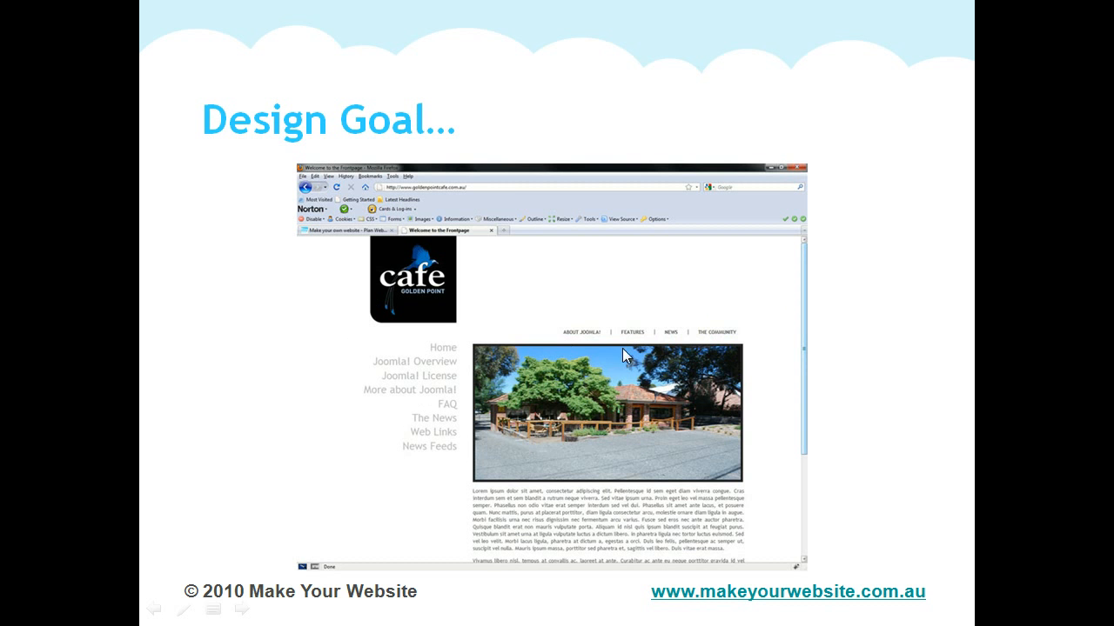
pyautogui.press('alt+tab')
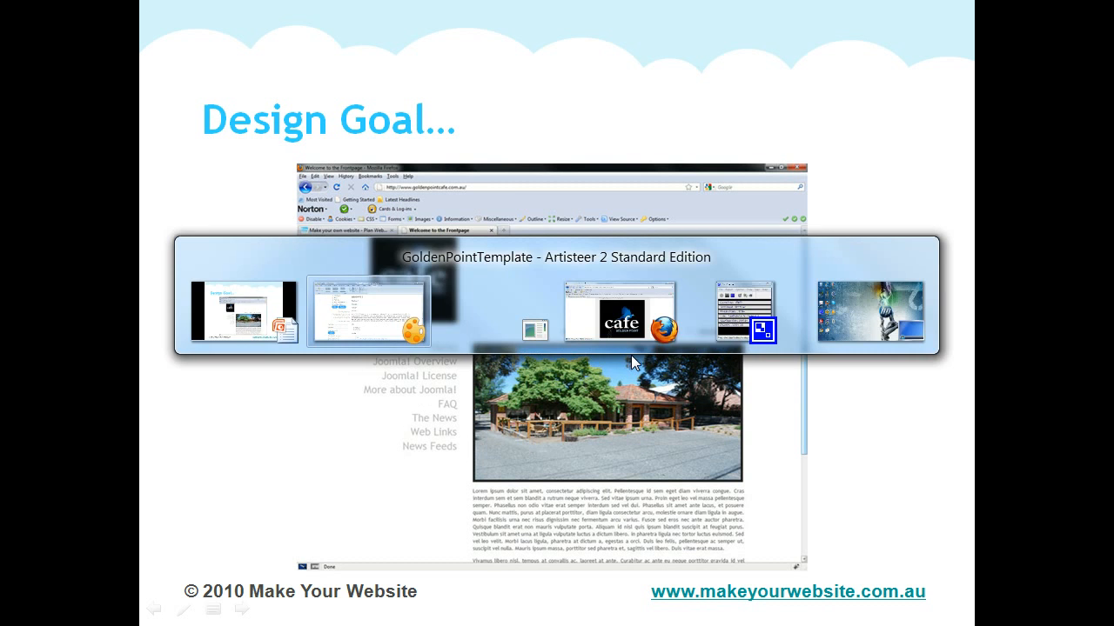